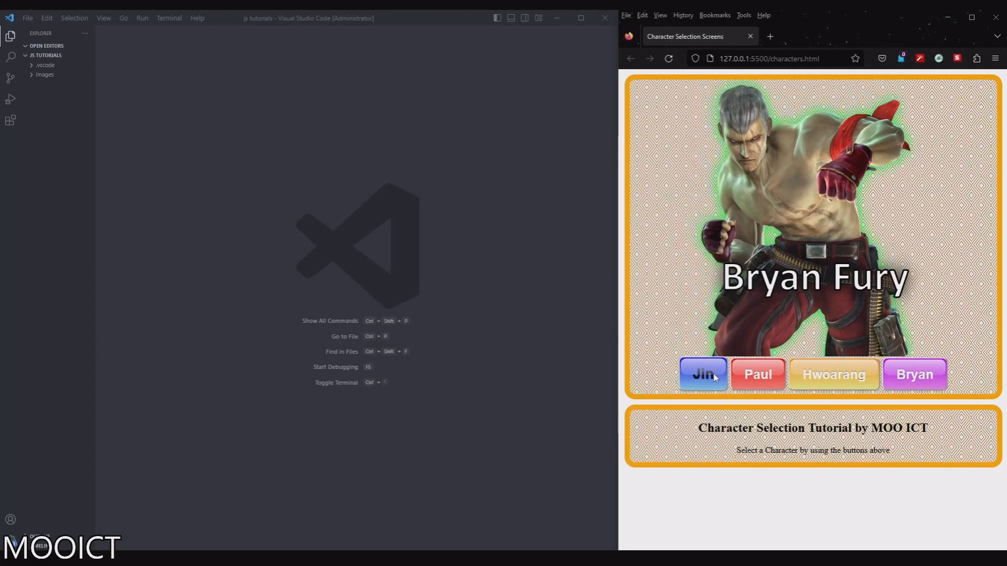
- Preview the finished page, switching between Jin Kazama, Paul Pheonix, Hwoarang and Bryan Fury
left_click(702, 374)
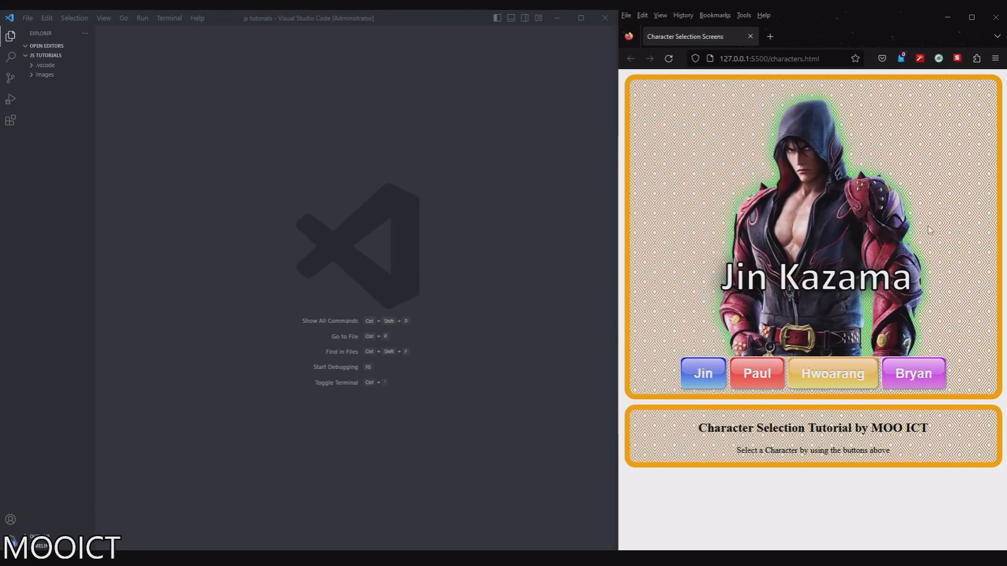
left_click(832, 373)
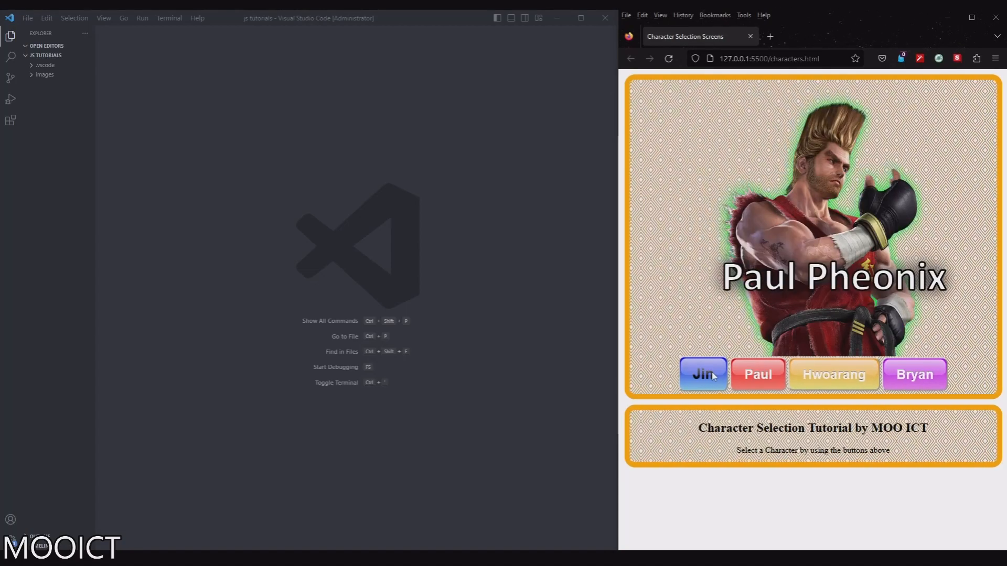
left_click(915, 375)
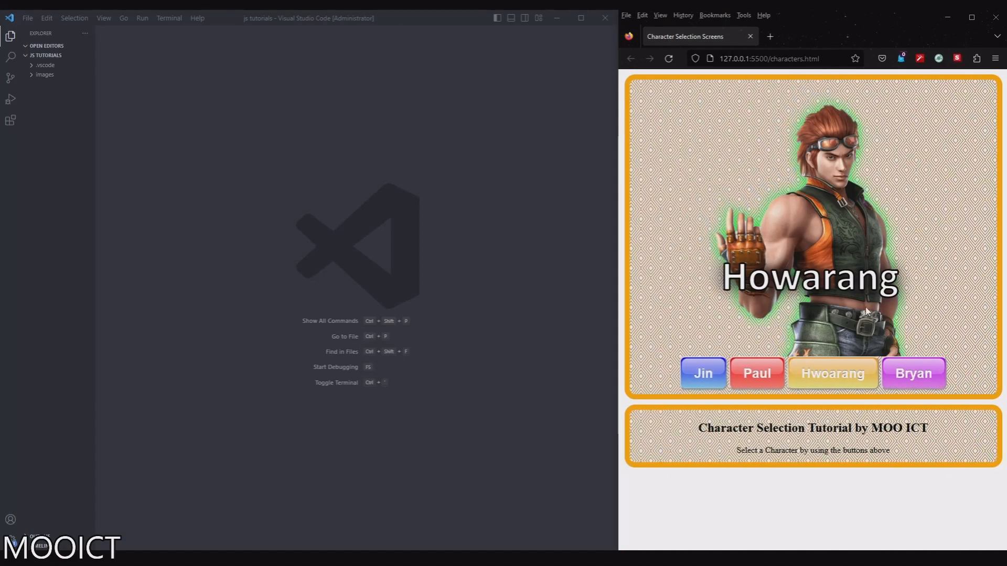
left_click(912, 374)
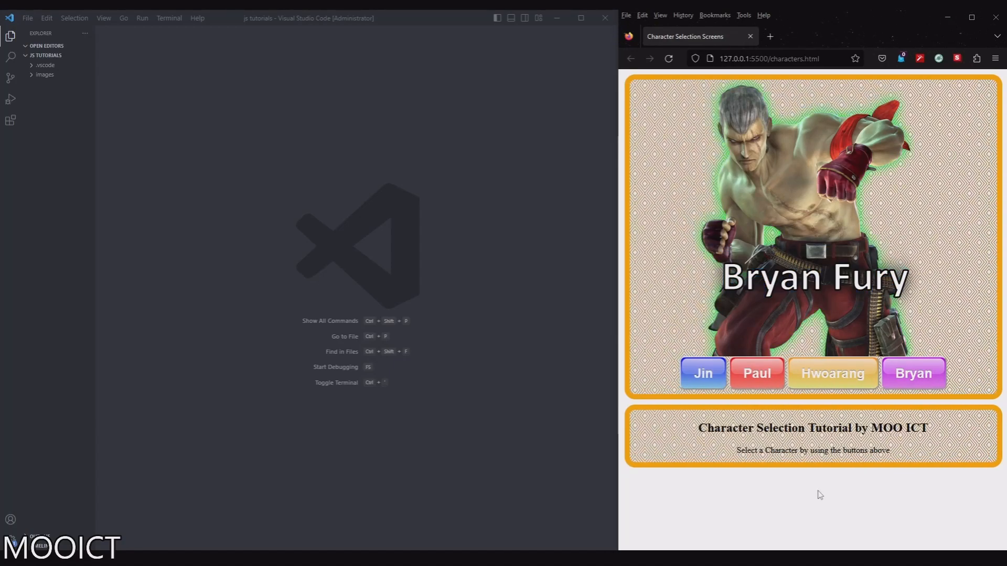
double_click(812, 449)
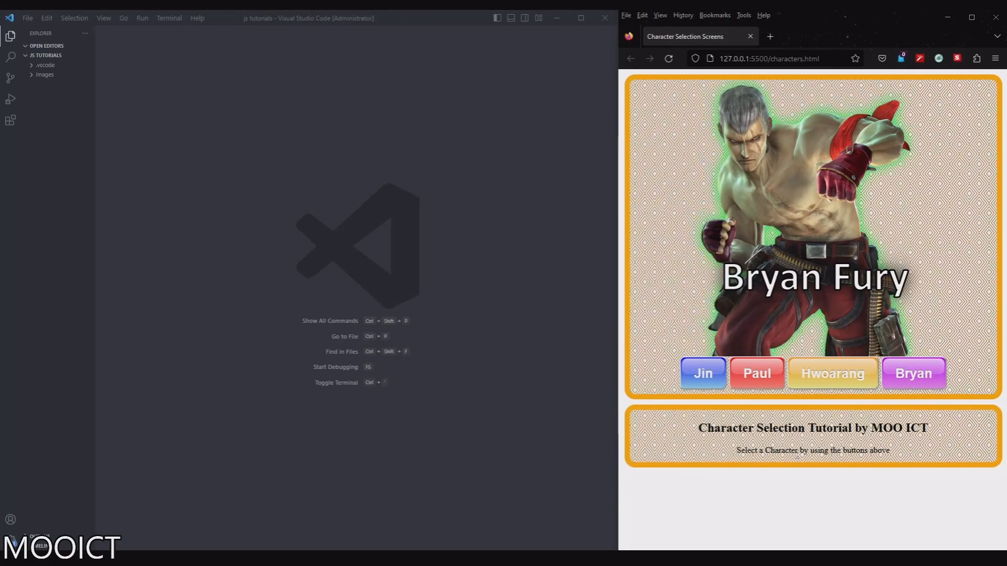
left_click(831, 375)
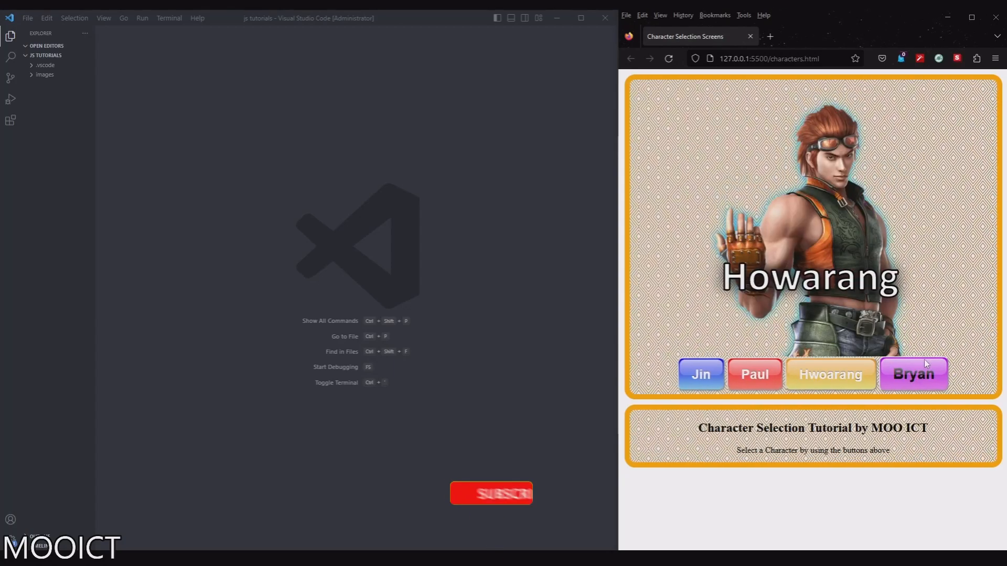
left_click(914, 373)
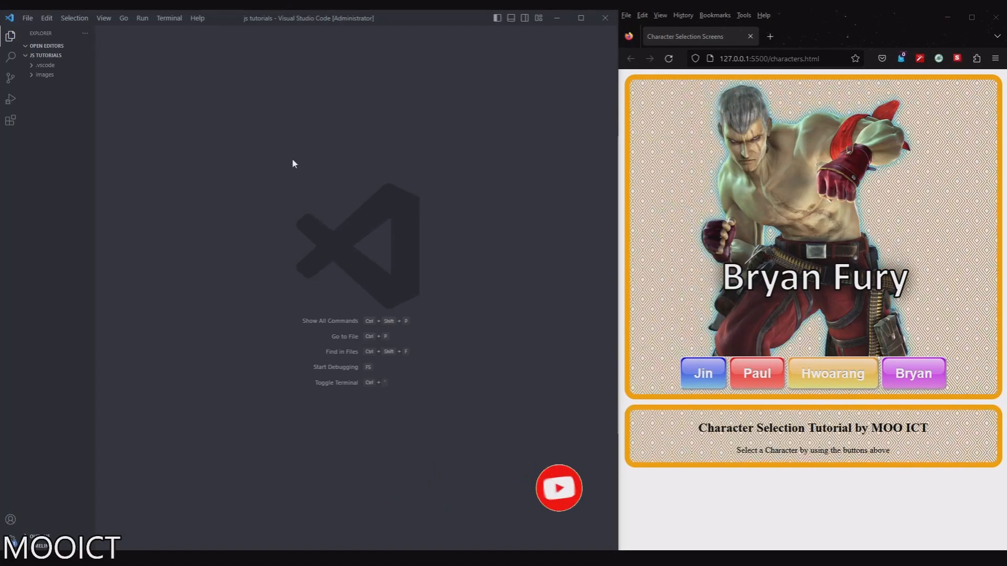
- Look through the images folder and inspect a character portrait up close
right_click(44, 75)
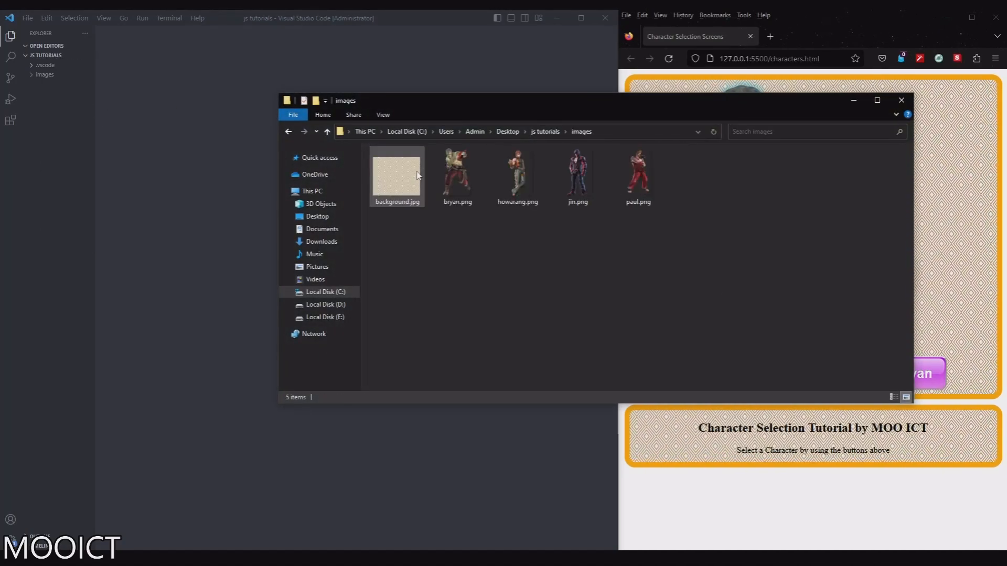
double_click(397, 173)
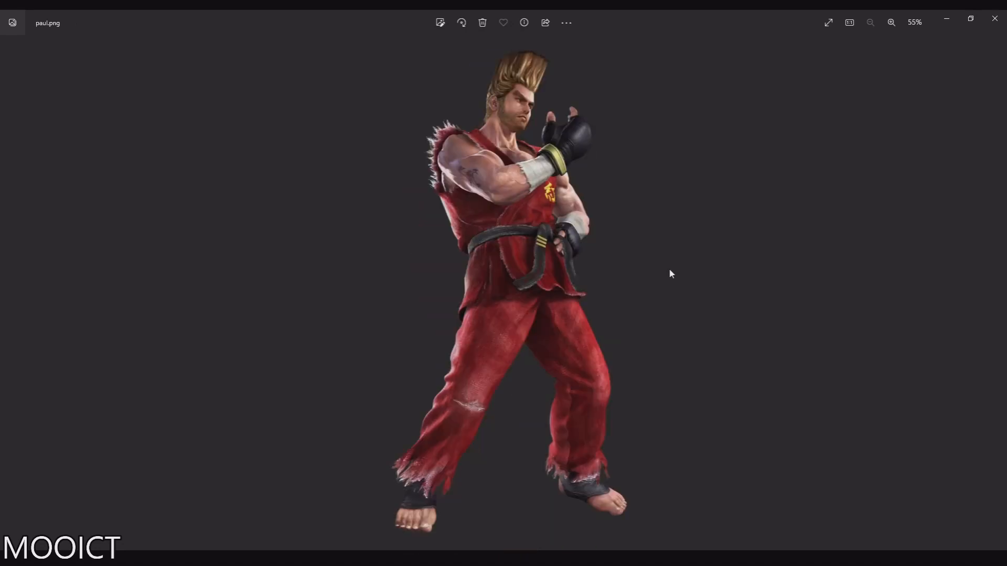
mouse_move(678, 209)
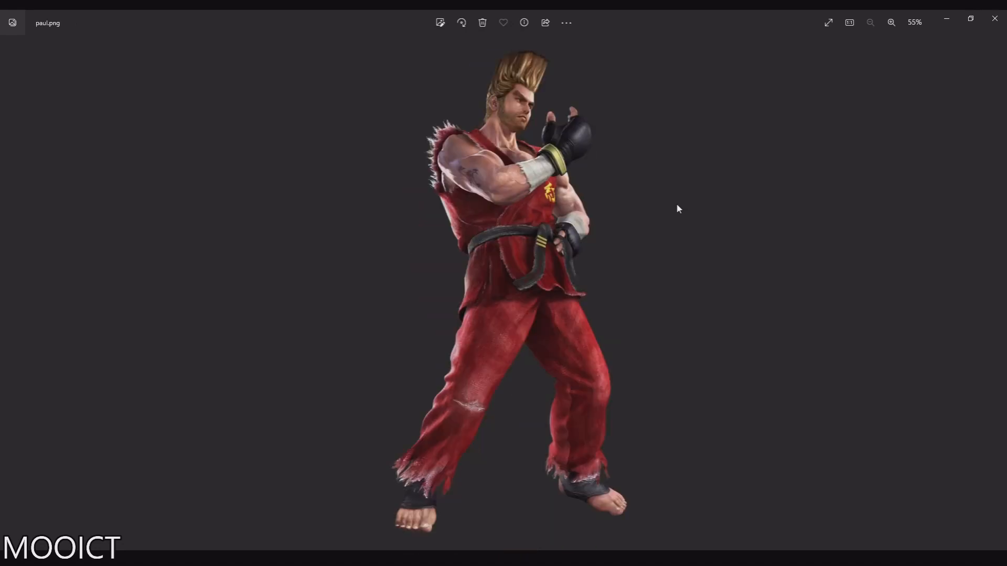
mouse_move(994, 17)
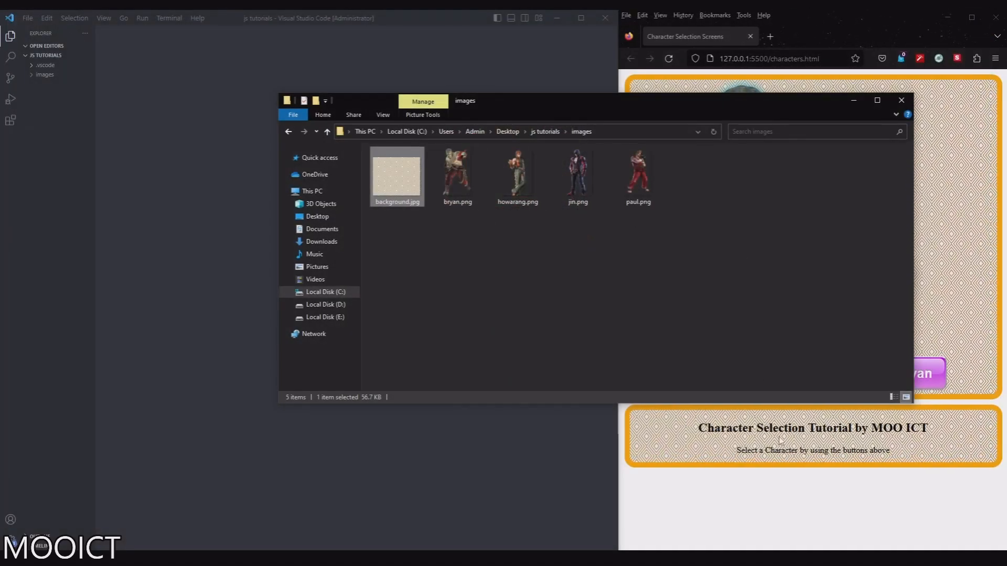
left_click(925, 374)
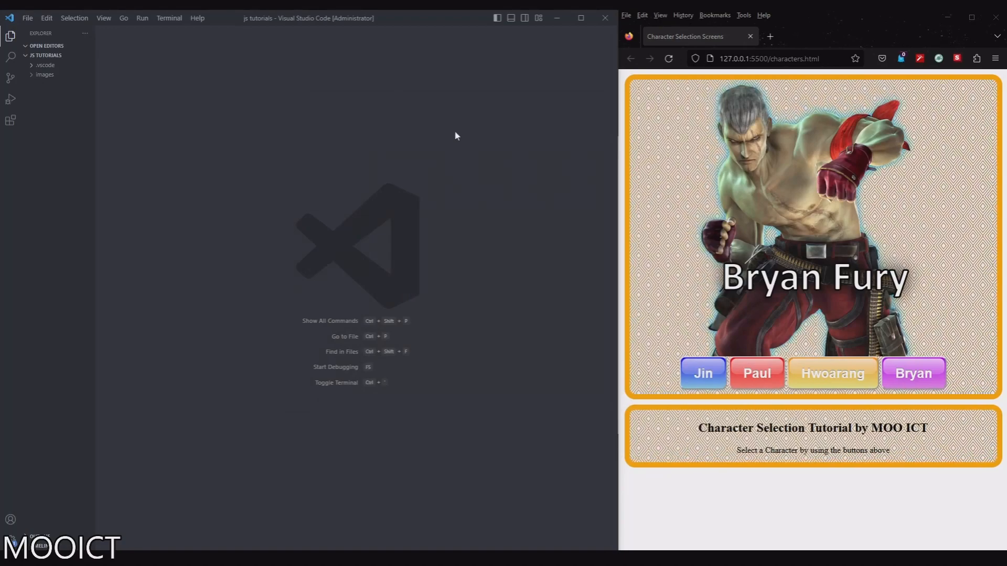
- Create a new file named character.html in the project folder
right_click(45, 56)
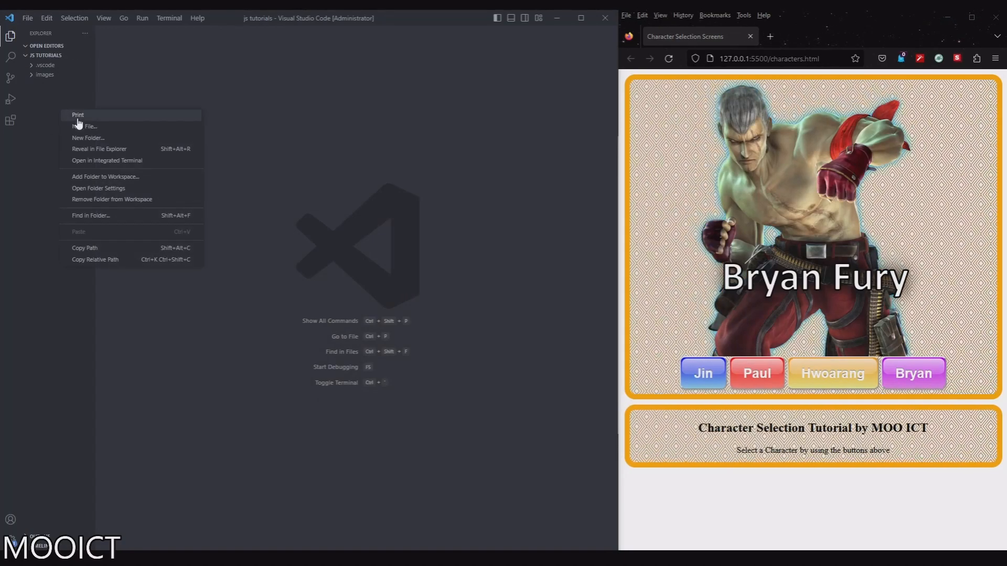
left_click(88, 126)
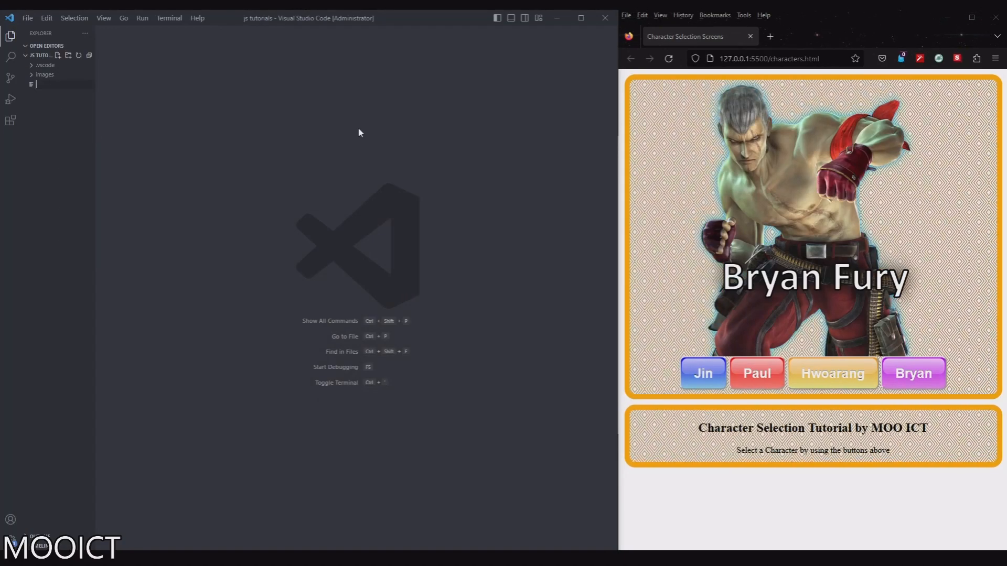
type("character.html")
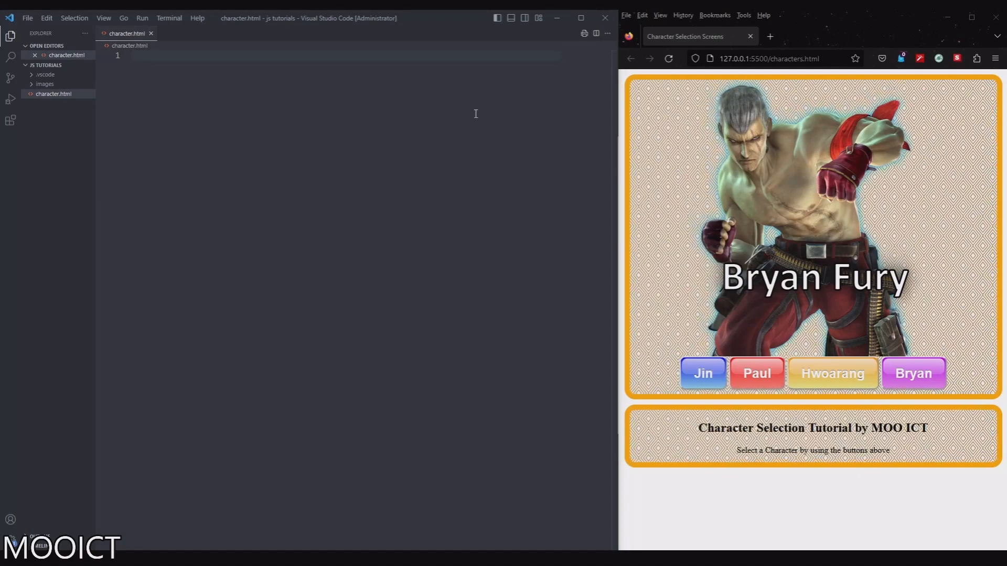
- Write the html skeleton: head titled Character Selection MOO ICT, empty style, body and script blocks
type("<html>")
type("<head></head>")
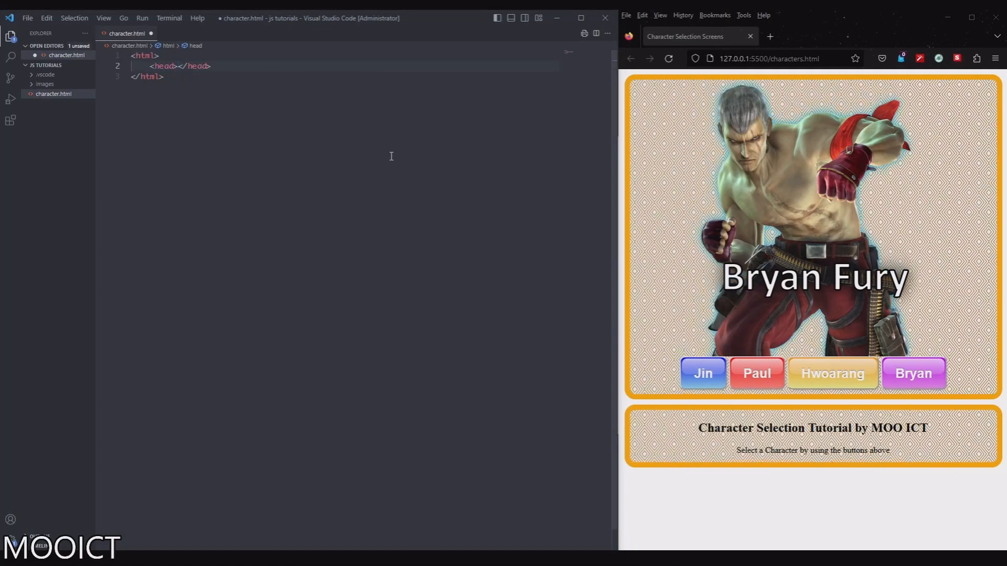
type("<title></title>")
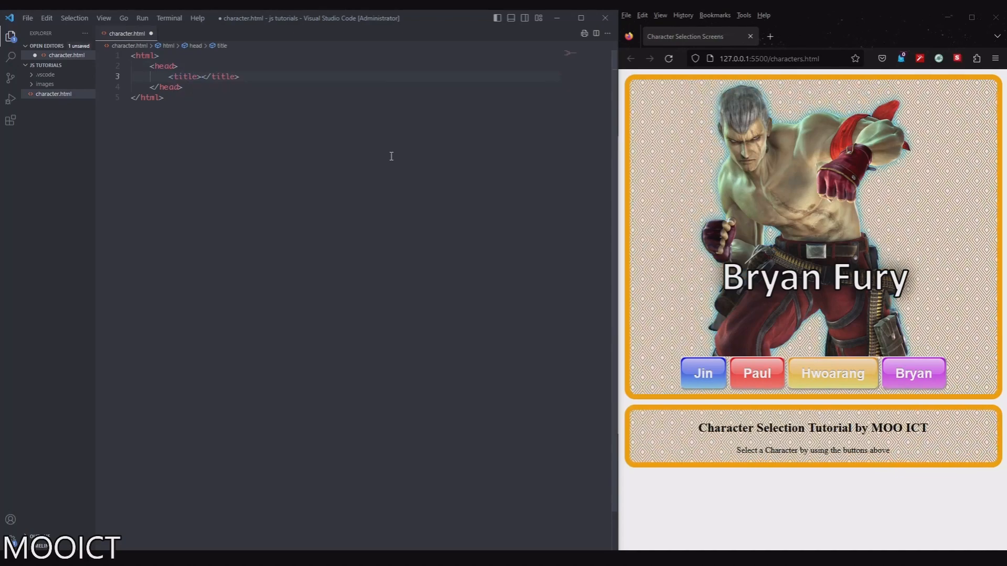
type("Character Selection MOO ICT")
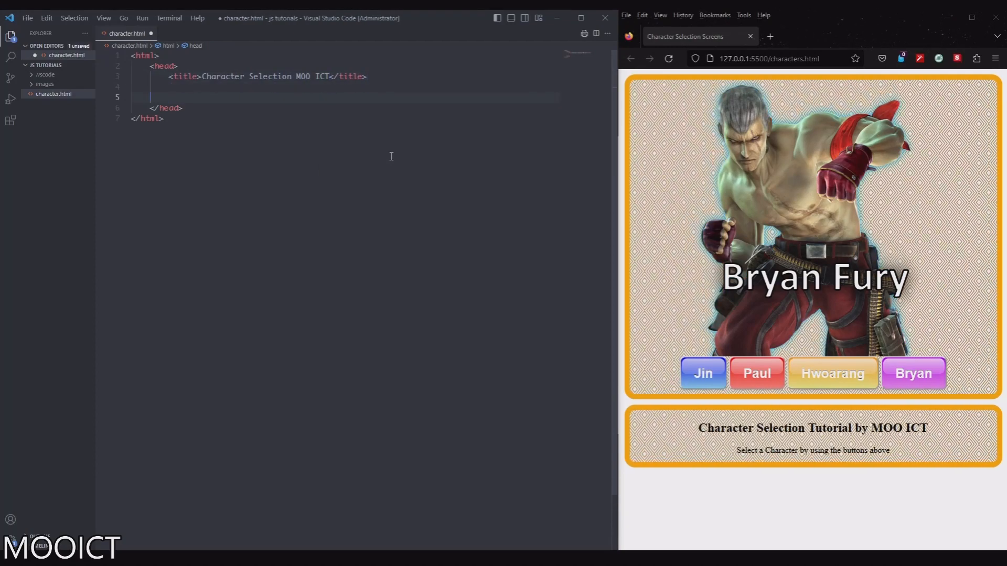
type("<style></style>")
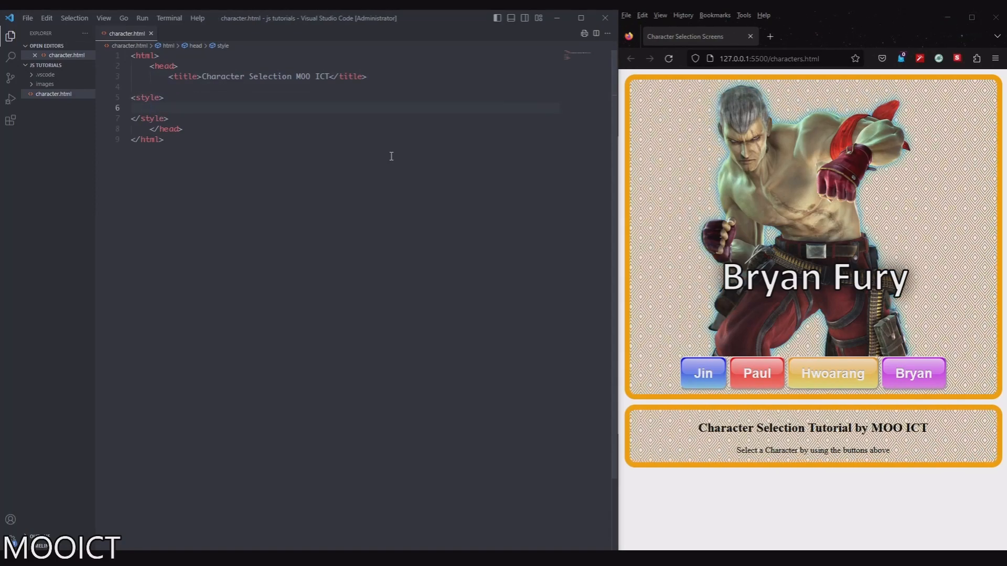
key("Enter")
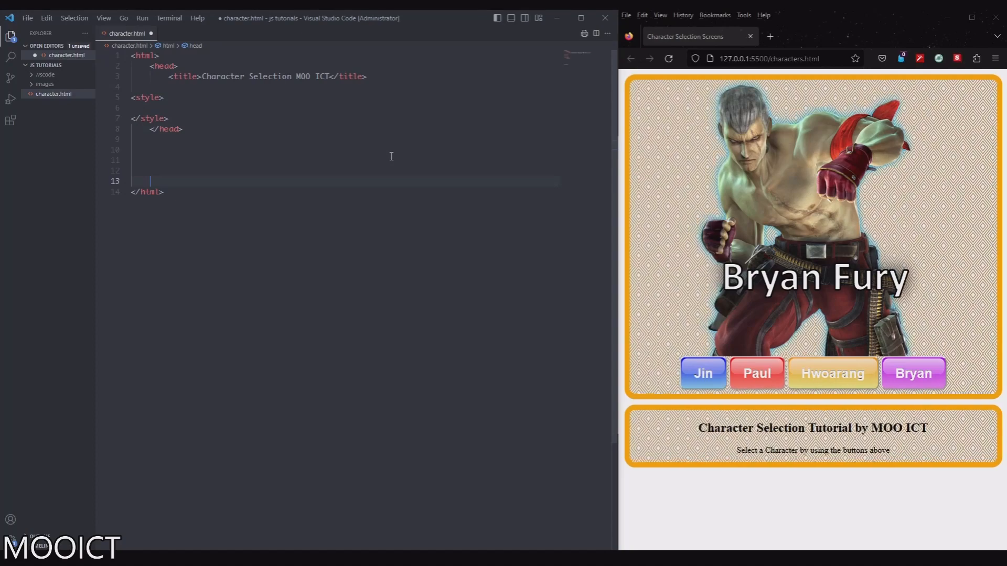
type("<body>")
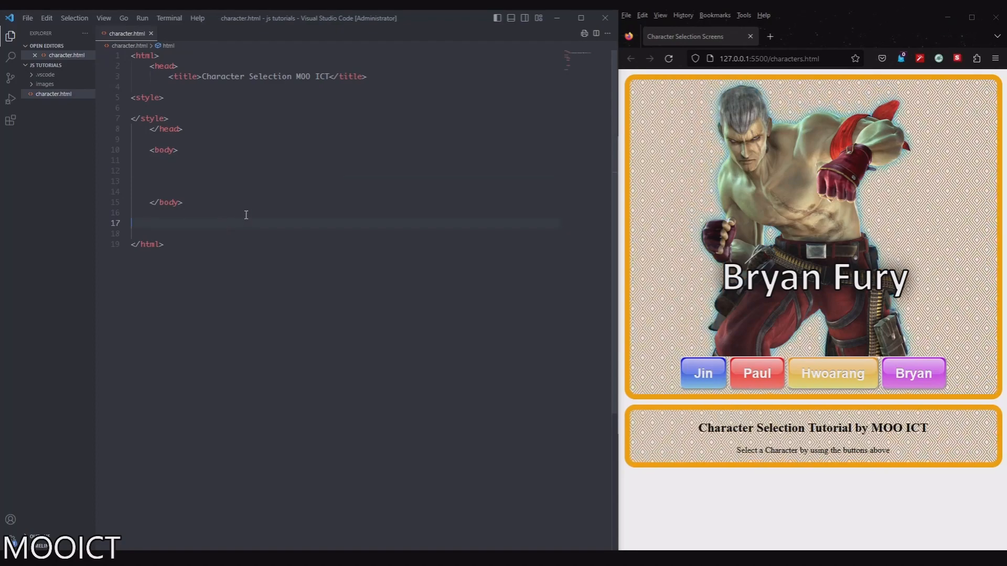
type("<script>")
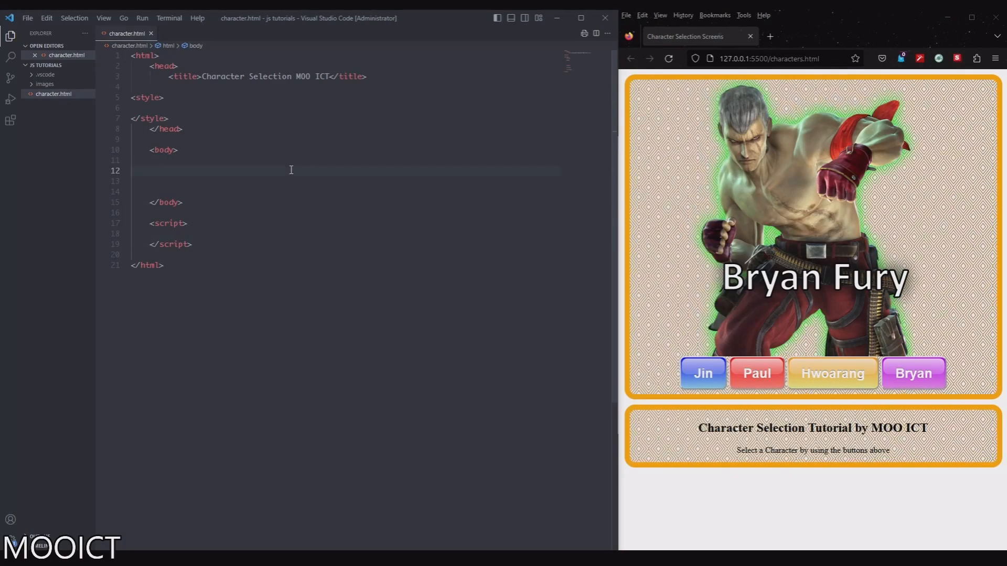
- Add a div with id container inside the body via Emmet div#container
type("div#")
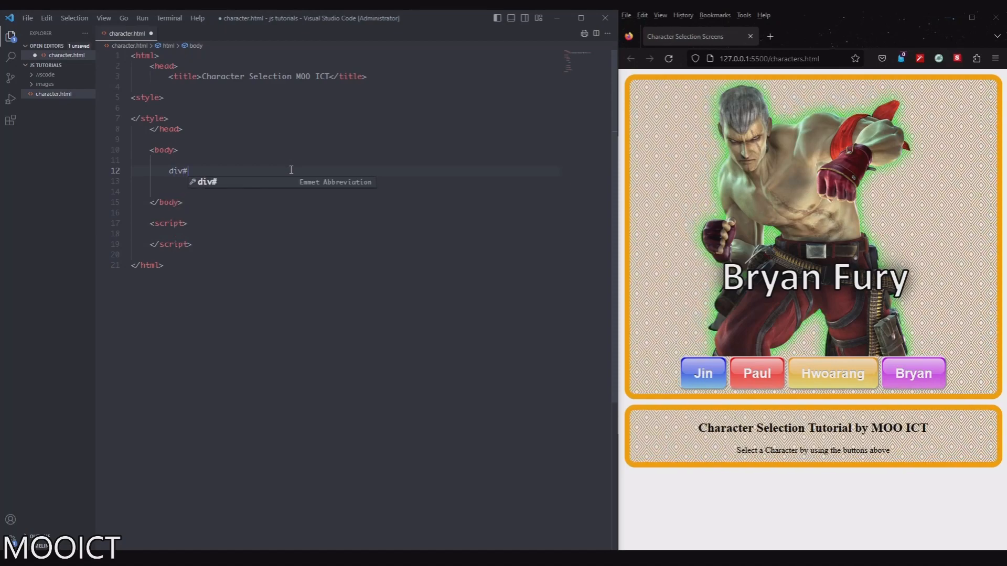
type("con")
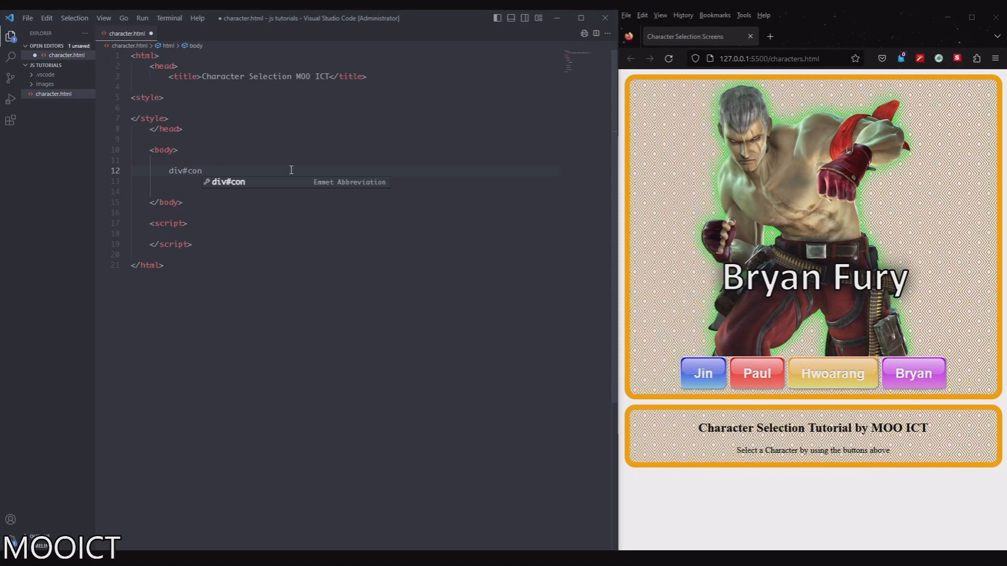
key("Tab")
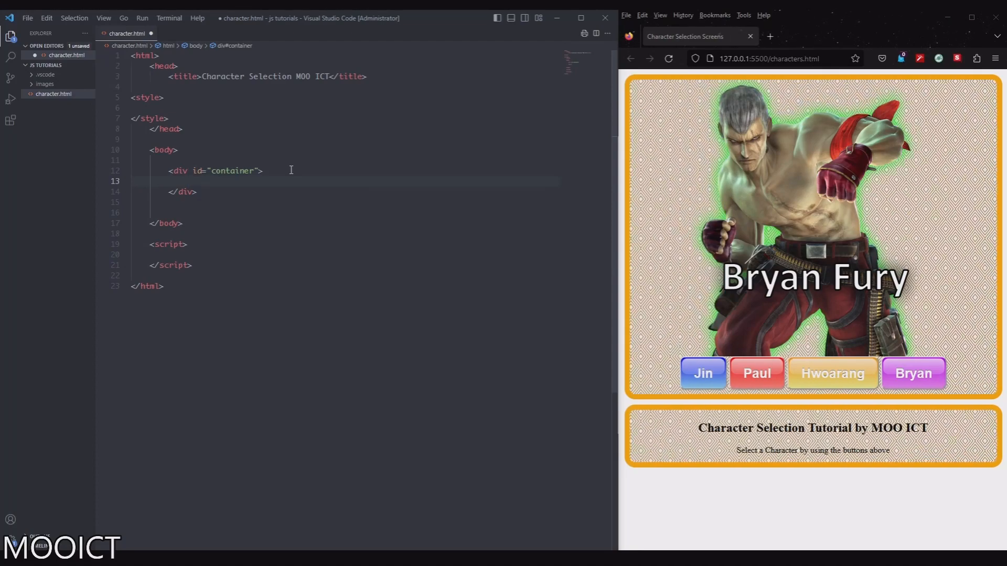
key("Enter")
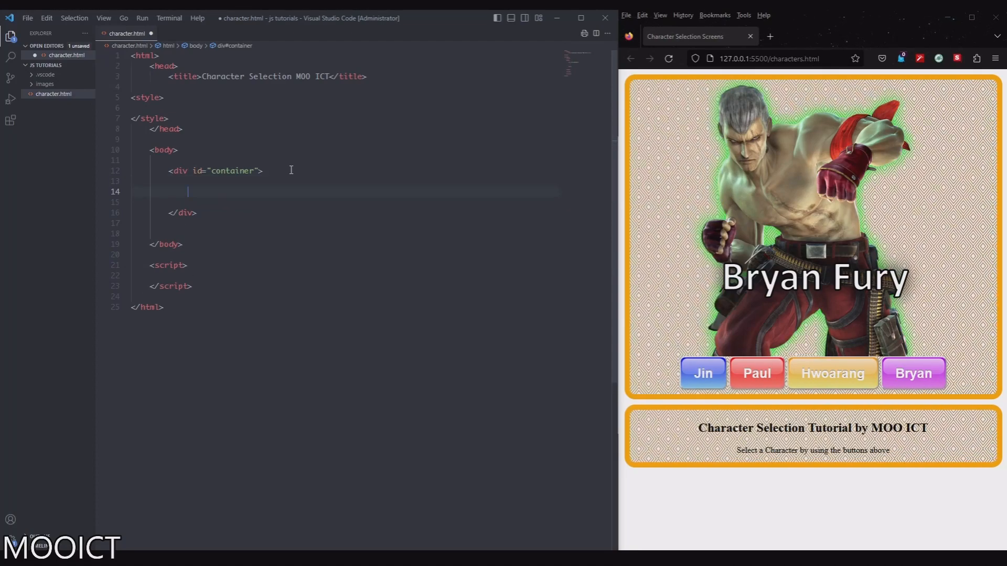
- Inside the container add an image div holding an h1 id name and an img id img
type("div#im")
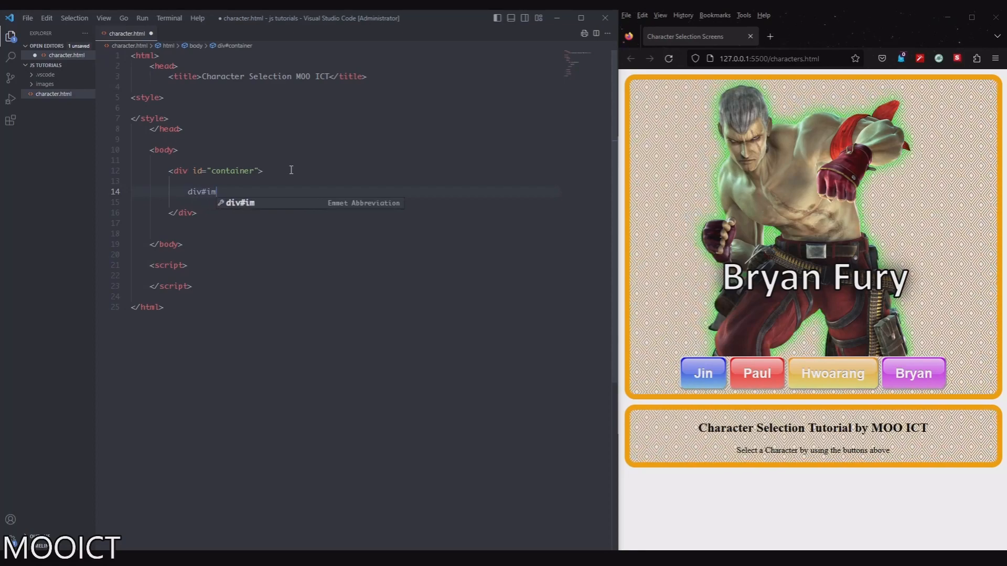
key("Tab")
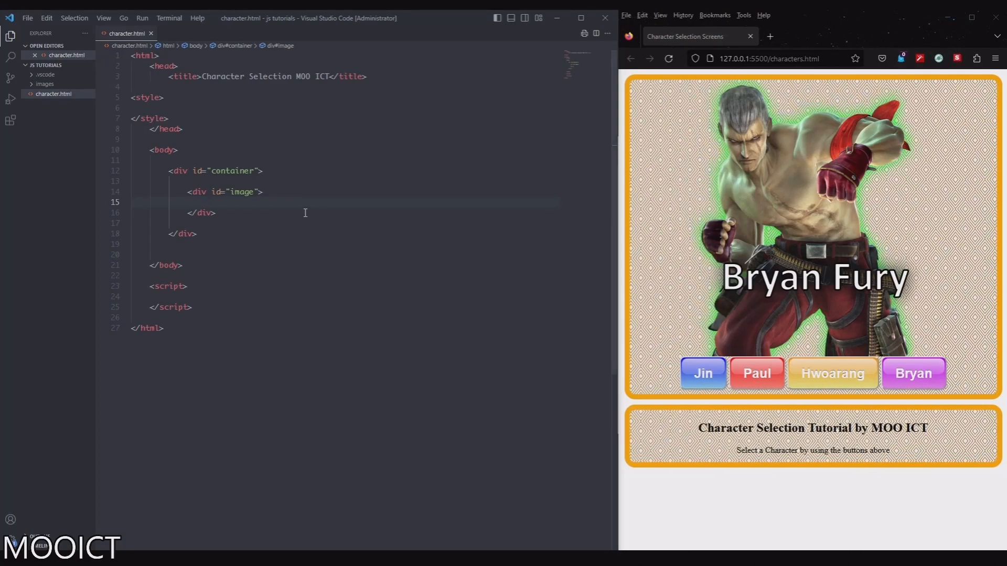
type("<img src=\"\" alt=\"\">")
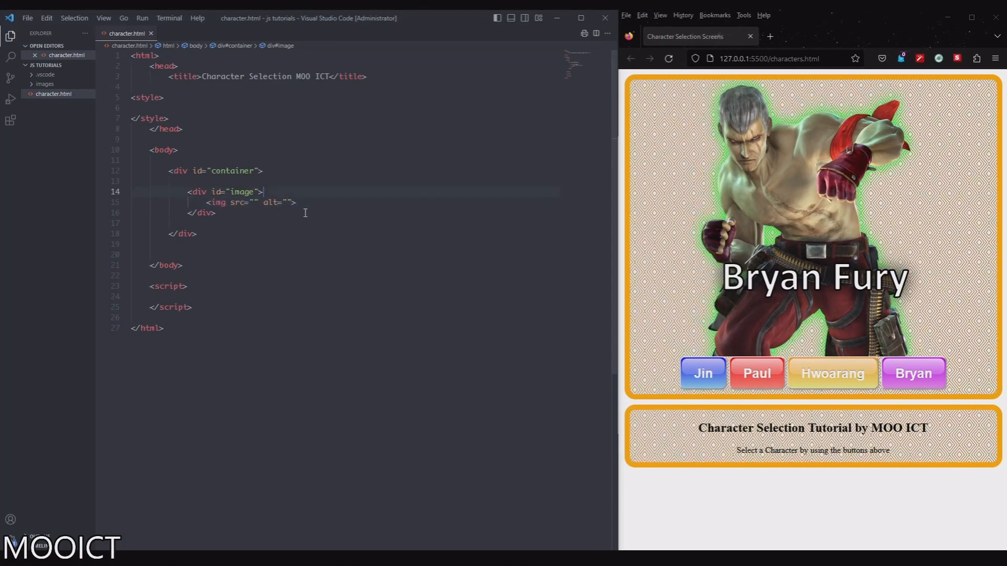
key("Enter")
type("<h1></h1>")
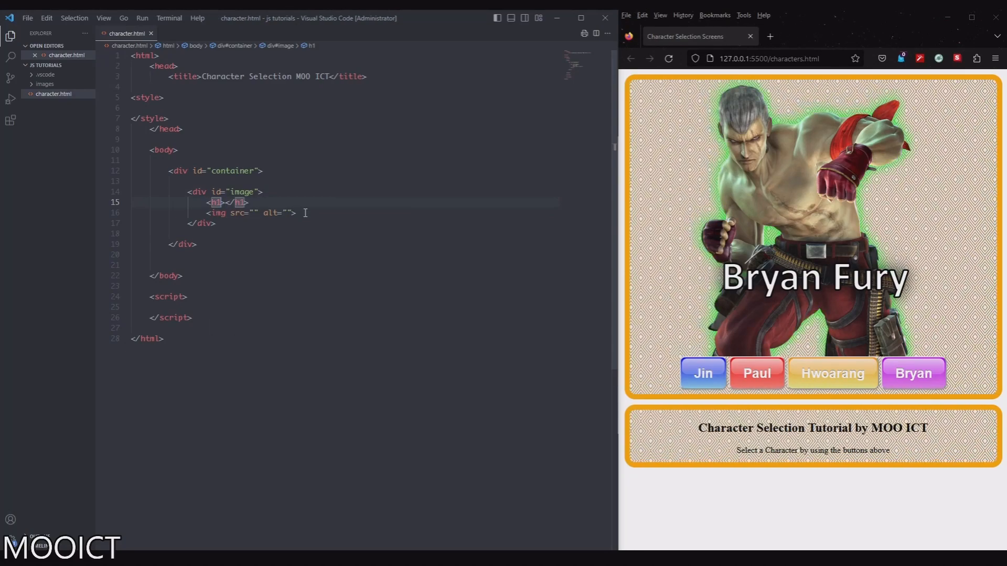
type("id=\"\"")
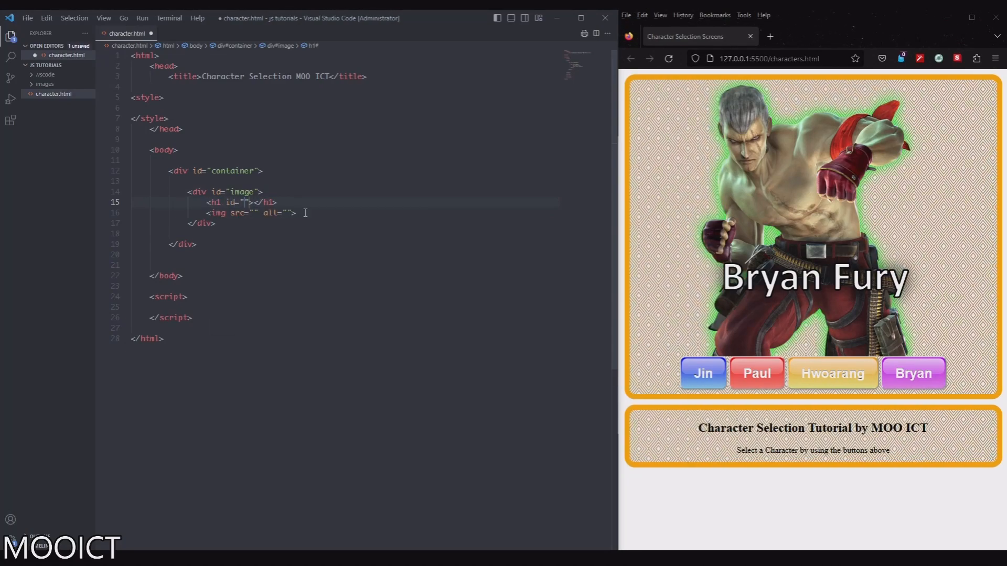
type("name")
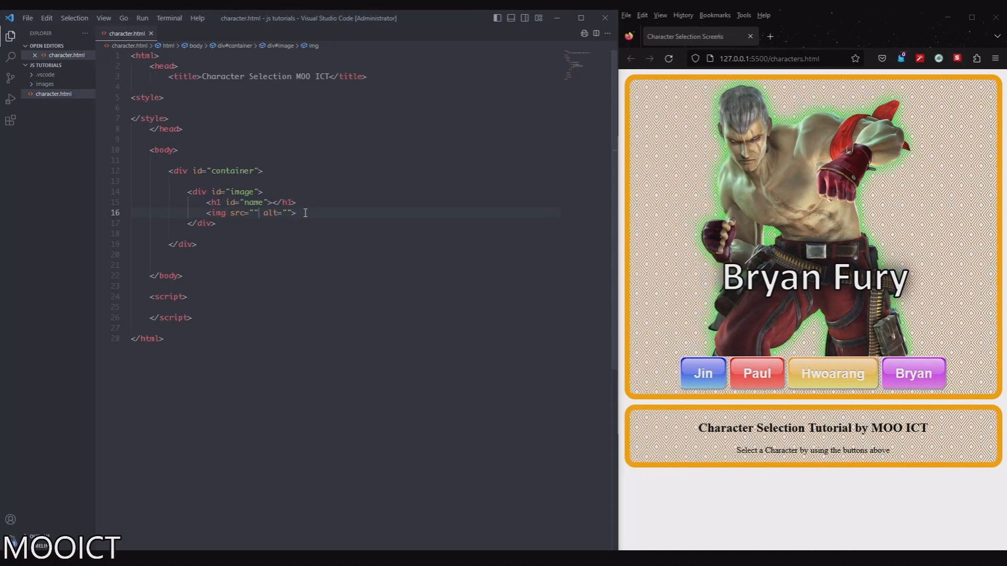
type("id")
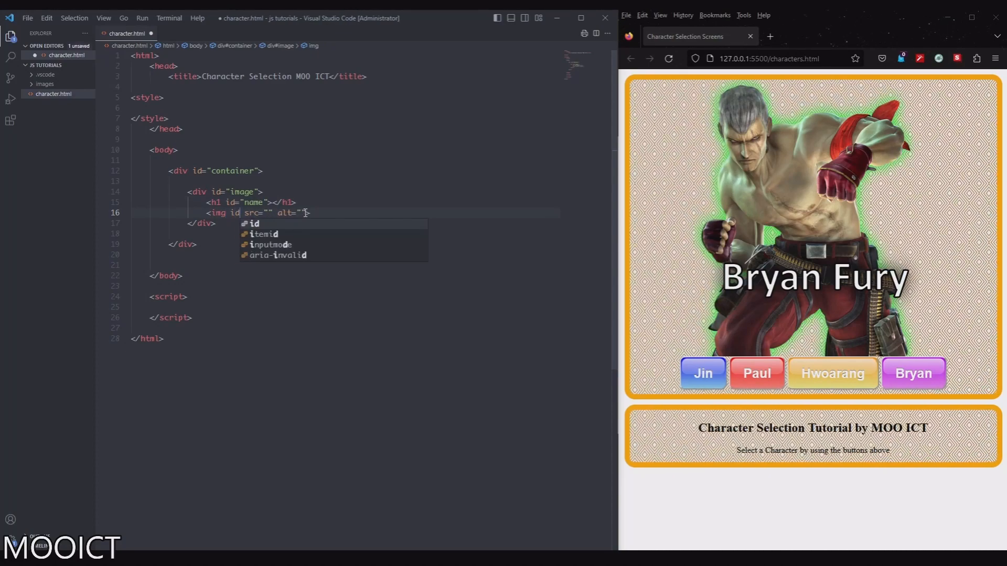
type("img\"")
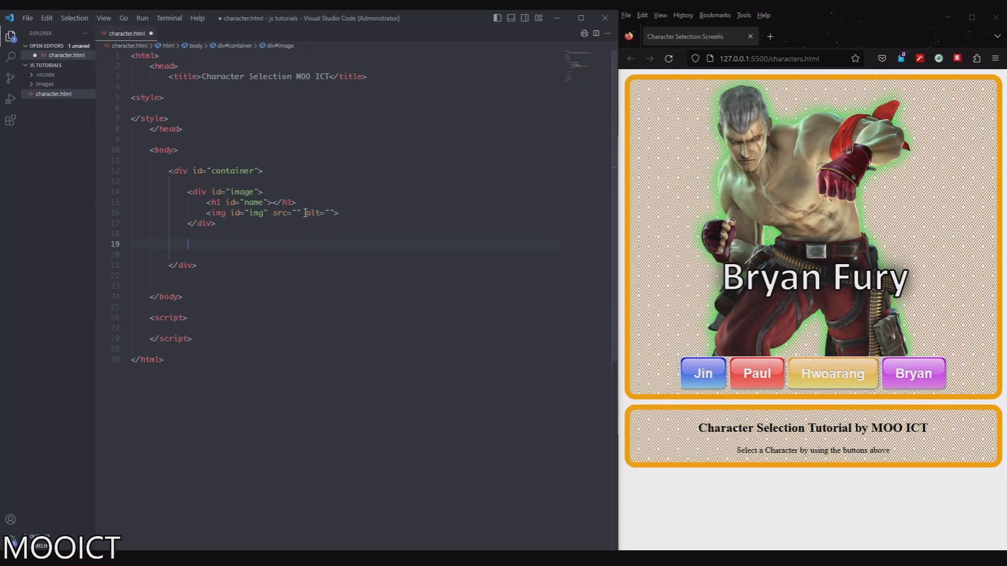
- Add a controls div containing a button with id jin, empty onclick and label Jin
type("div#con")
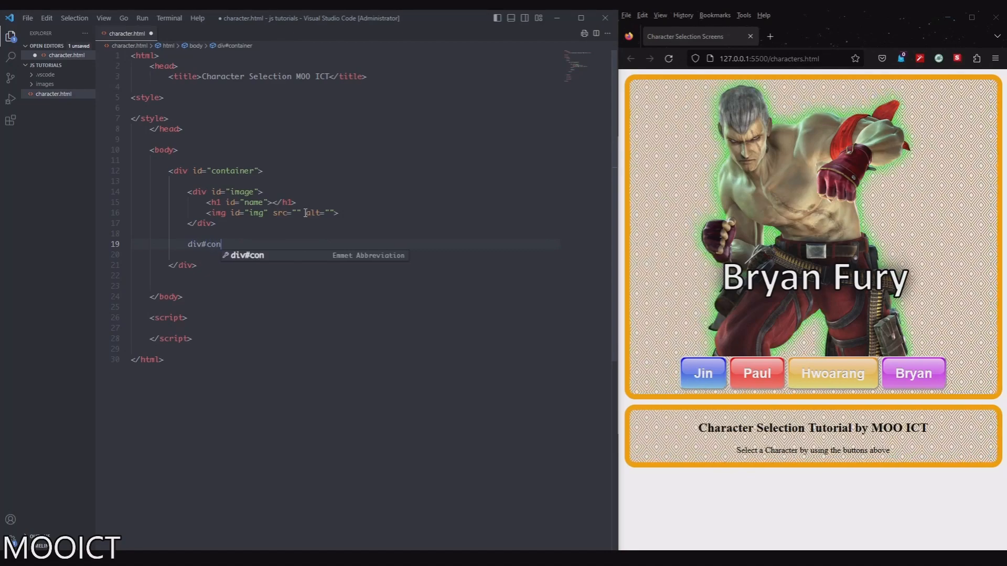
key("Tab")
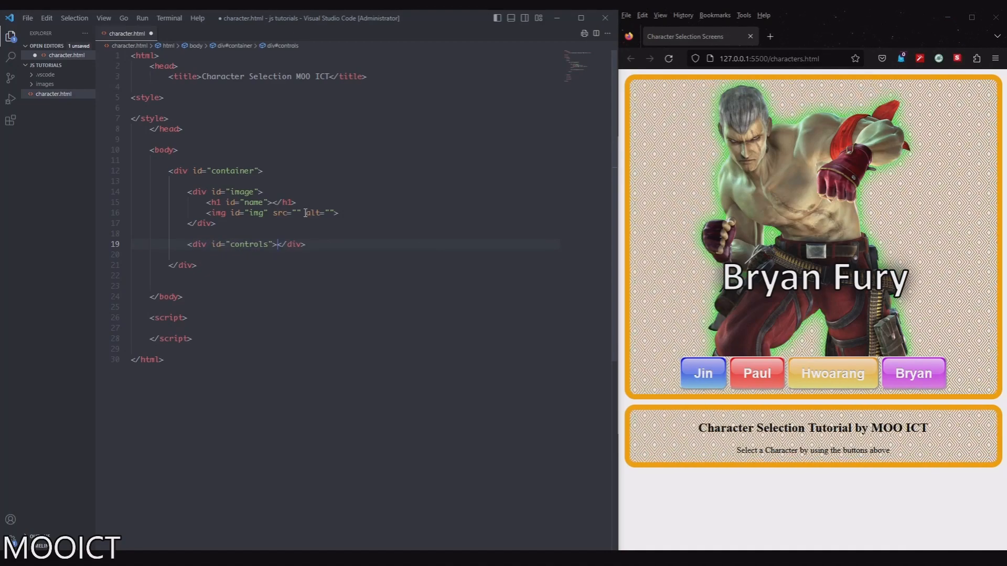
key("Enter")
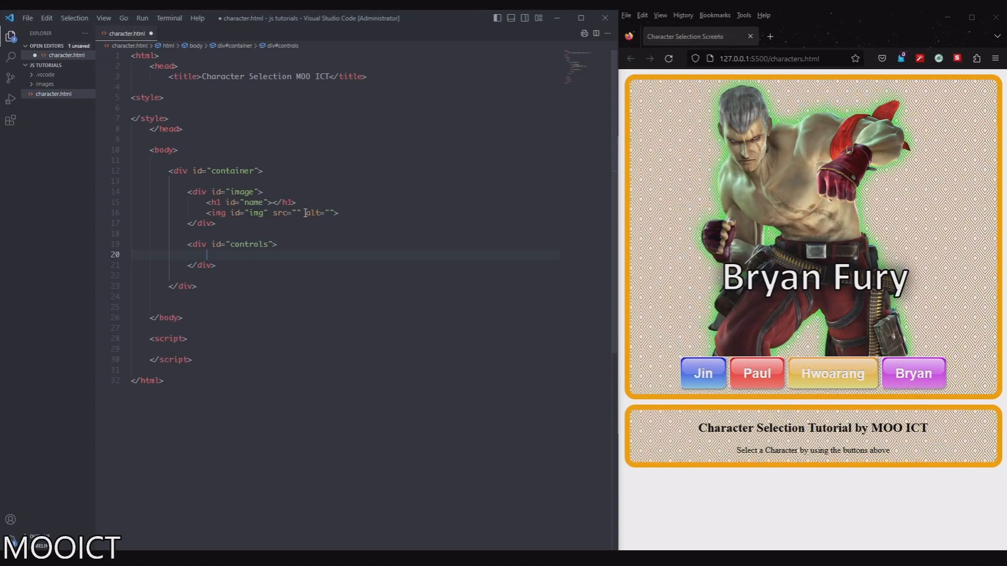
type("<button></button>")
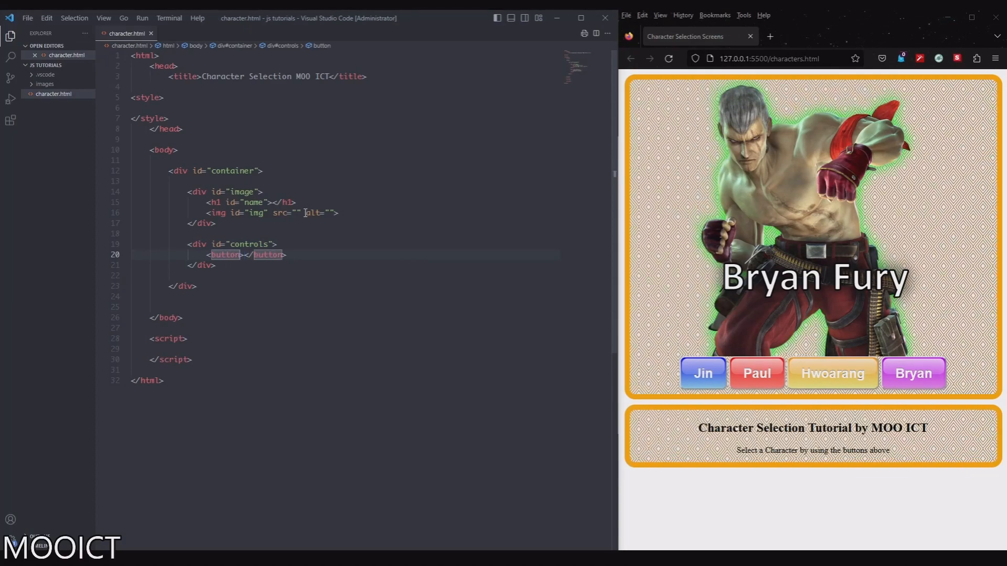
type("id=\"\"")
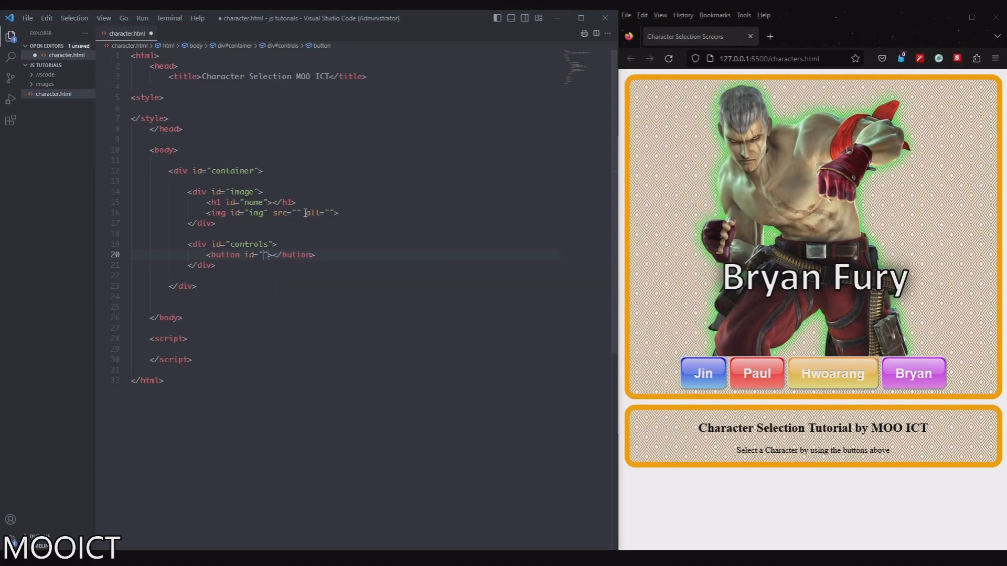
type("jin")
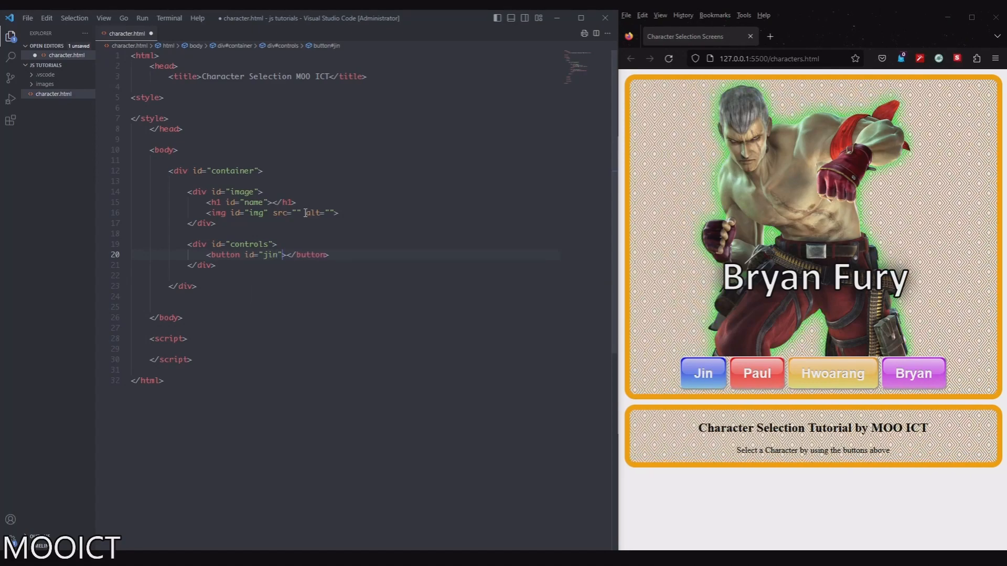
type("onclick=\"")
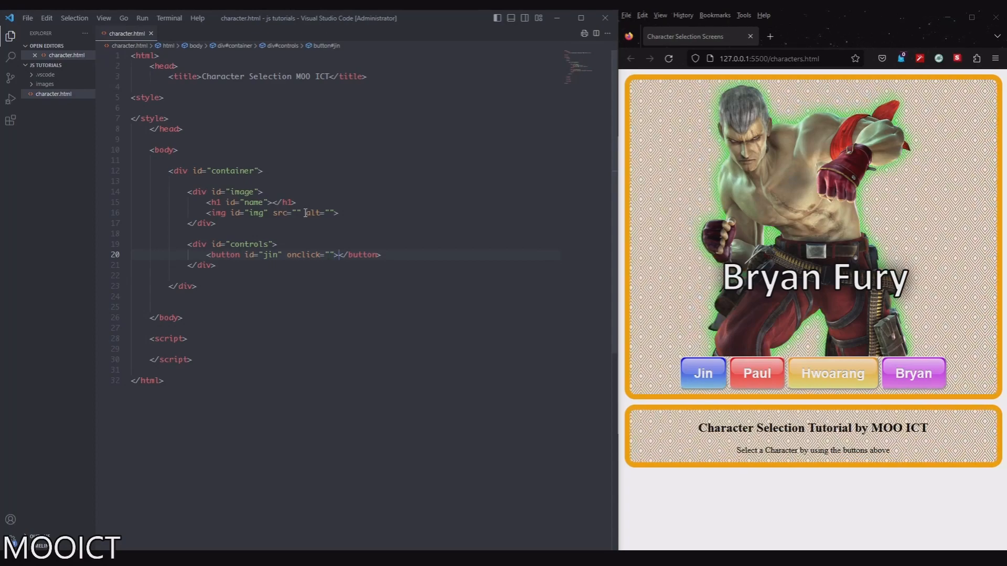
type("Jin")
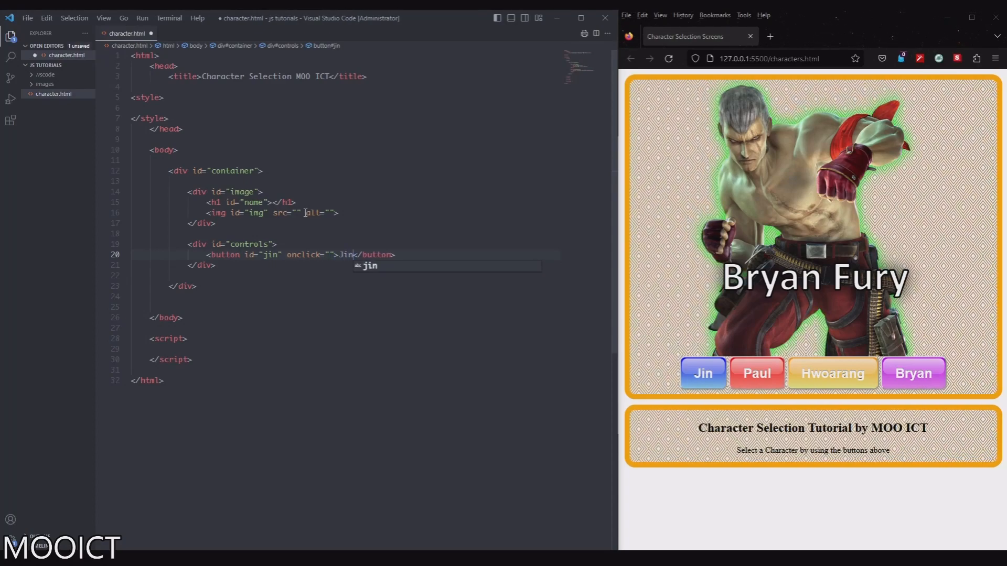
- Duplicate the Jin button line for Paul, Hwoarang and Bryan with their own ids and labels
key("ctrl+s")
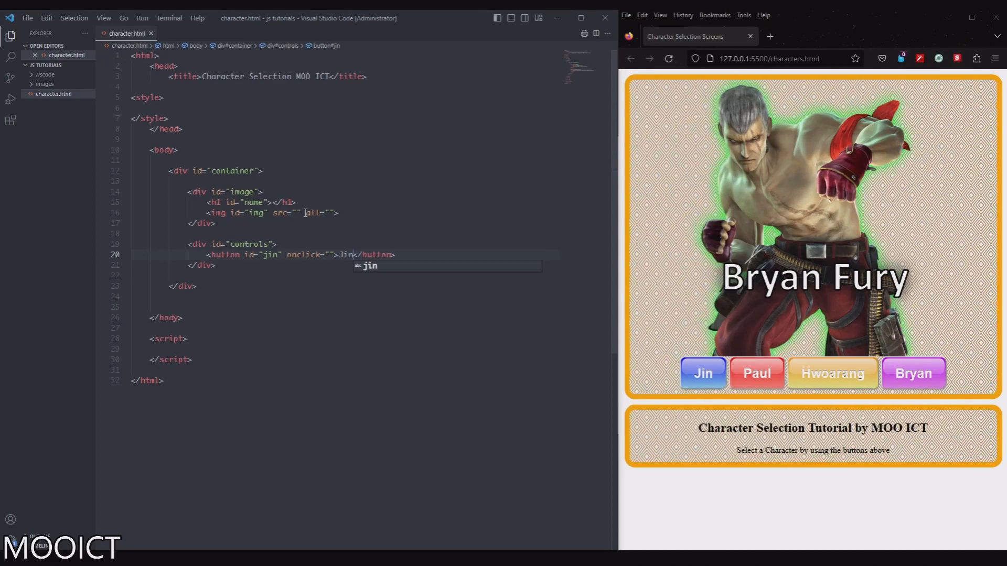
type("<button id=\"jin\" onclick=\"\">Jin</button>")
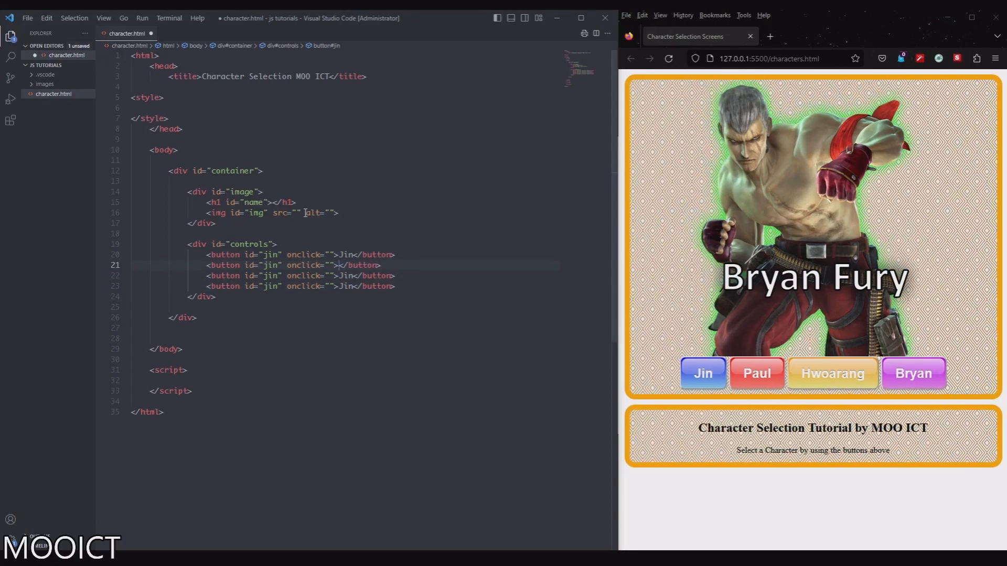
type("Paul")
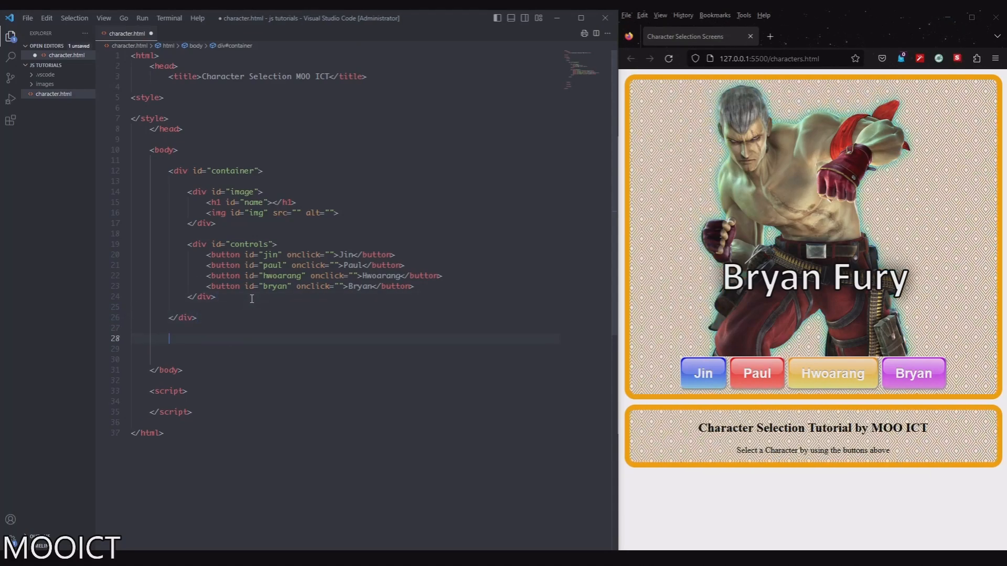
- Add an info div with h2 Character Selection Tutorial by MOO ICT and paragraph Select a character by using the buttons above
type("div#i")
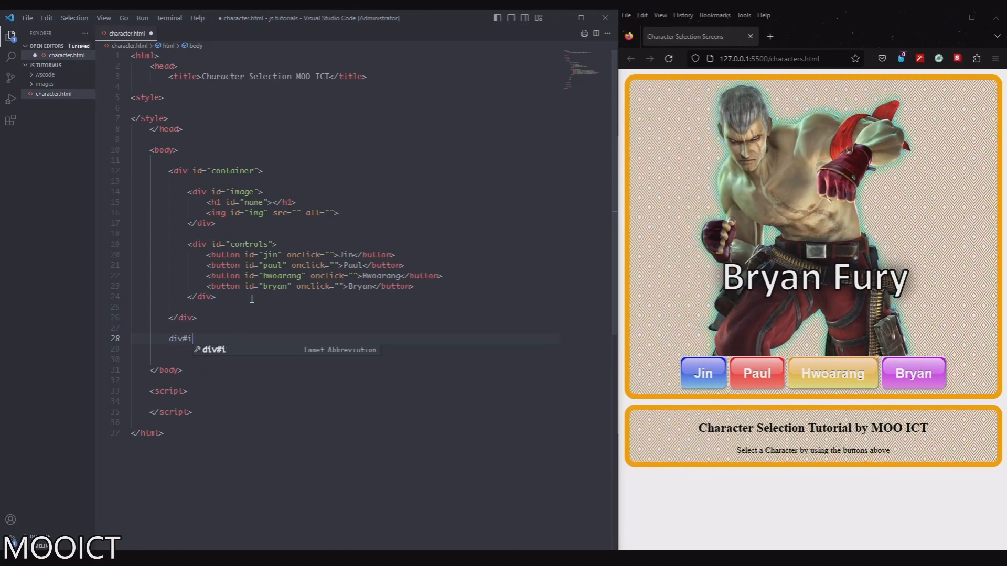
key("Tab")
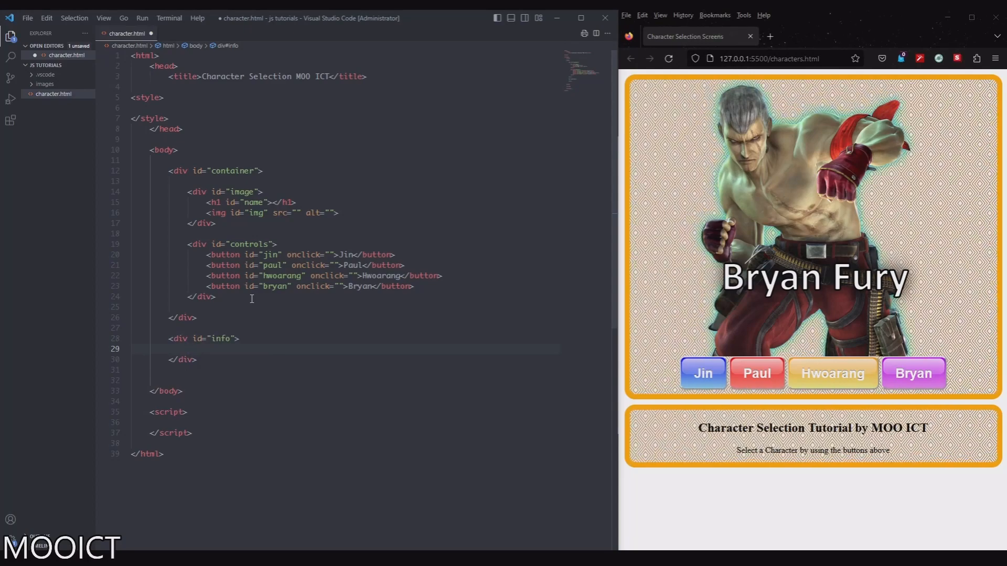
type("<h2>Ch</h2>")
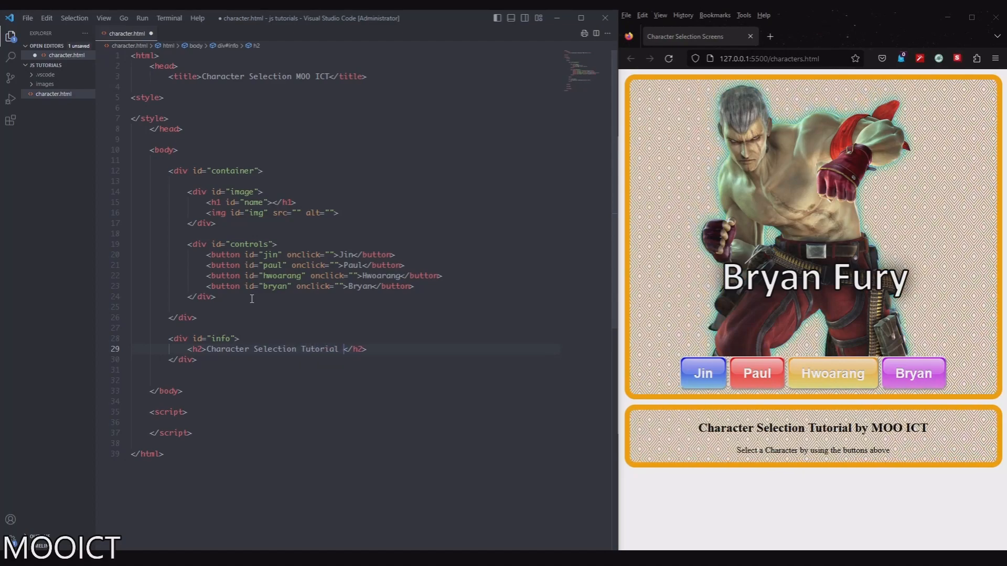
type("by MOO ICT")
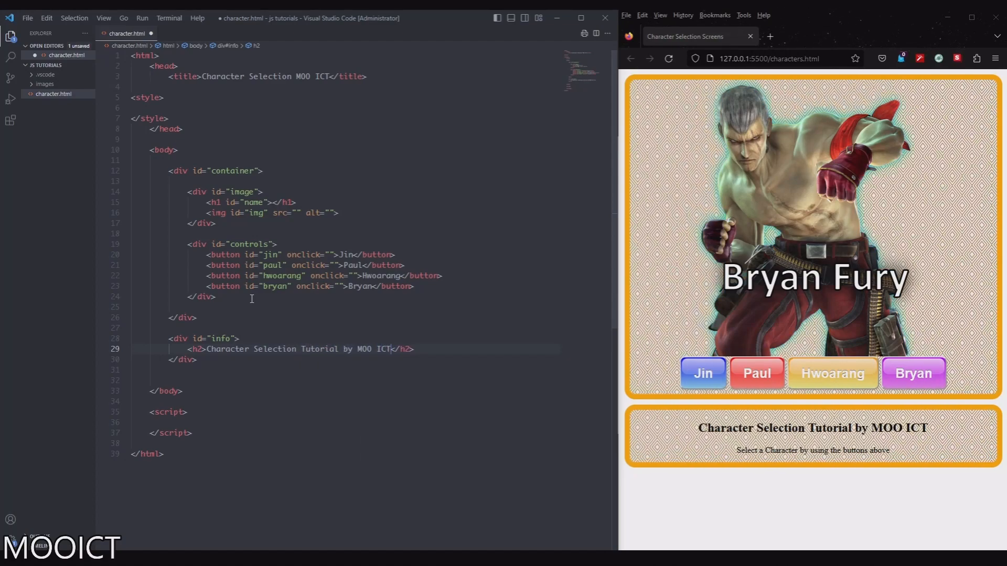
type("<p></p>")
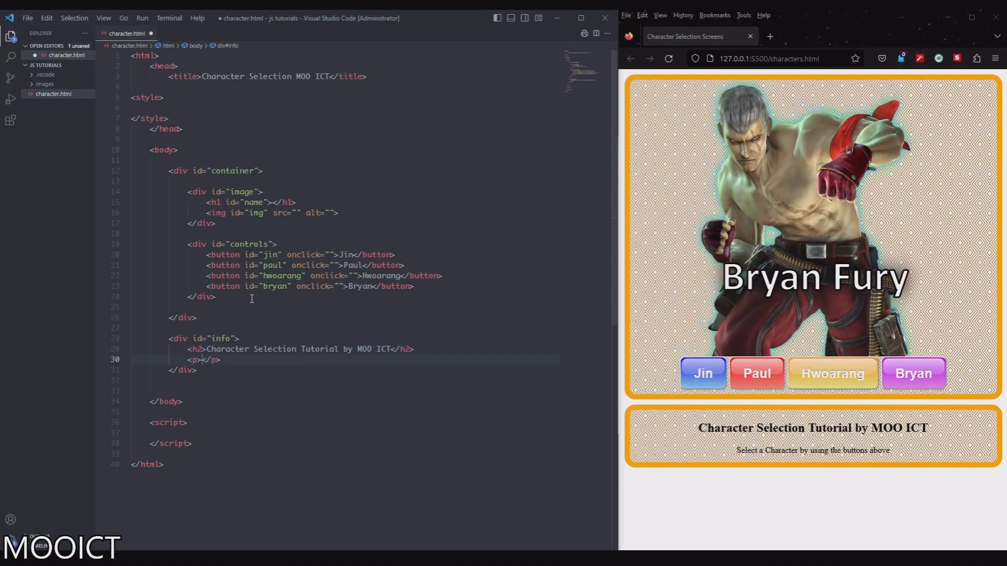
type("Select a chara")
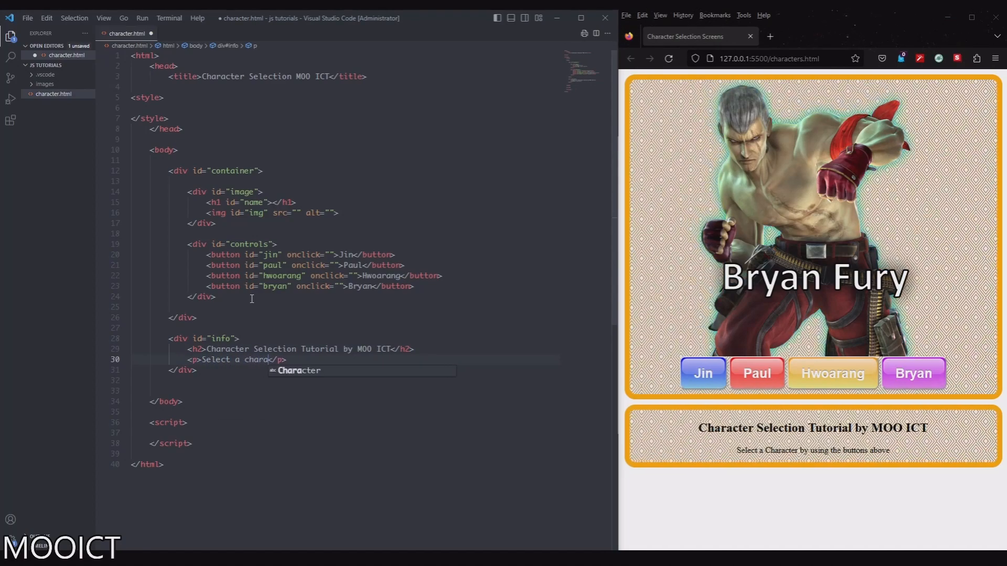
type("by using the buttons above")
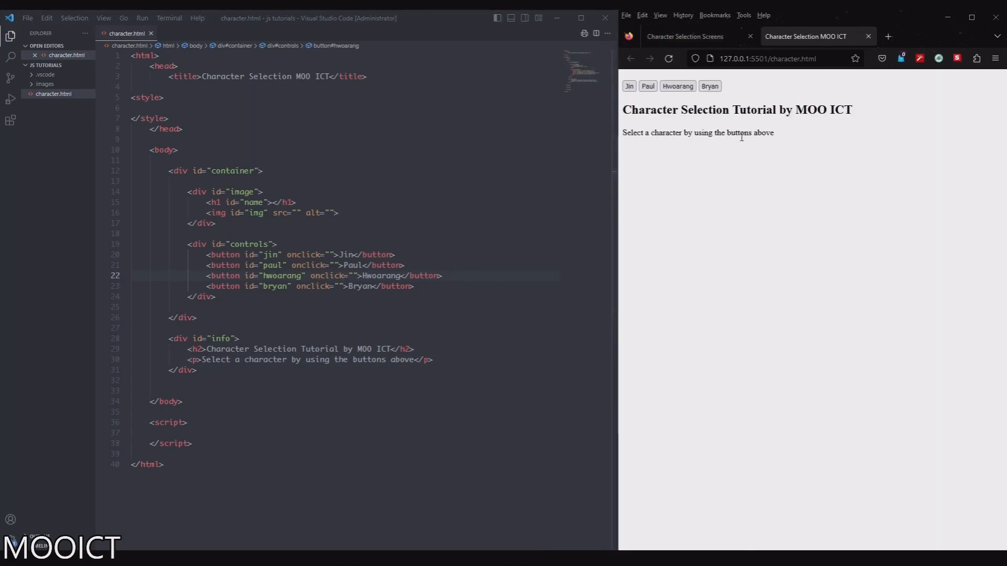
mouse_move(804, 141)
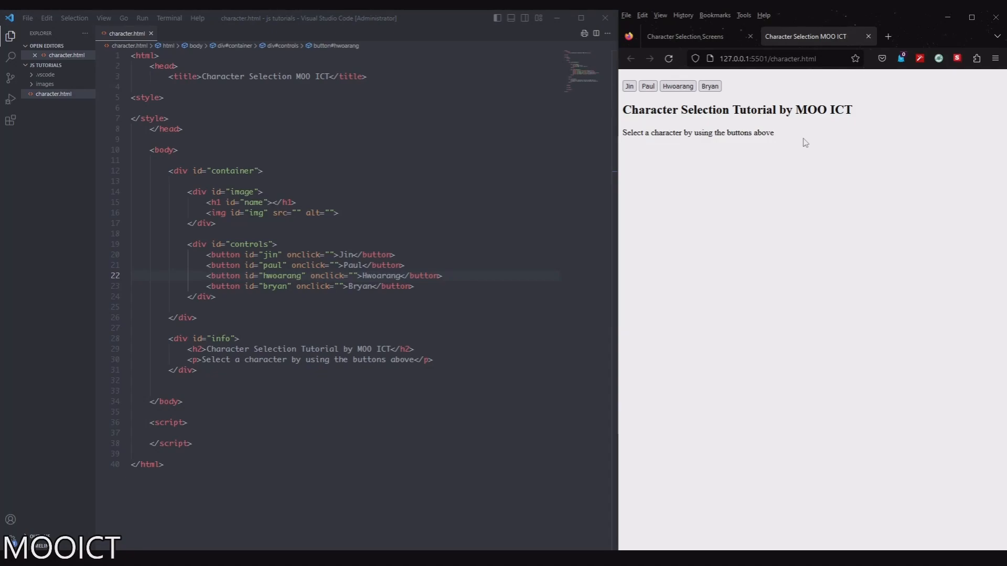
mouse_move(807, 132)
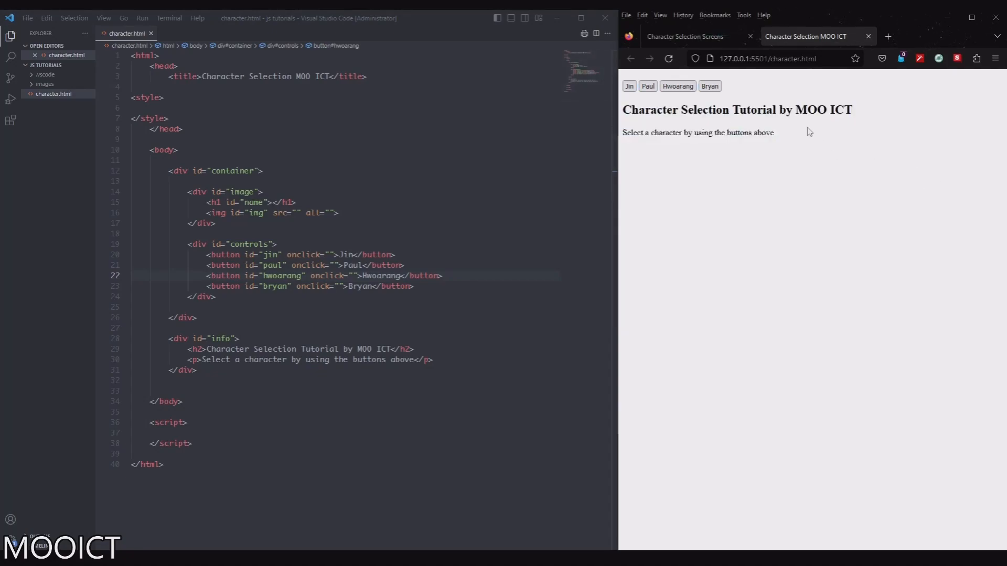
left_click(405, 265)
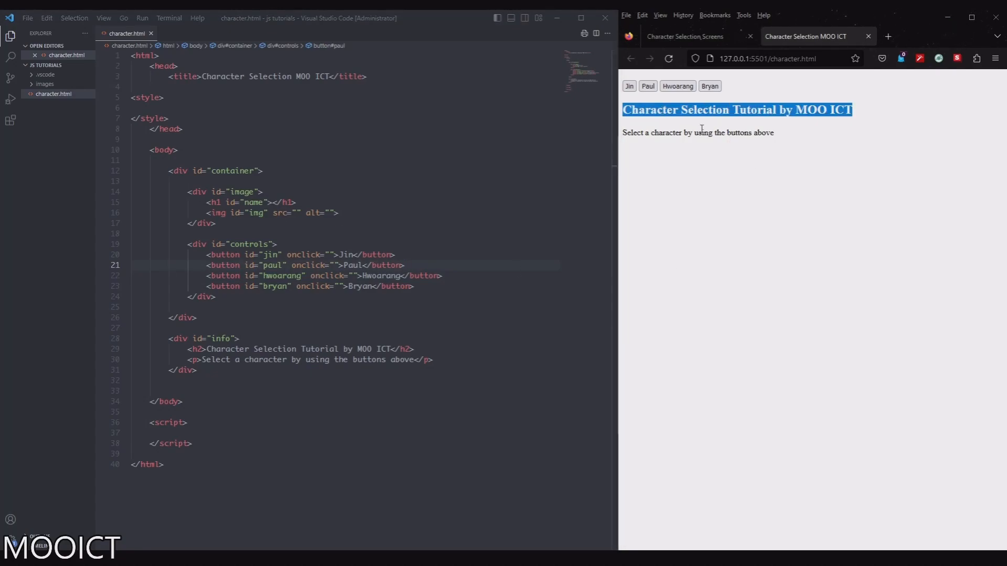
left_click(745, 182)
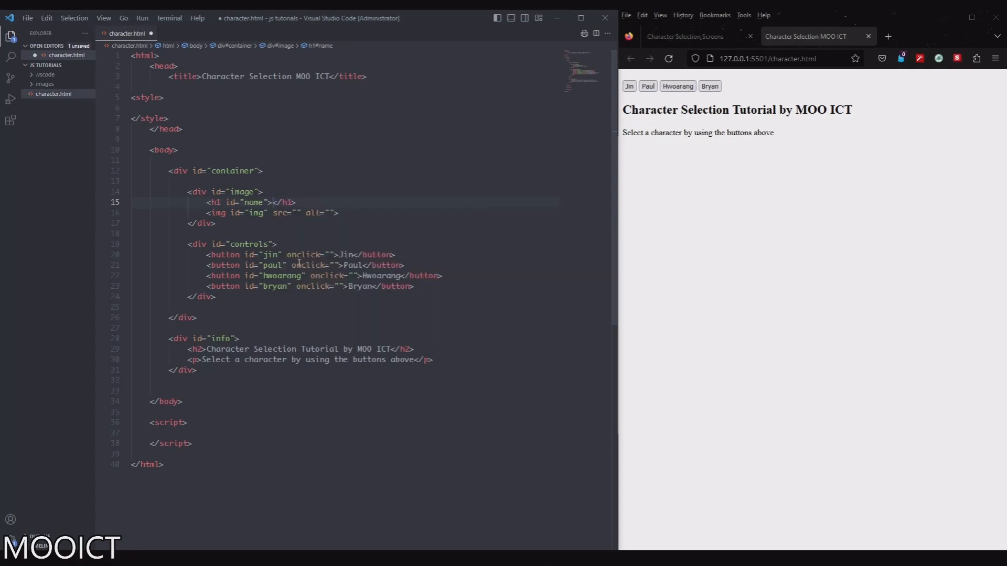
- Set the h1 text to Jin Kazama and the img src to images/jin.png
type("Jin Kazama")
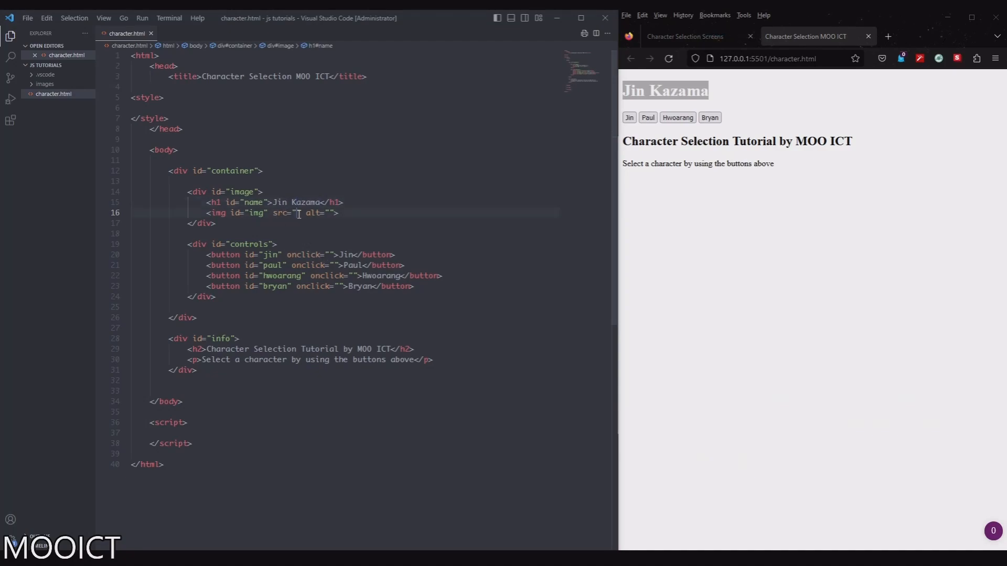
type("images/jin.png")
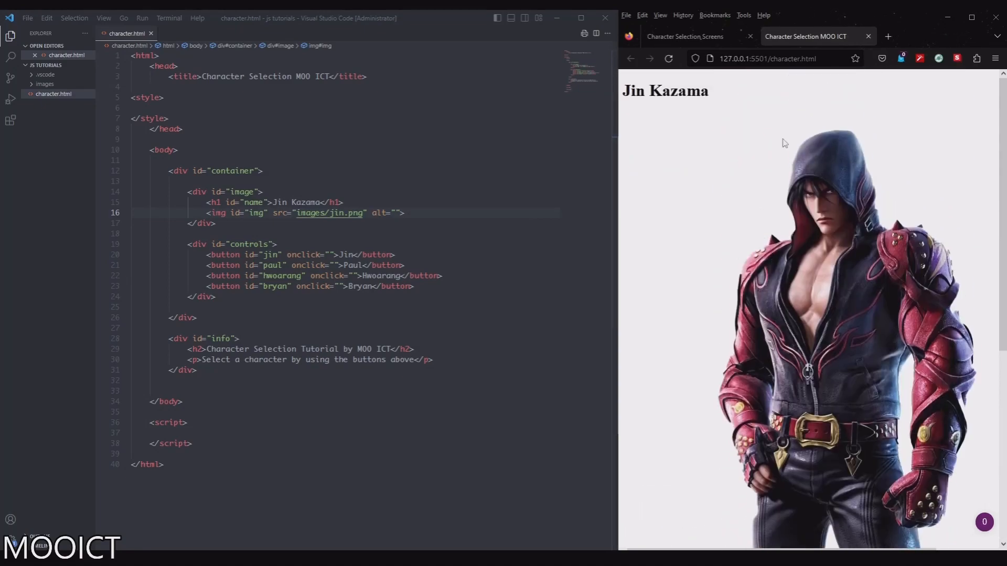
scroll("down", 3)
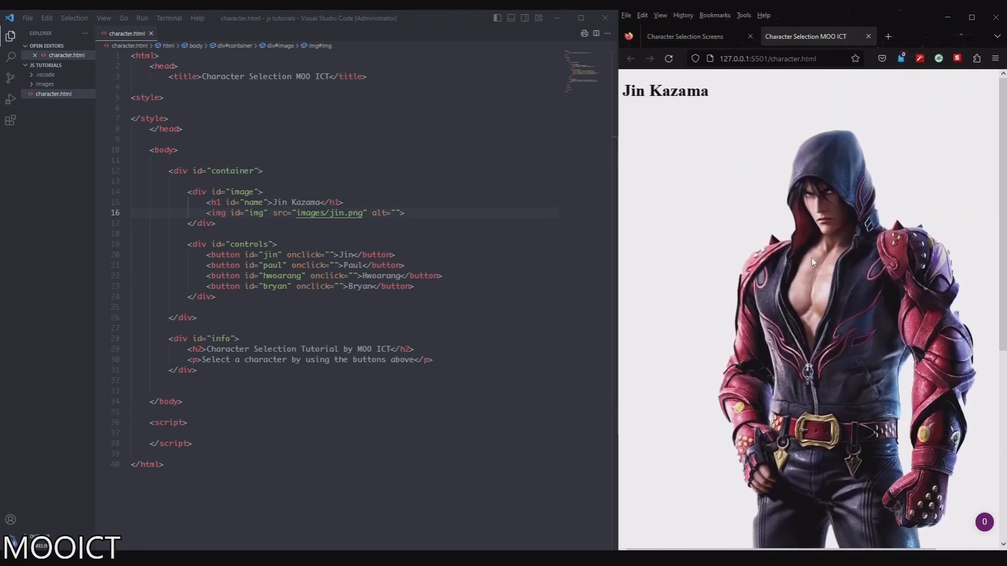
scroll("down", 3)
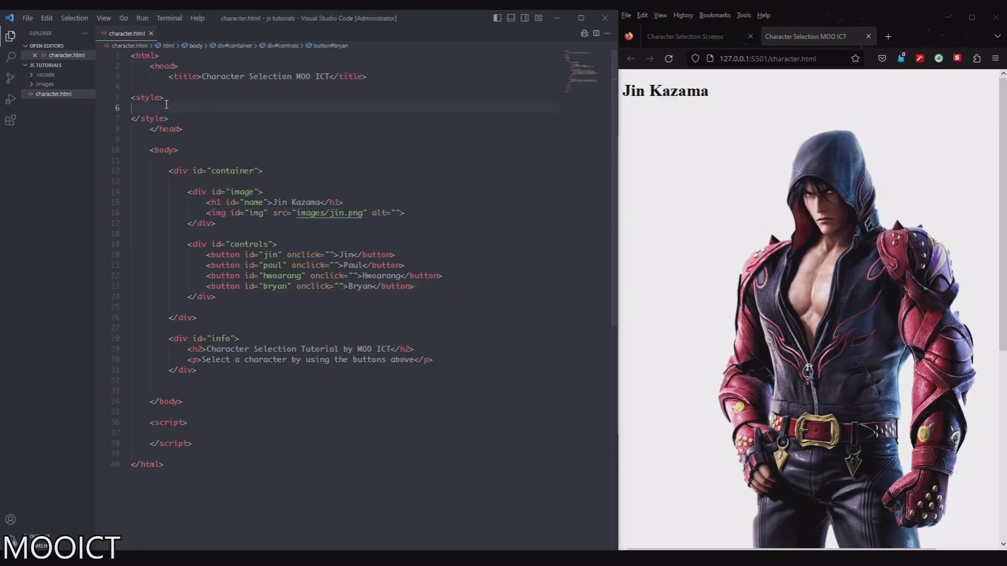
- Paste a #container, #info rule with tiled background, scroll animation, orange rounded border, centred text, and #info height 100px
key("enter")
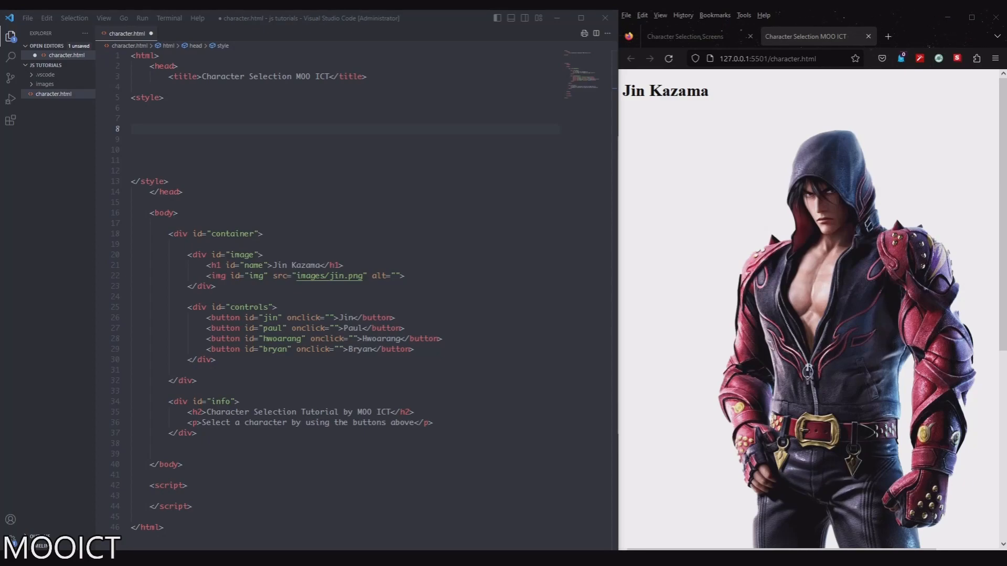
left_click(207, 124)
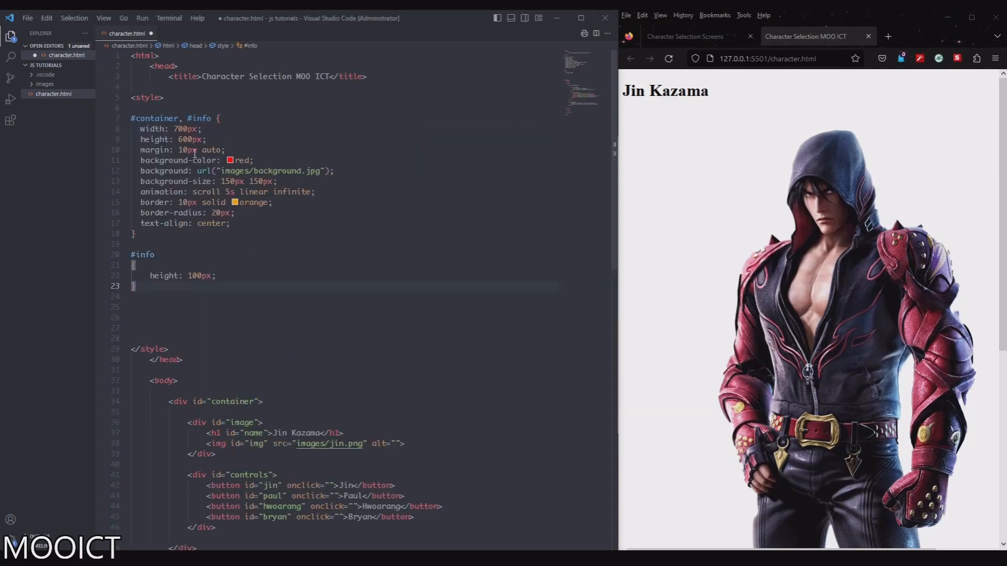
mouse_move(154, 119)
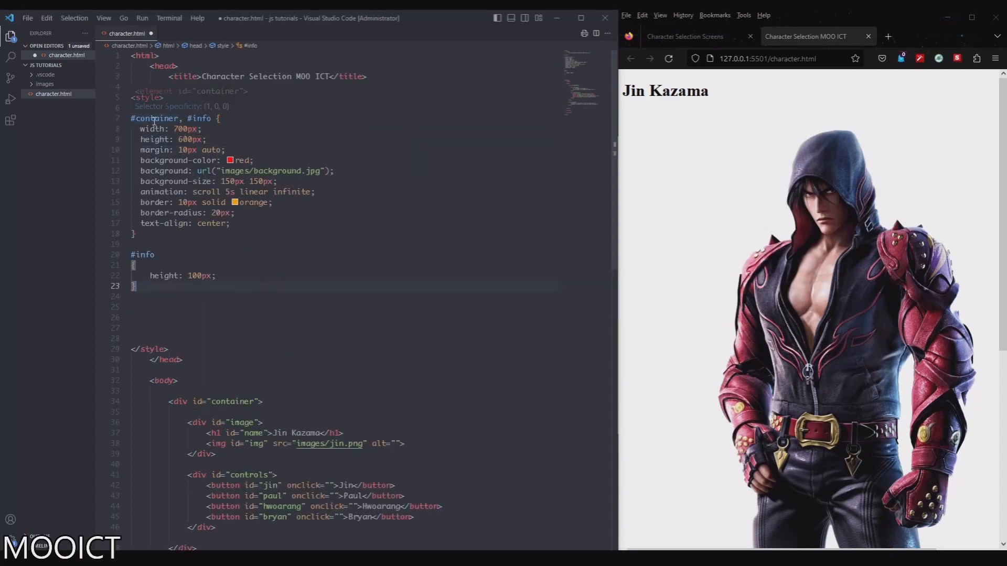
mouse_move(157, 128)
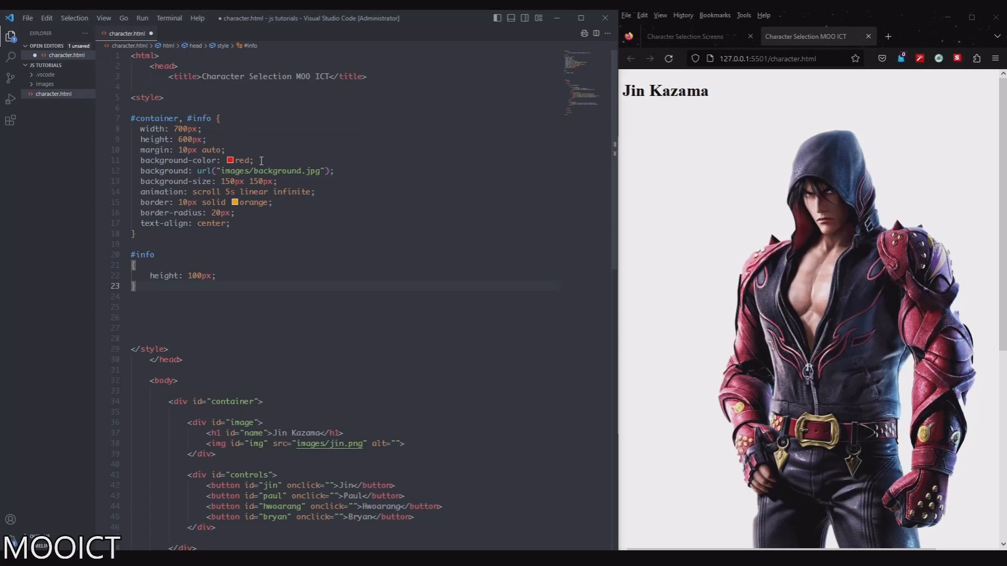
left_click(253, 160)
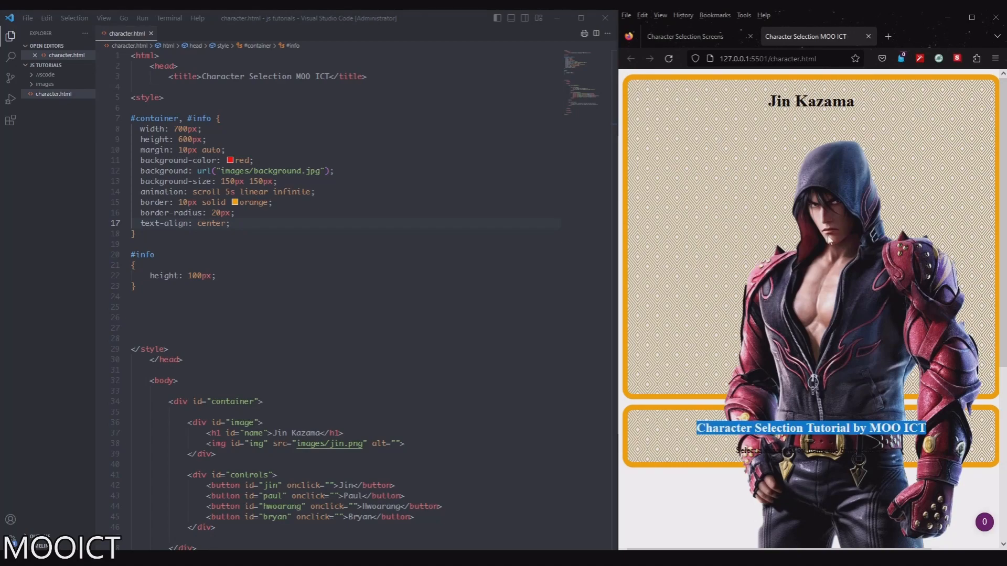
scroll("down", 3)
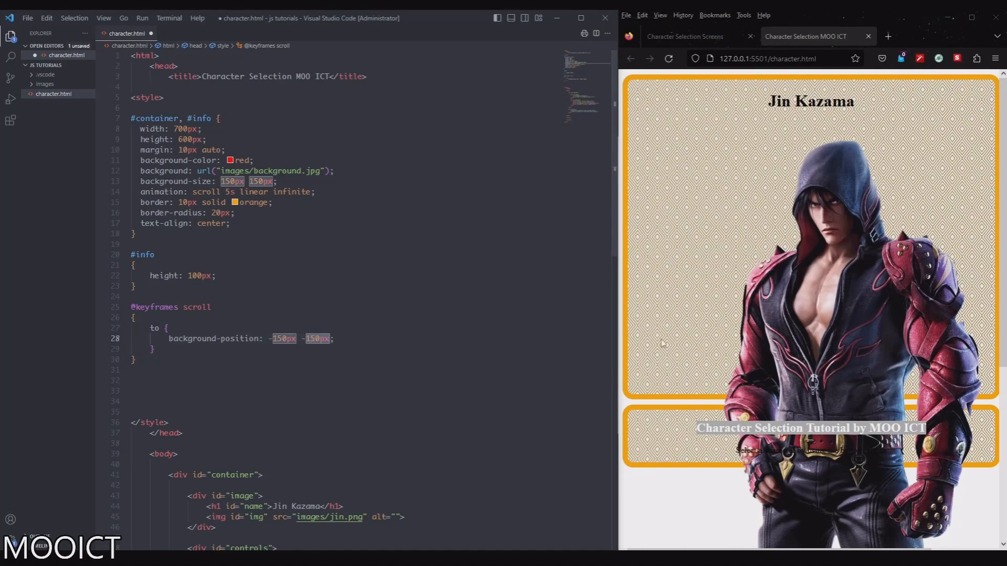
mouse_move(817, 228)
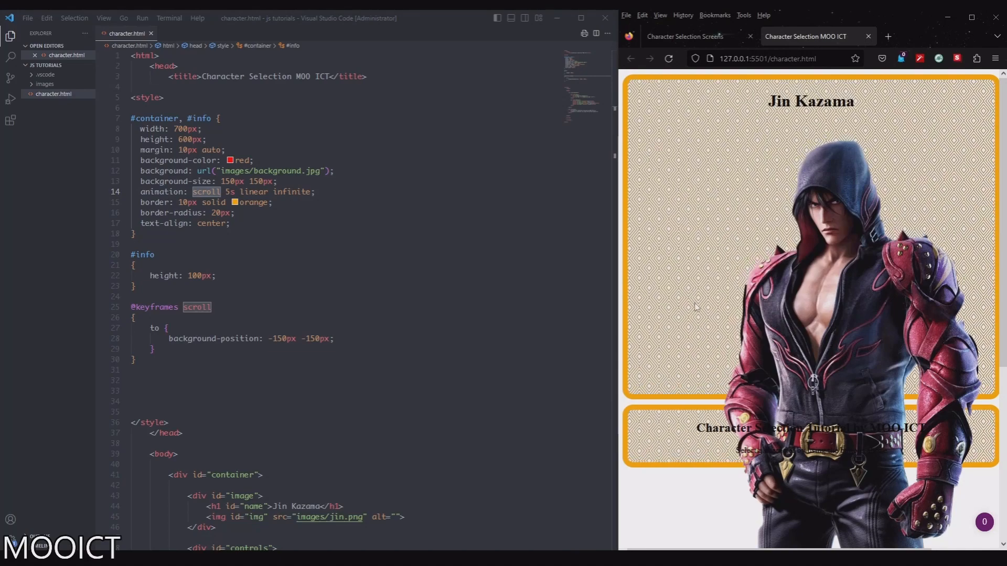
left_click(204, 360)
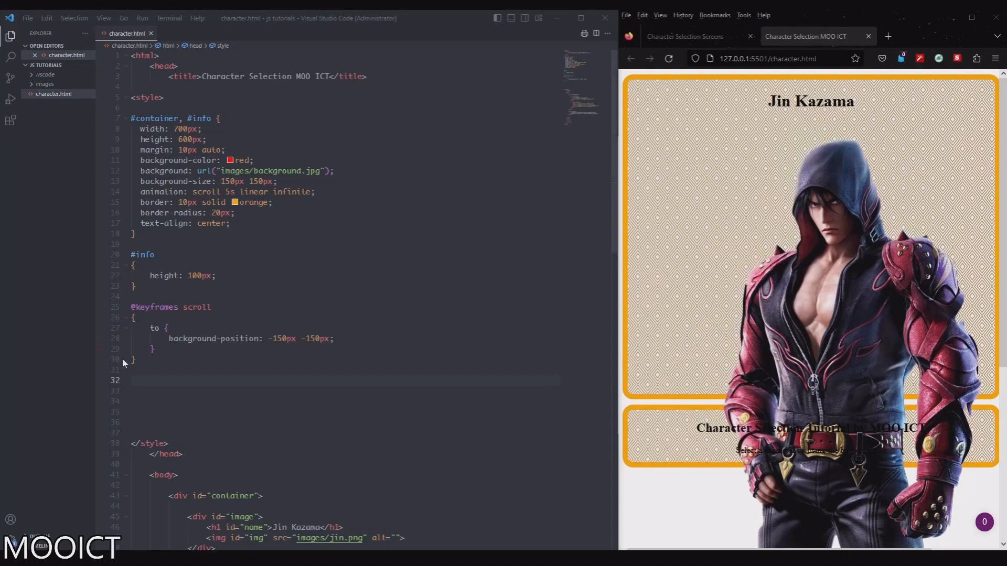
- Add #image (height 88%, width 100%, overflow hidden, position relative) and img with max-width 650px and gloweffect animation; save
type("#image")
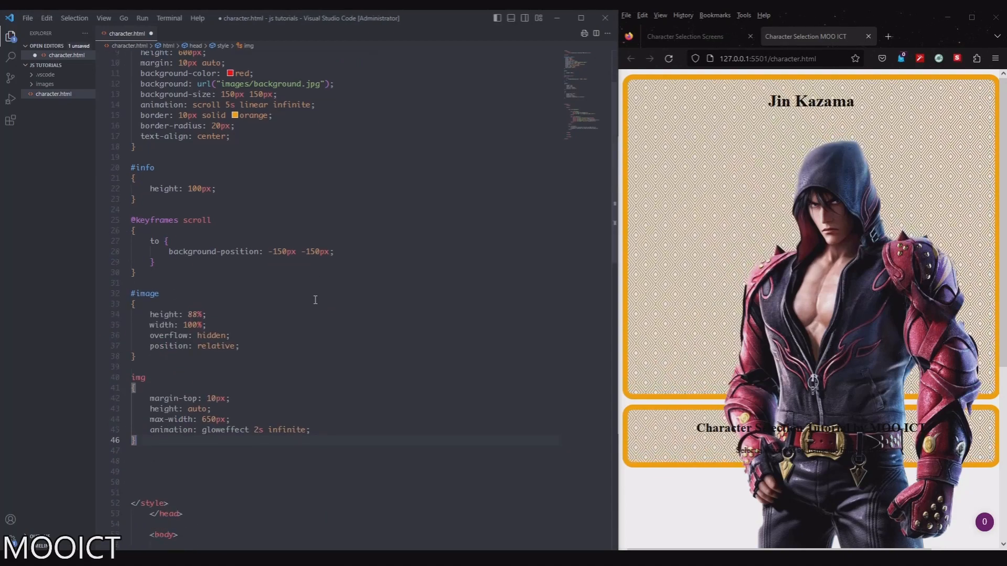
scroll("down", 3)
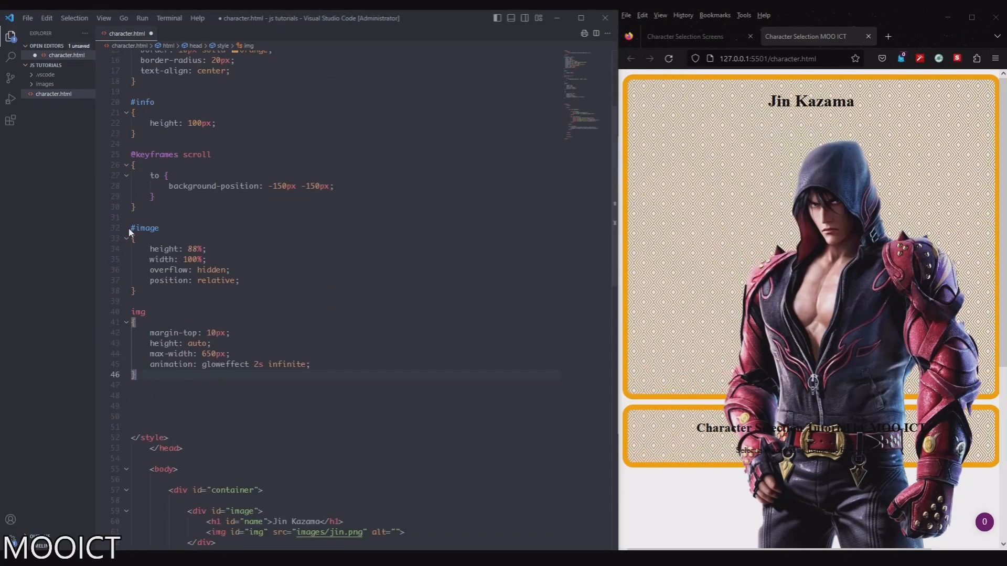
mouse_move(168, 250)
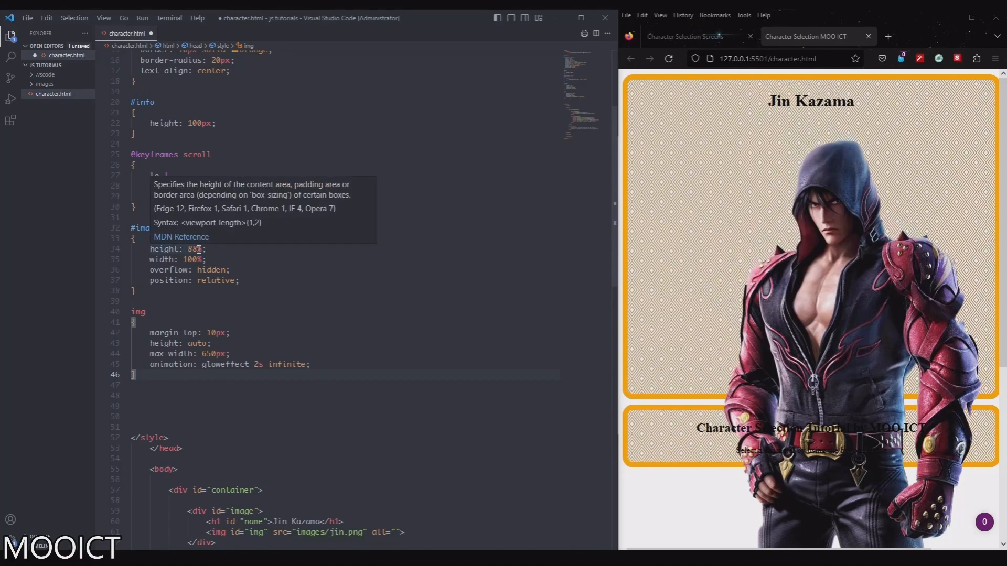
mouse_move(796, 285)
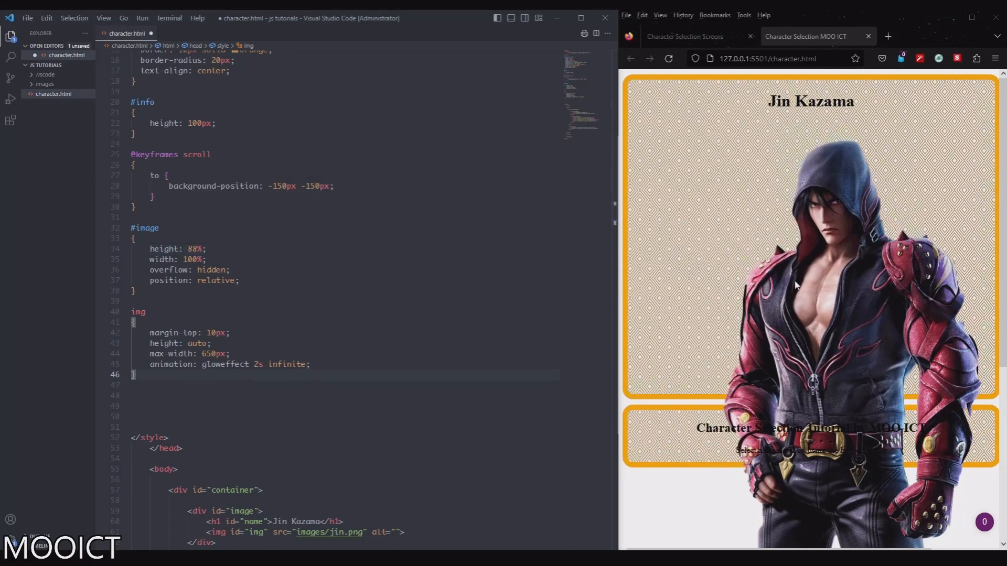
left_click(142, 227)
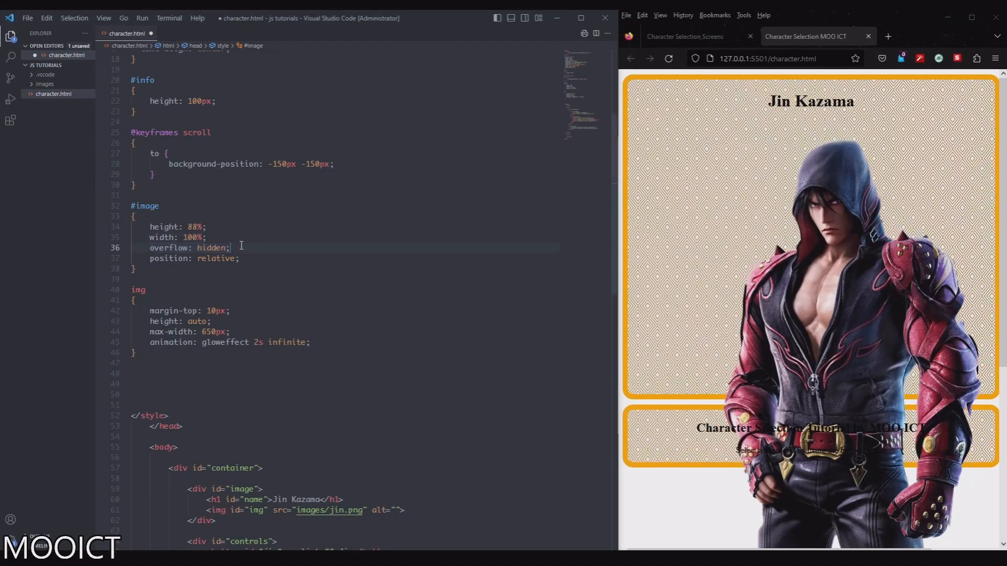
double_click(169, 248)
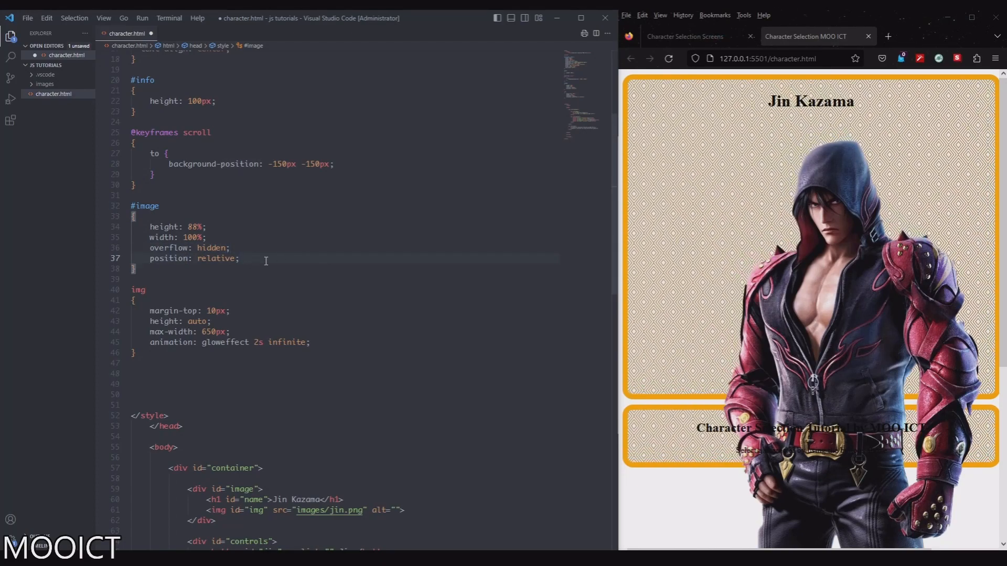
double_click(826, 102)
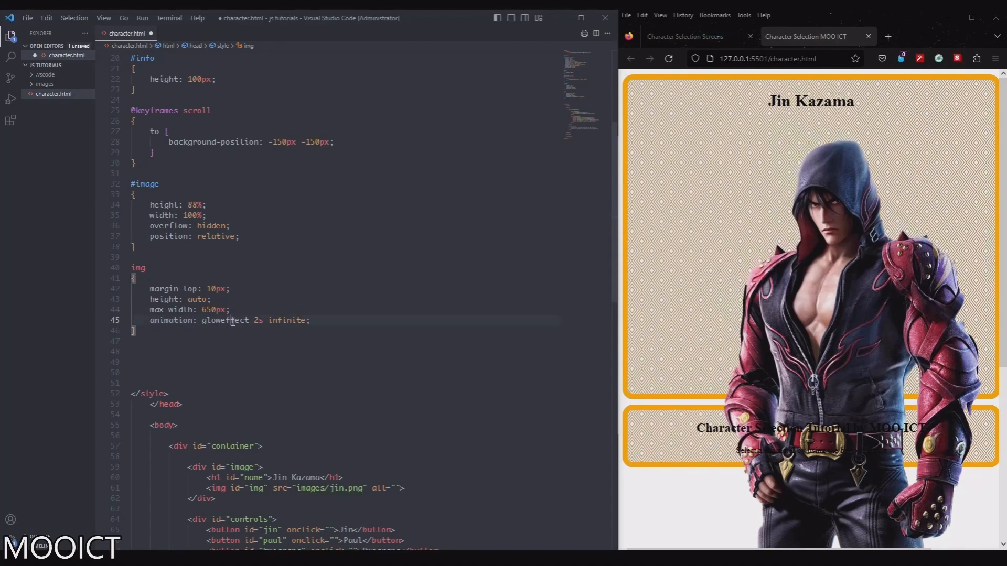
key("ctrl+s")
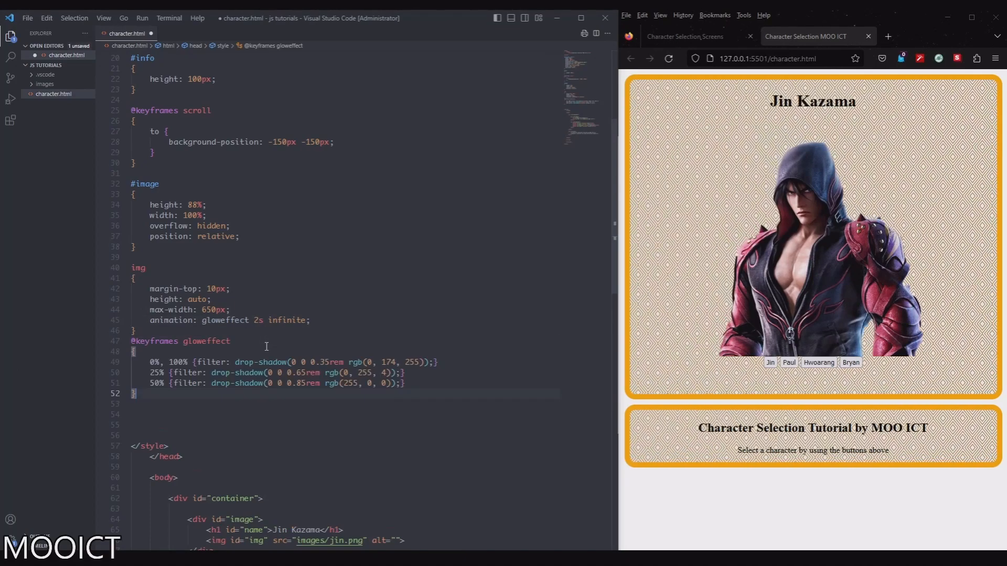
scroll("down", 3)
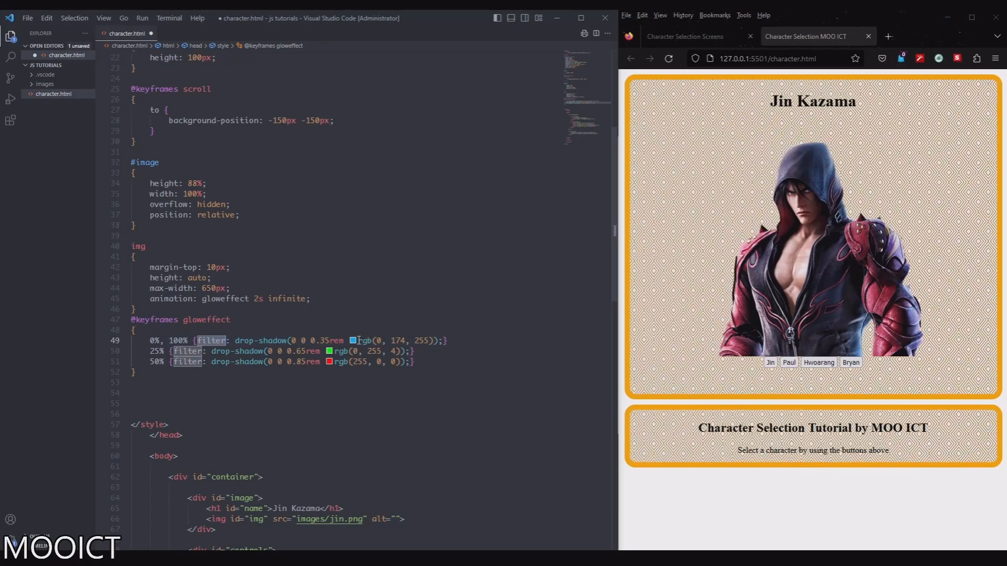
left_click(353, 340)
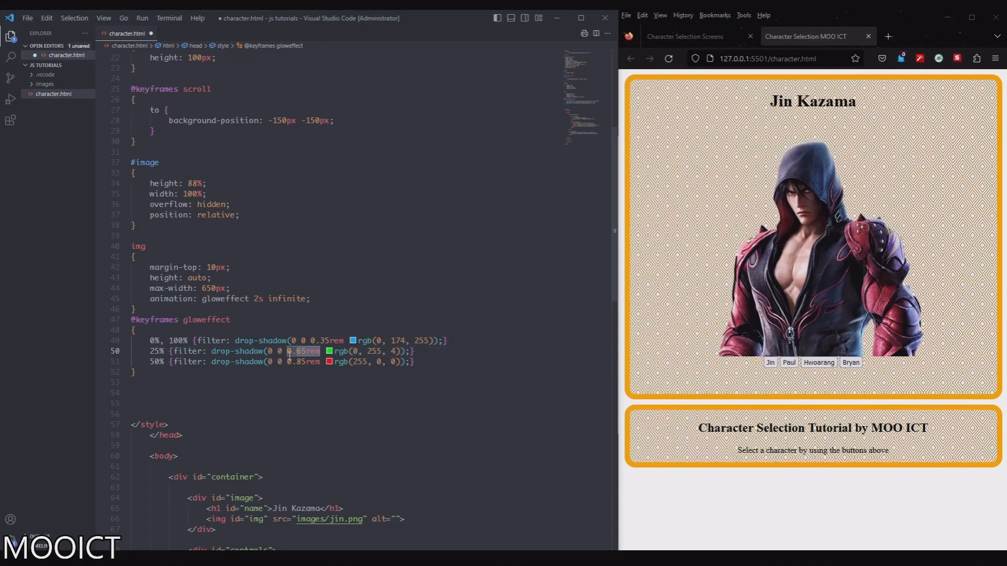
left_click(328, 362)
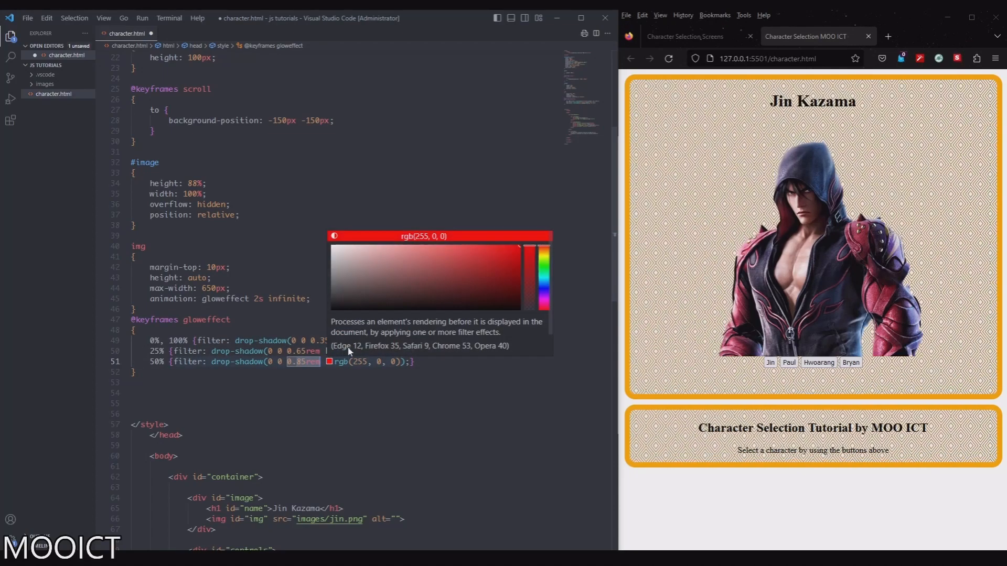
left_click(445, 340)
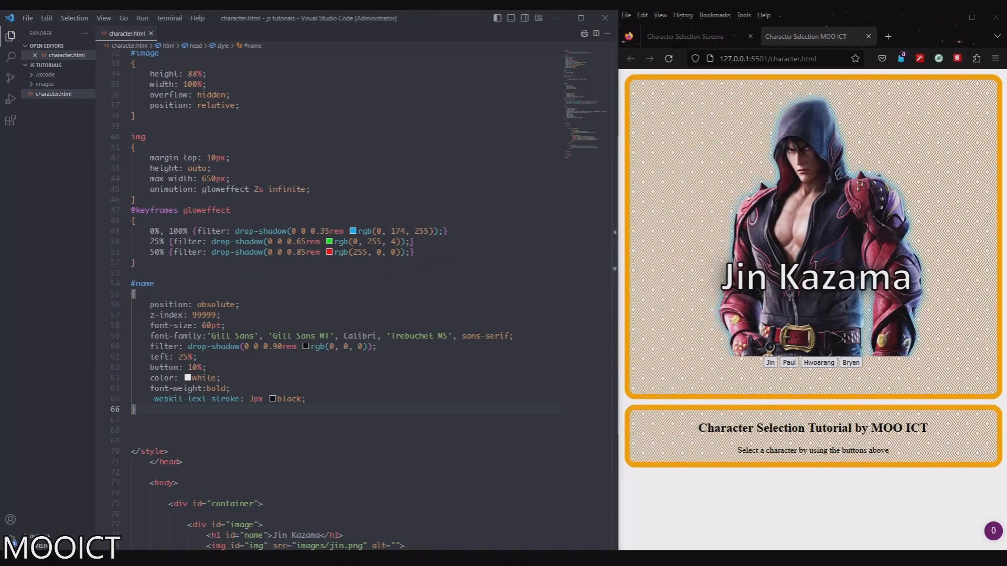
- In the #name rule add z-index 99999 and change bottom from 10% to 0%, then save
double_click(215, 304)
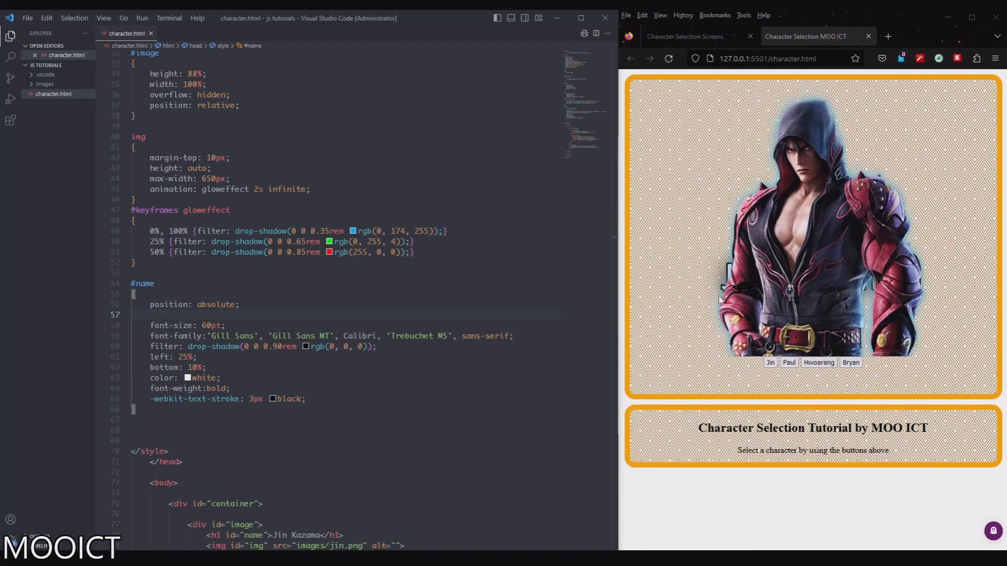
type("z-index: 99999;")
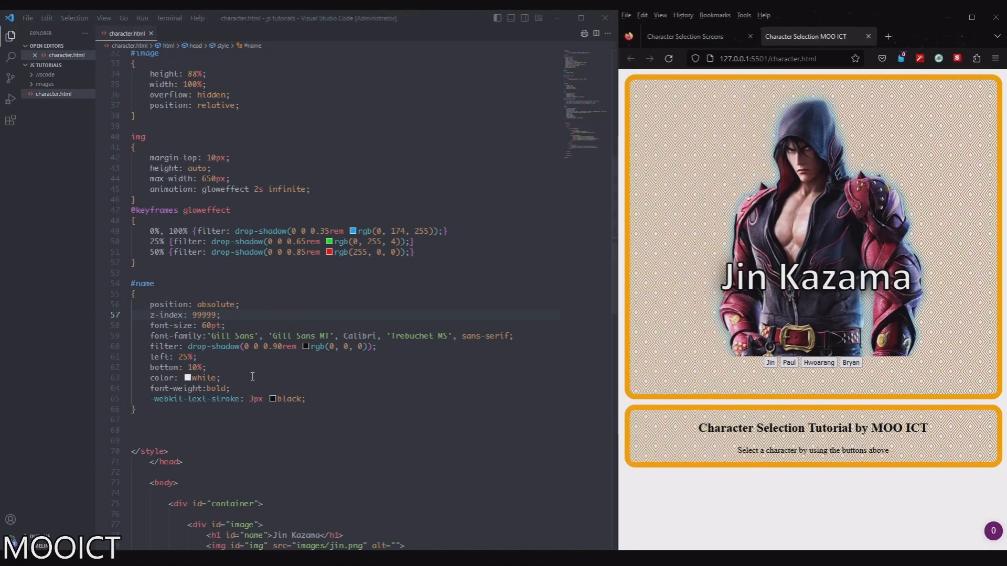
double_click(171, 325)
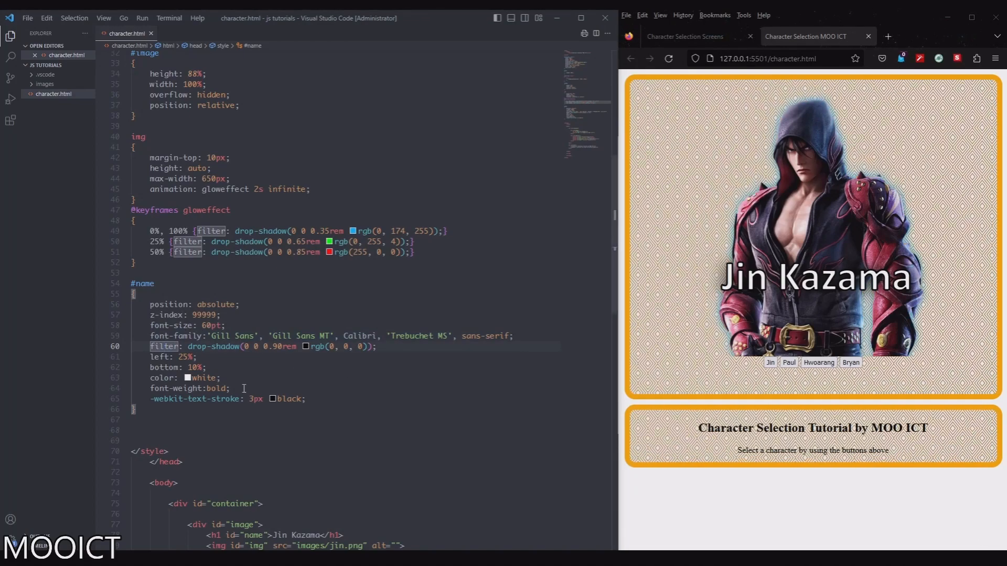
double_click(193, 399)
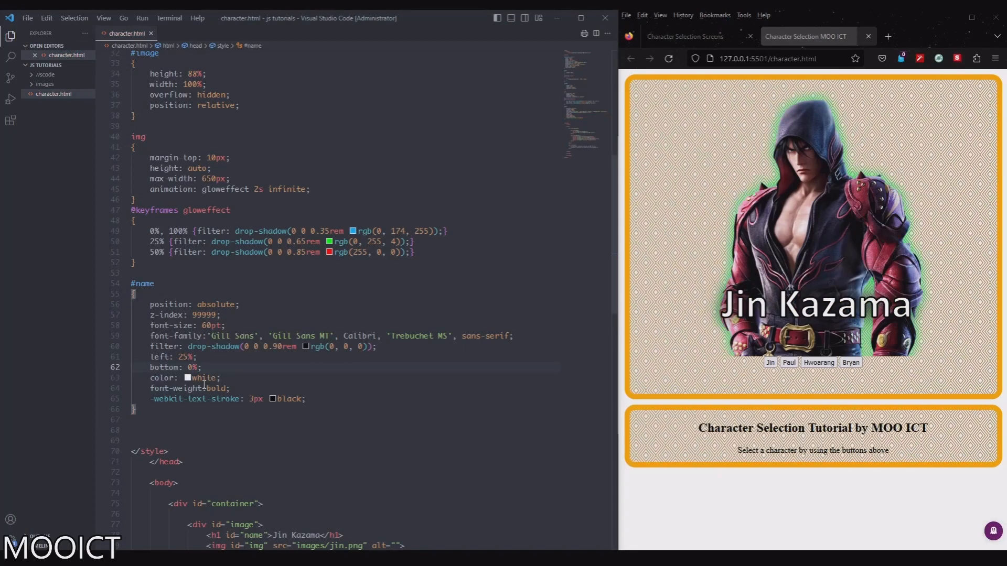
double_click(816, 304)
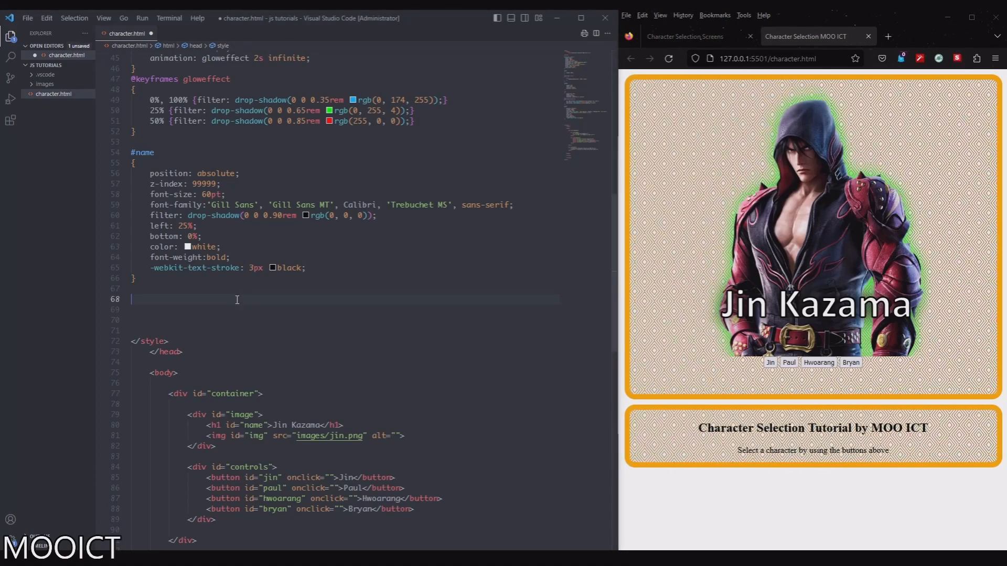
- Add a button rule: inline-block, padding, white 25px bold sans-serif text, border-radius, box-shadow and text-shadow
type("button{")
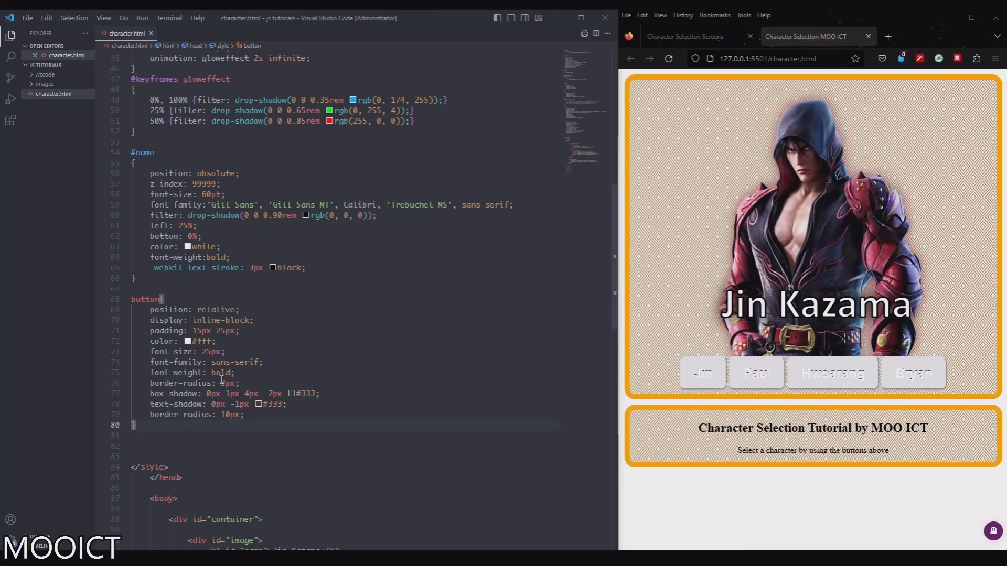
scroll("down", 3)
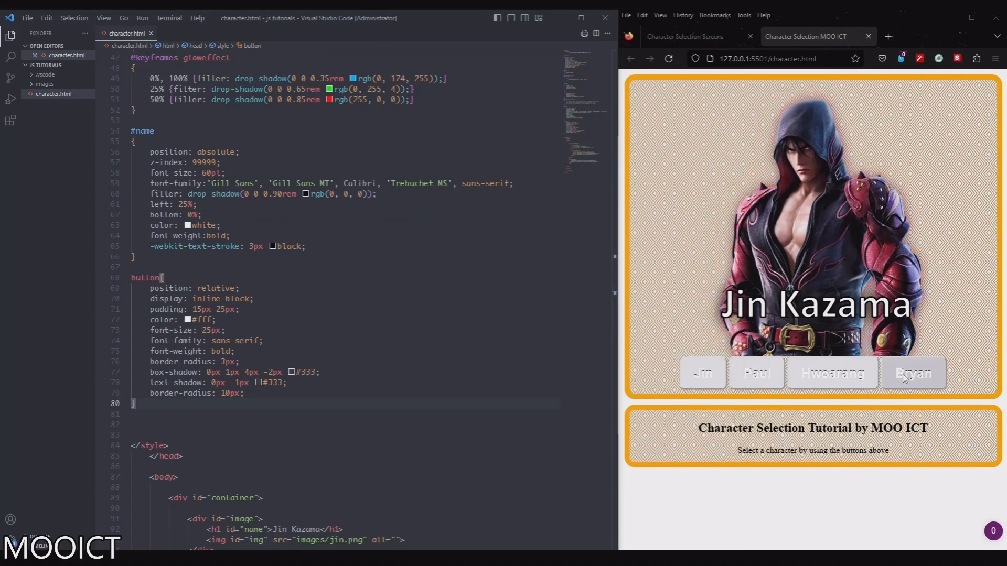
scroll("down", 3)
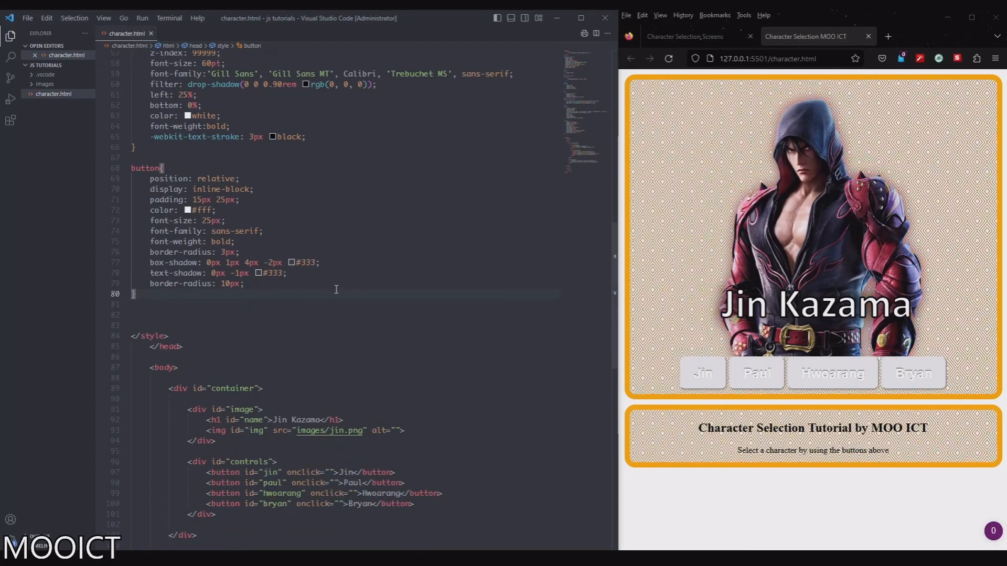
scroll("down", 3)
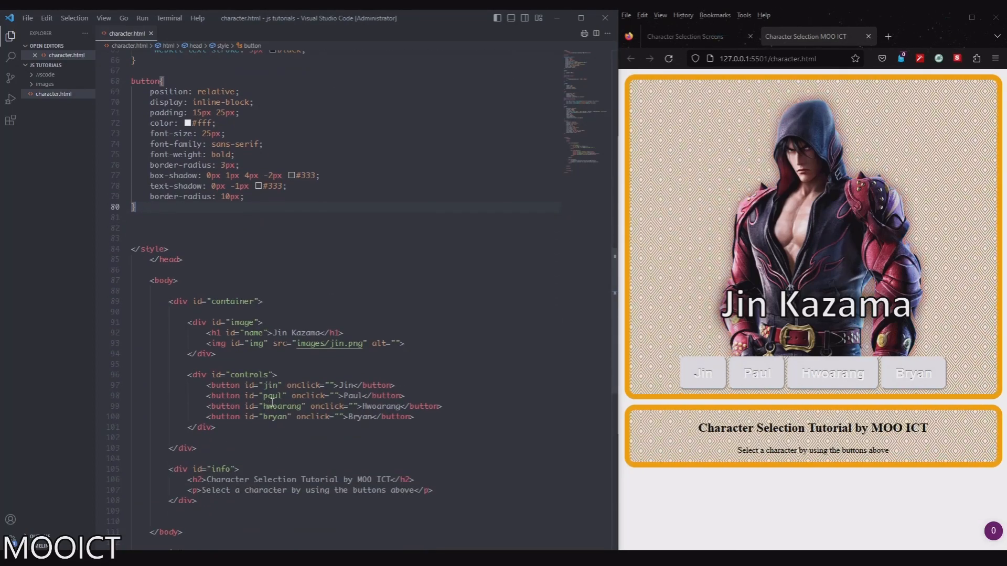
scroll("down", 3)
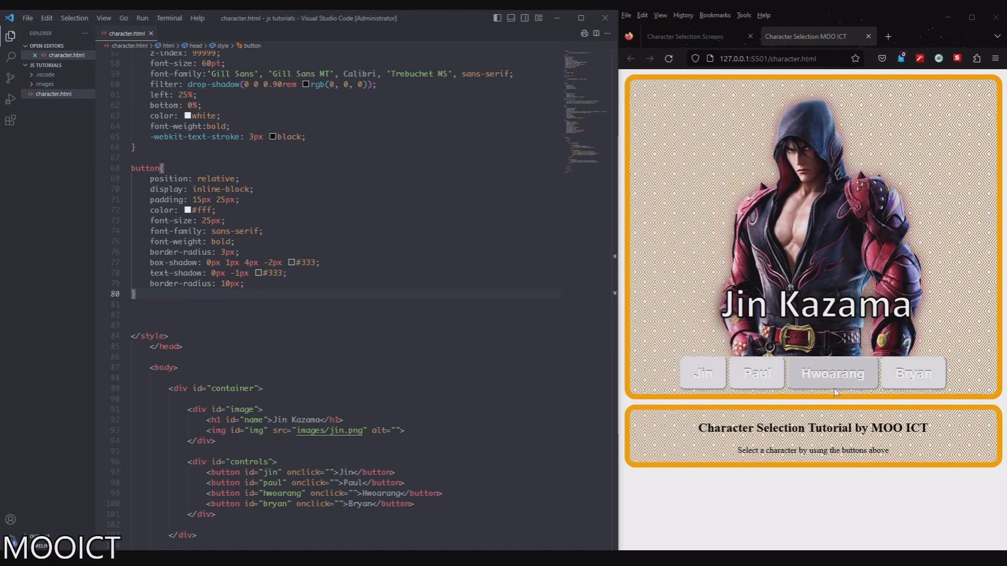
mouse_move(831, 380)
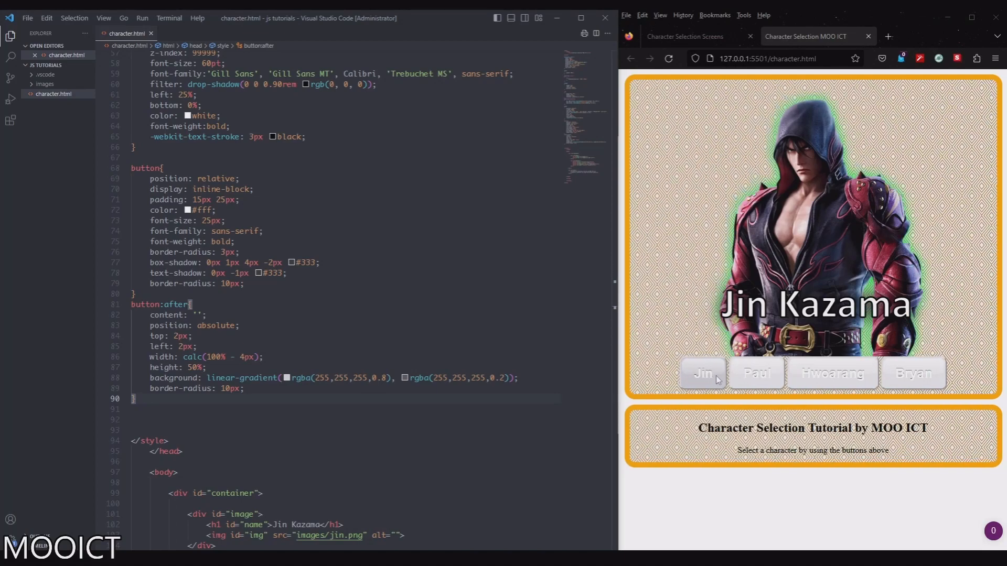
mouse_move(756, 373)
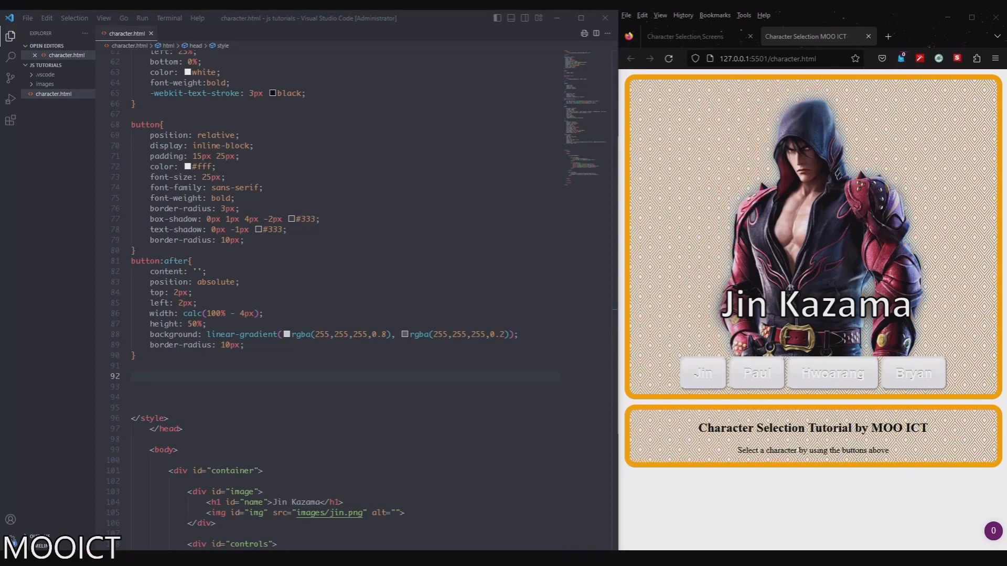
- Add button:after white top-half gradient and button:hover with black 28px text
type("button:hover{")
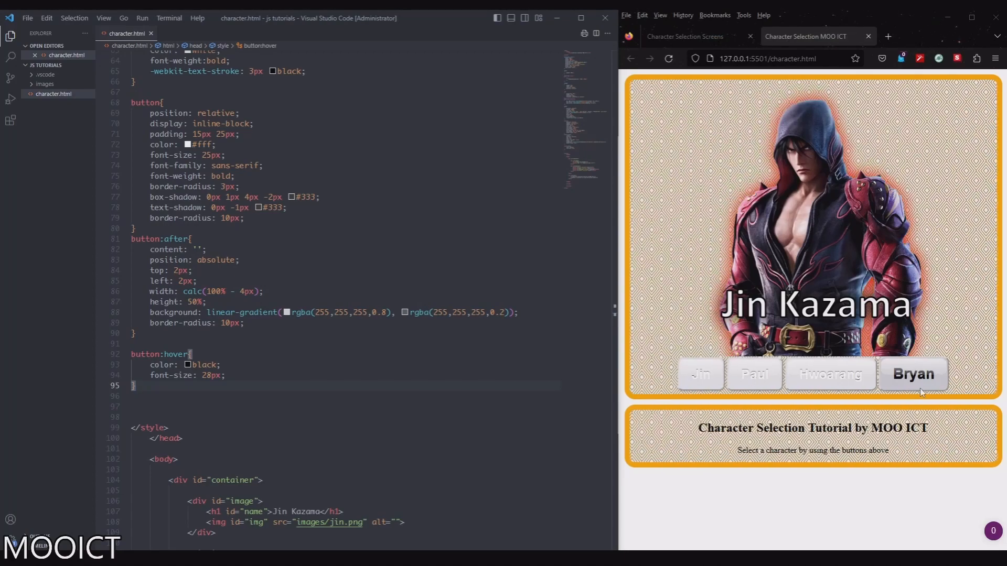
mouse_move(830, 373)
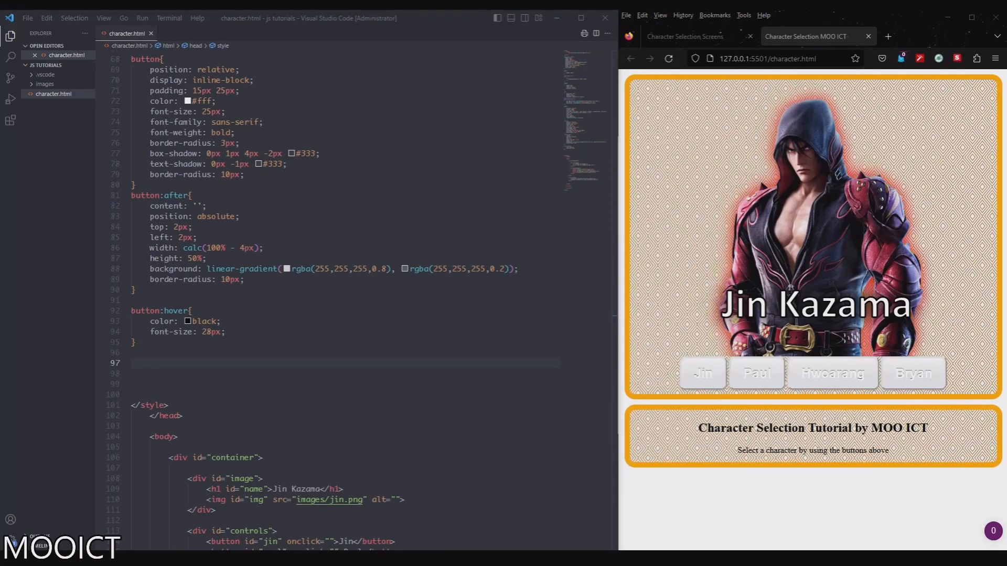
- Add #jin blue, #paul red, #hwoarang orange-yellow and #bryan purple-pink linear-gradient backgrounds
scroll("down", 3)
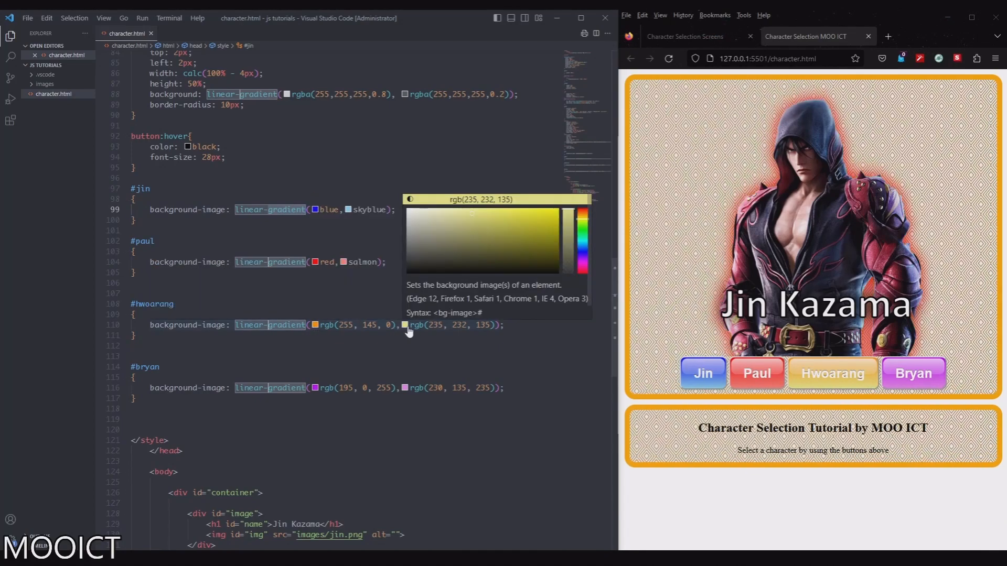
left_click(298, 396)
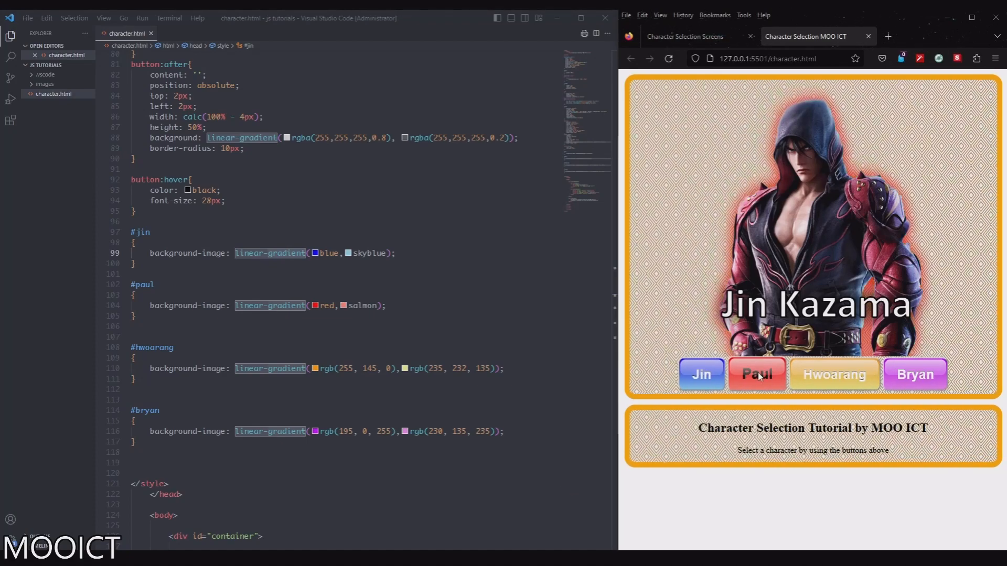
mouse_move(848, 384)
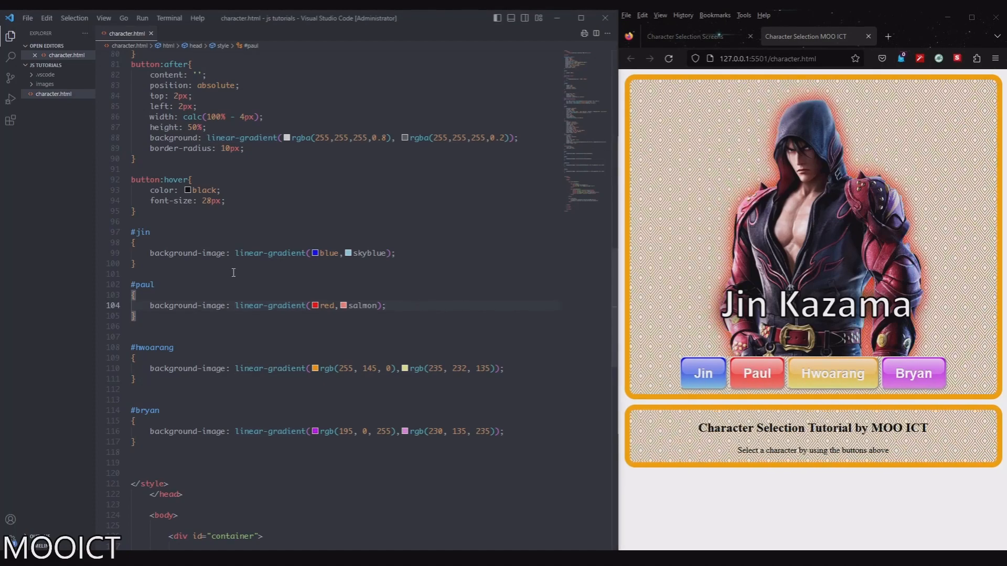
mouse_move(209, 253)
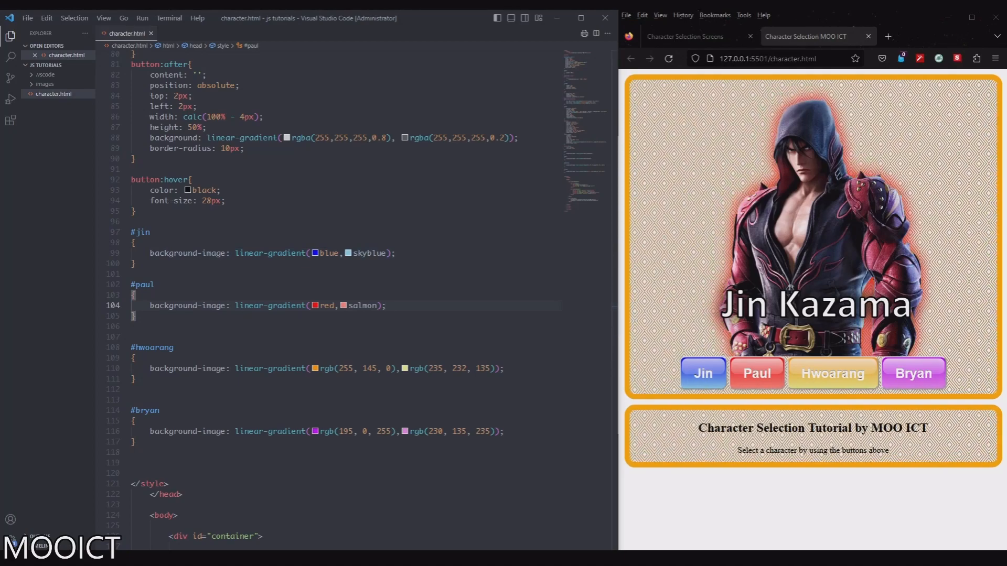
- Declare an empty ChangeCharacter(character) function inside the script block
scroll("down", 3)
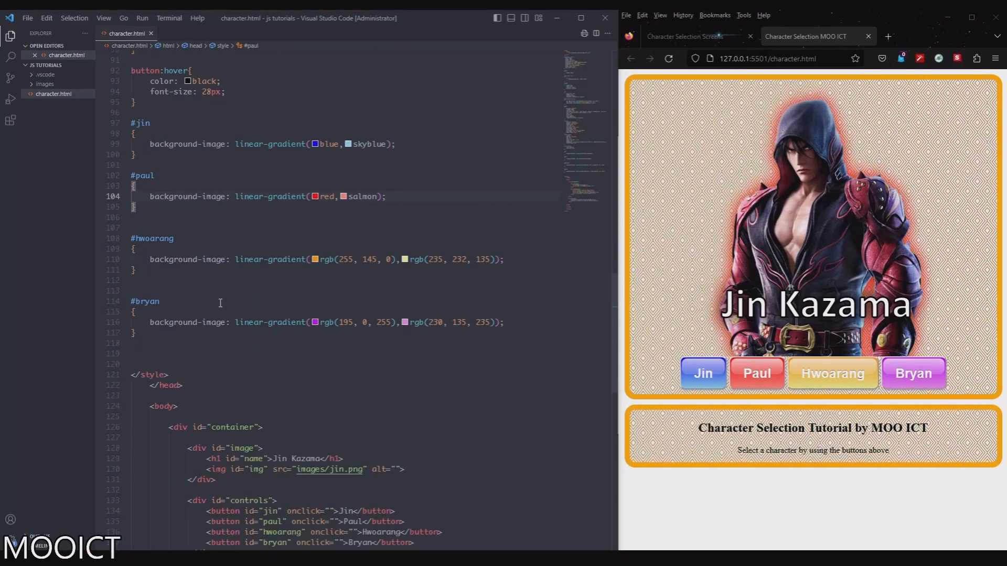
scroll("down", 3)
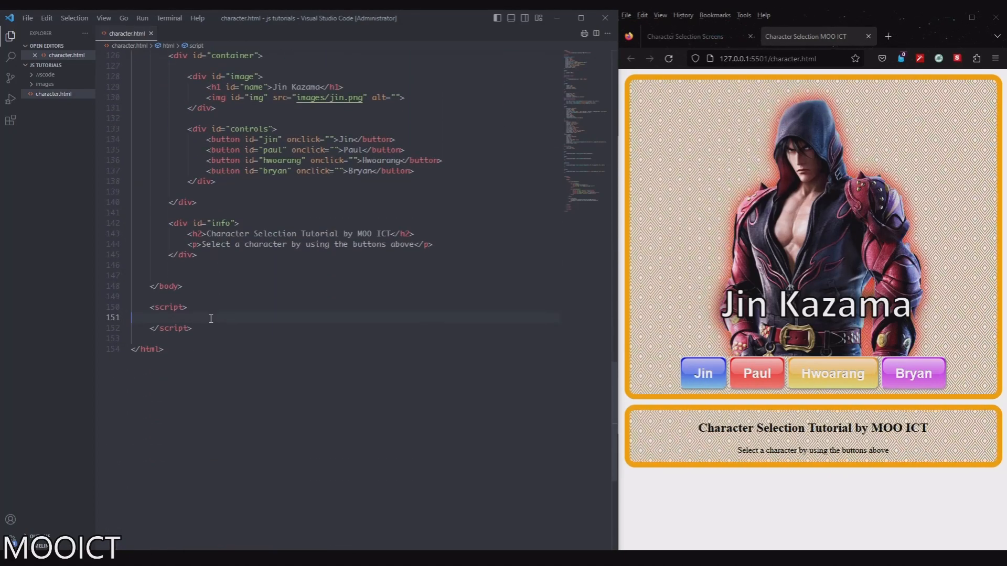
key("enter")
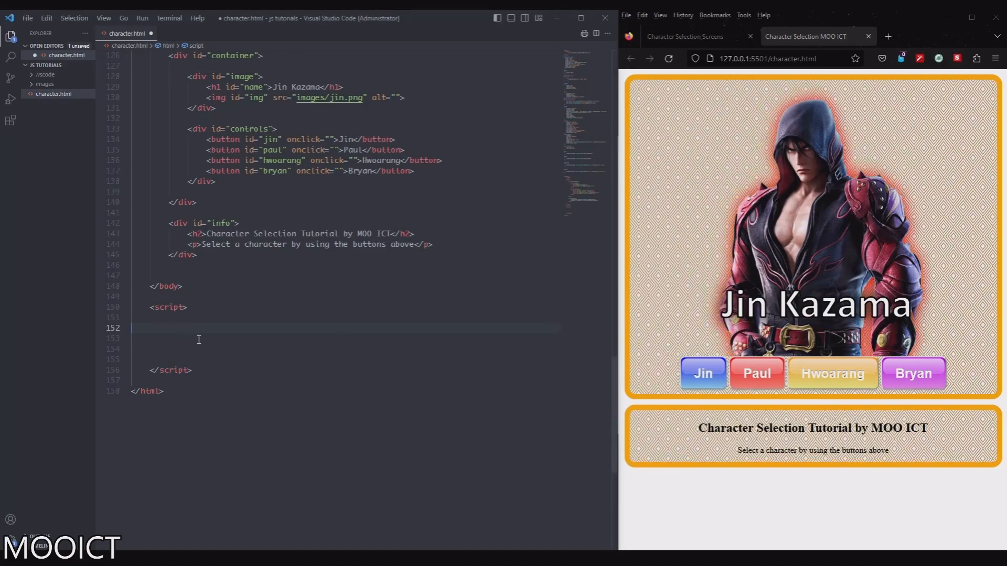
type("f")
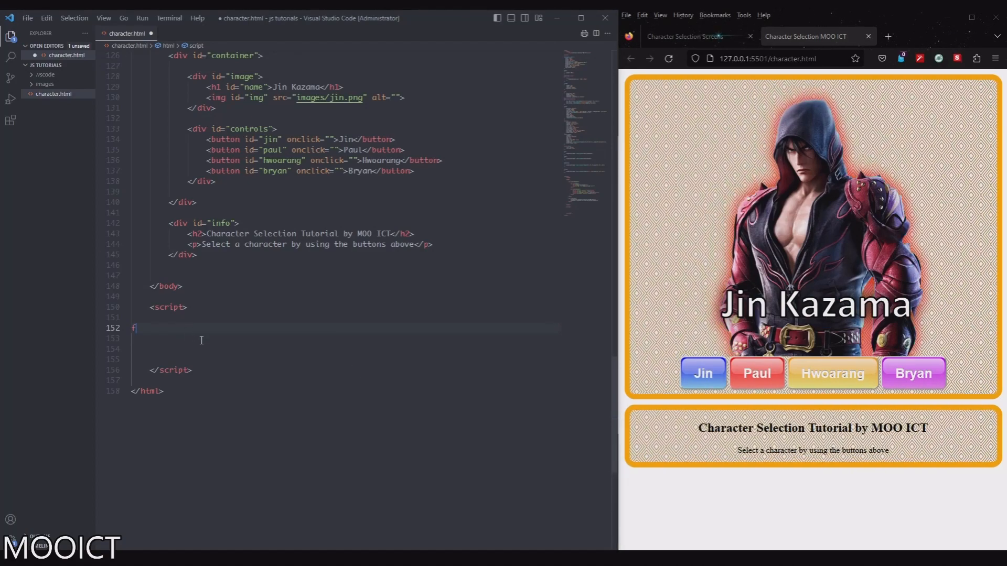
type("unction Ch")
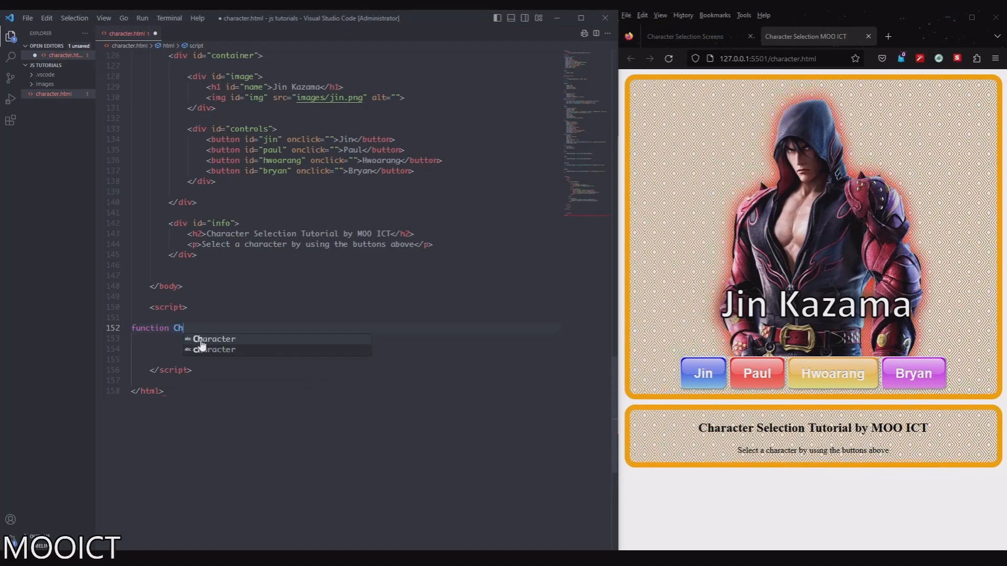
type("angeCha")
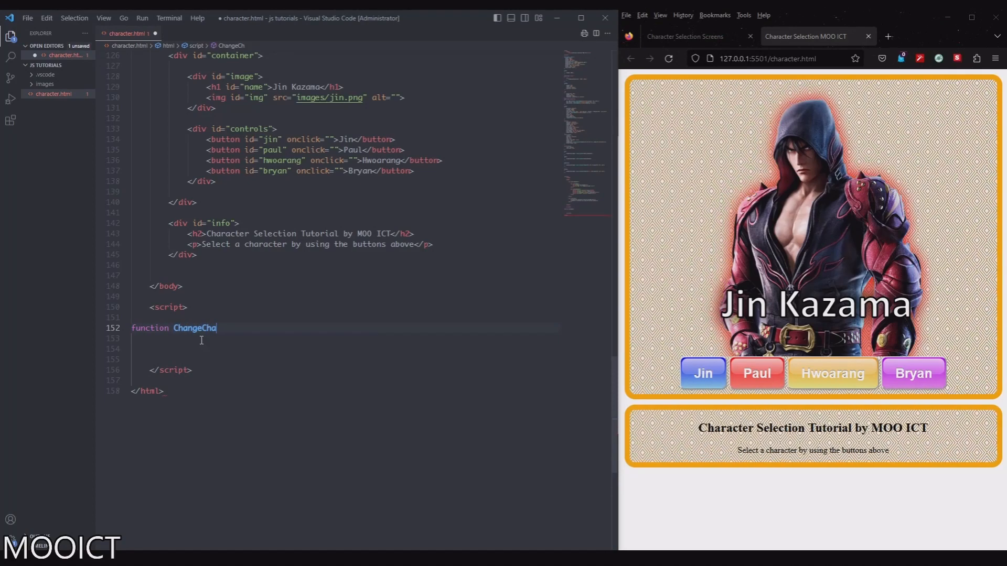
type("racter()")
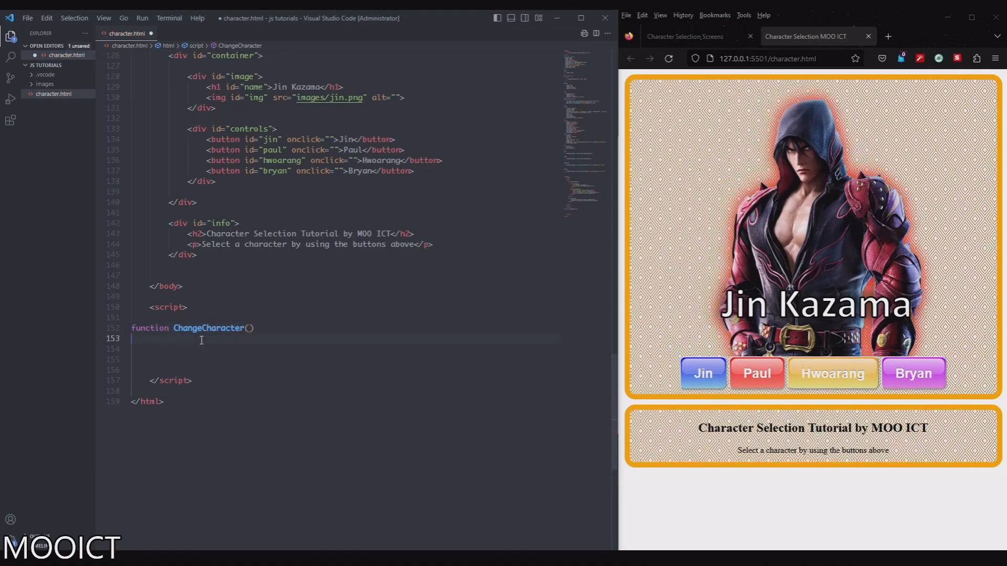
type("{")
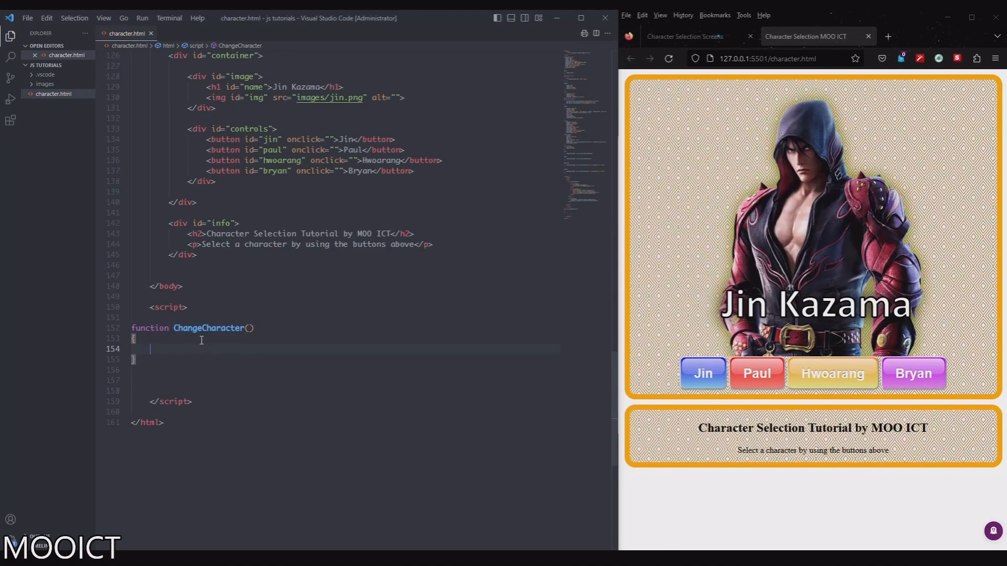
key("Enter")
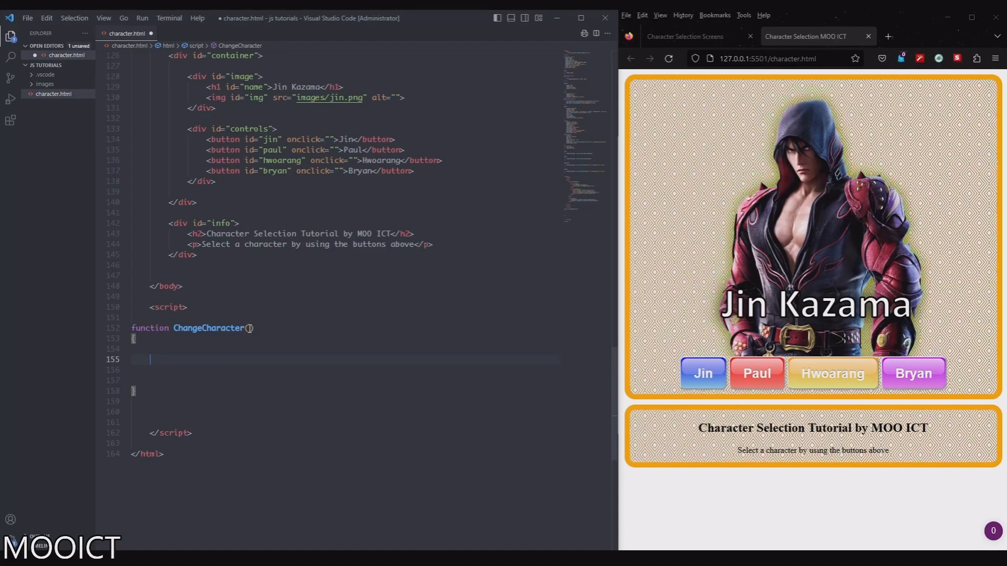
- Start a switch(character) statement with a case "bryan" label
type("character")
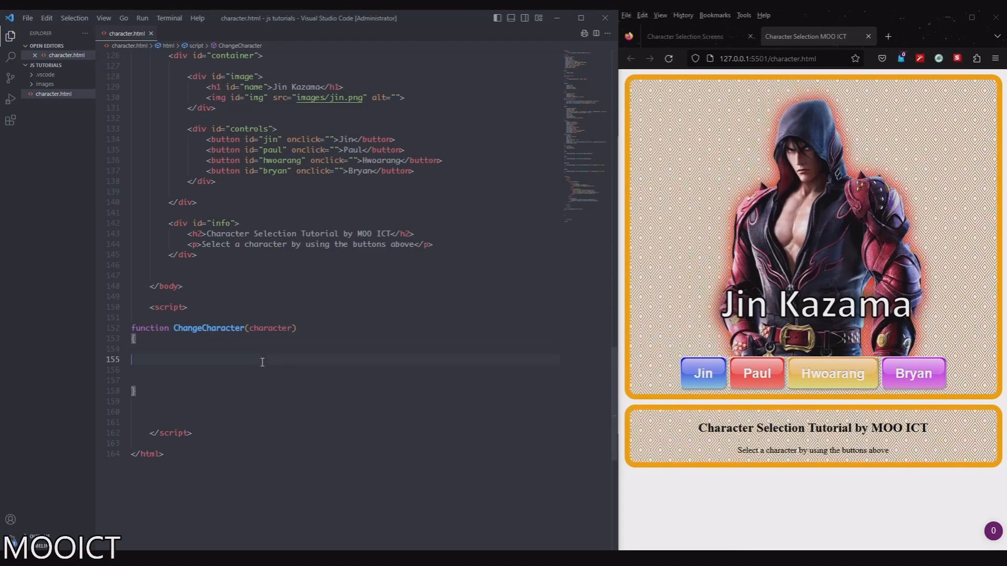
type("switch(")
type("{")
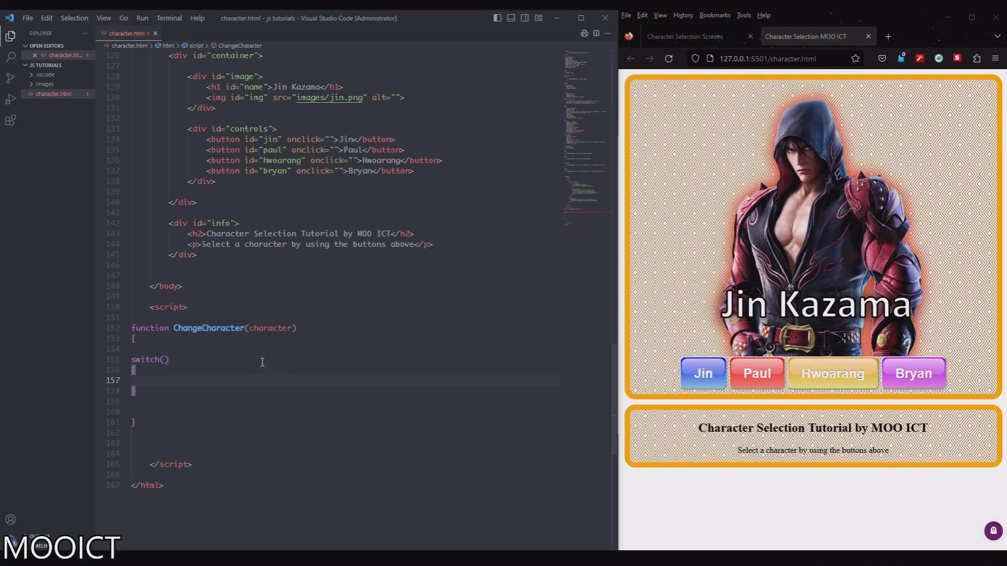
type("character")
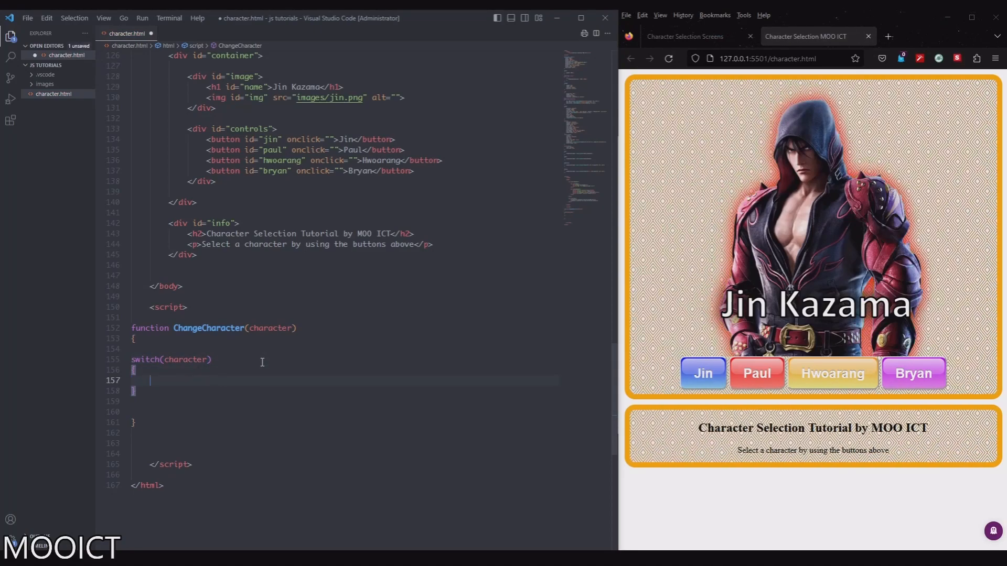
type("case:")
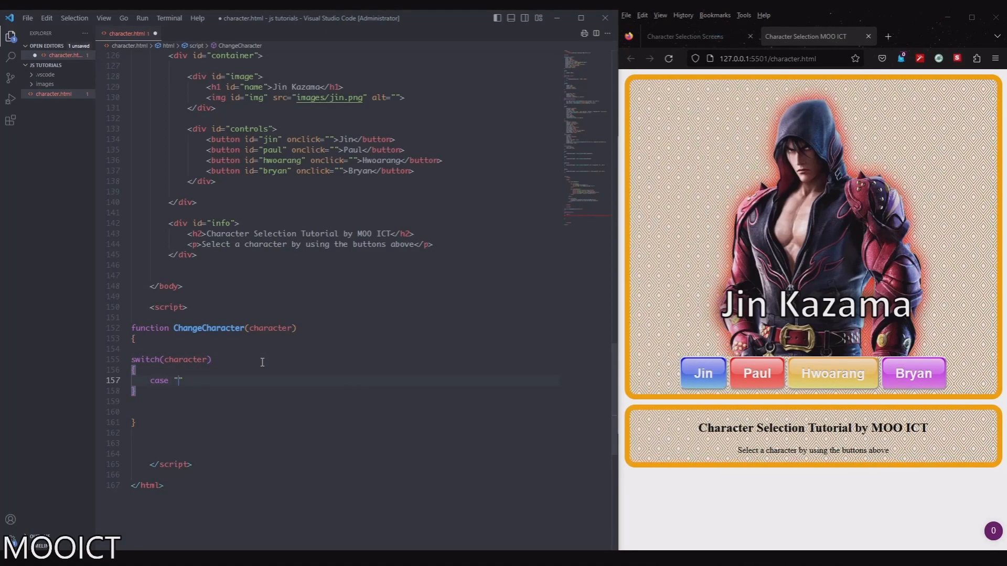
type("bryan")
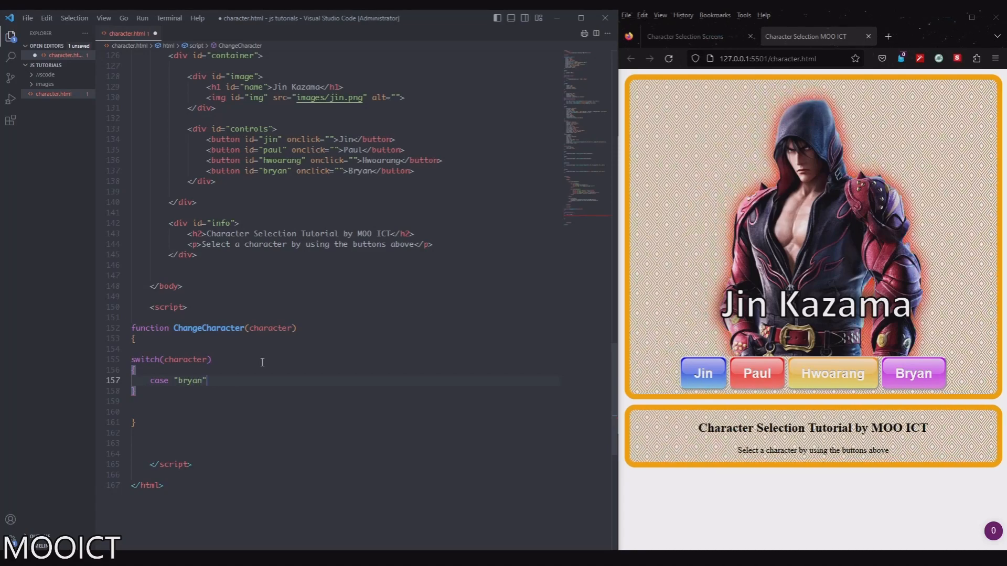
type(":")
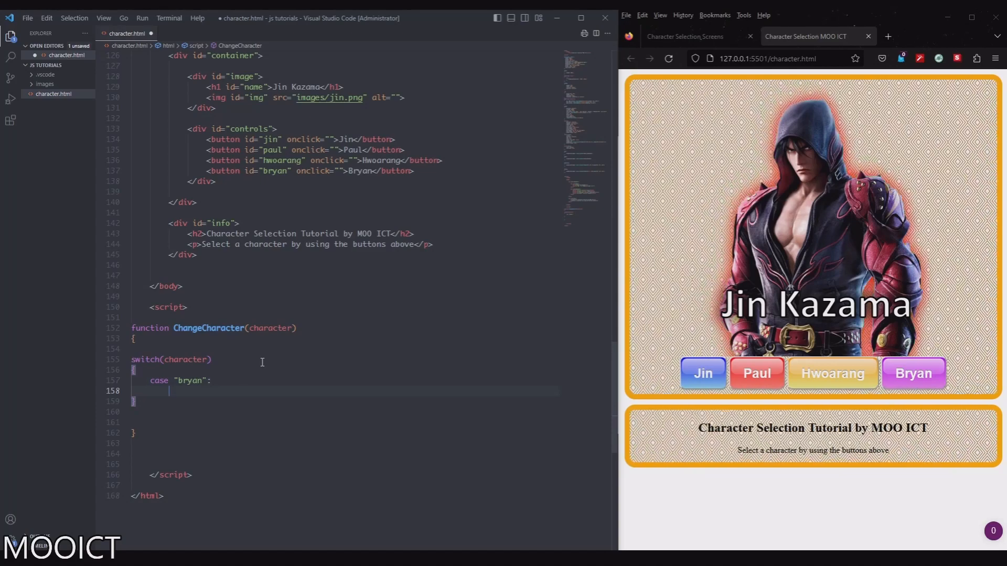
- In the bryan case set getElementById("img").src to "image/bryan.png"
type("document.gfe")
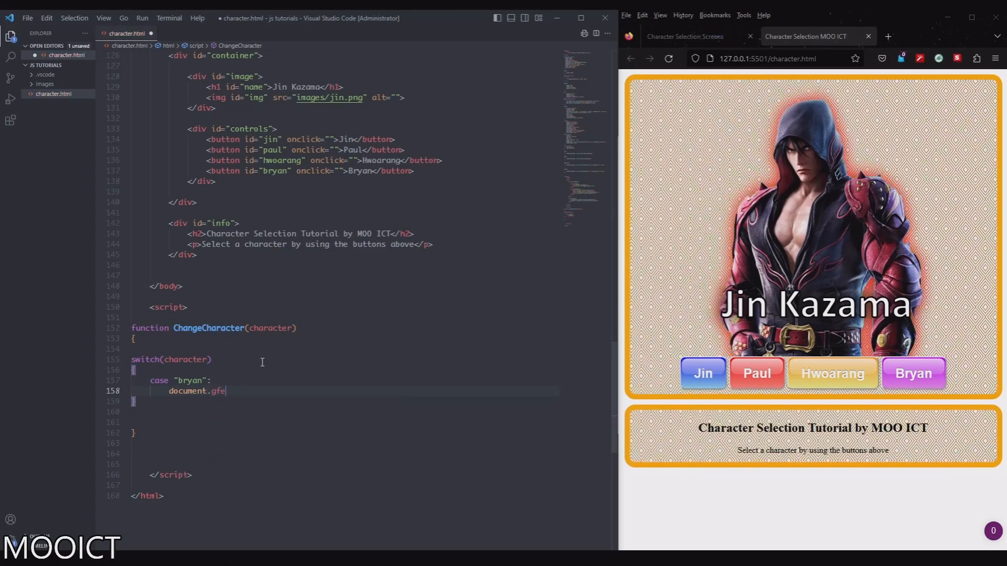
type("getElementsByTagName")
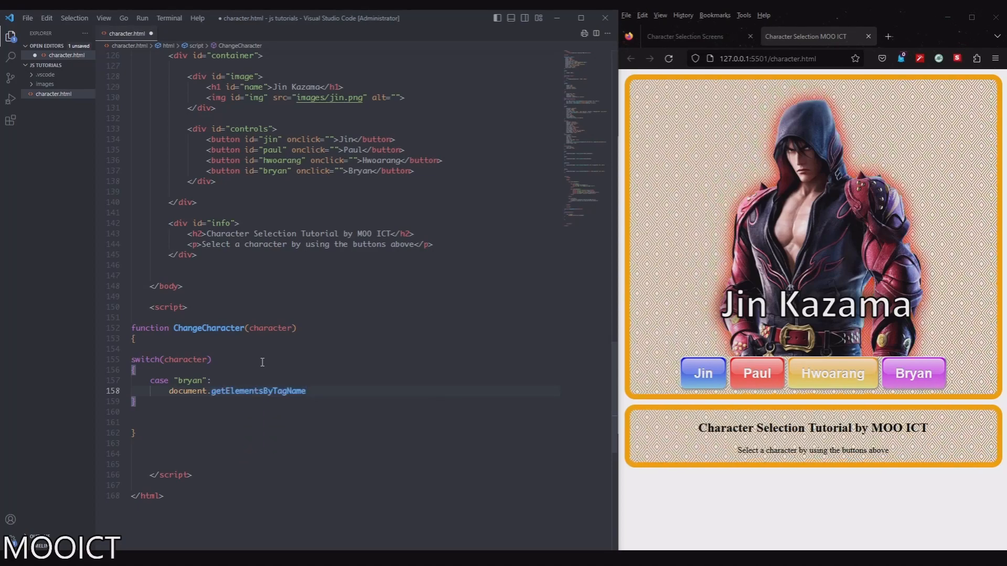
key("BackSpace")
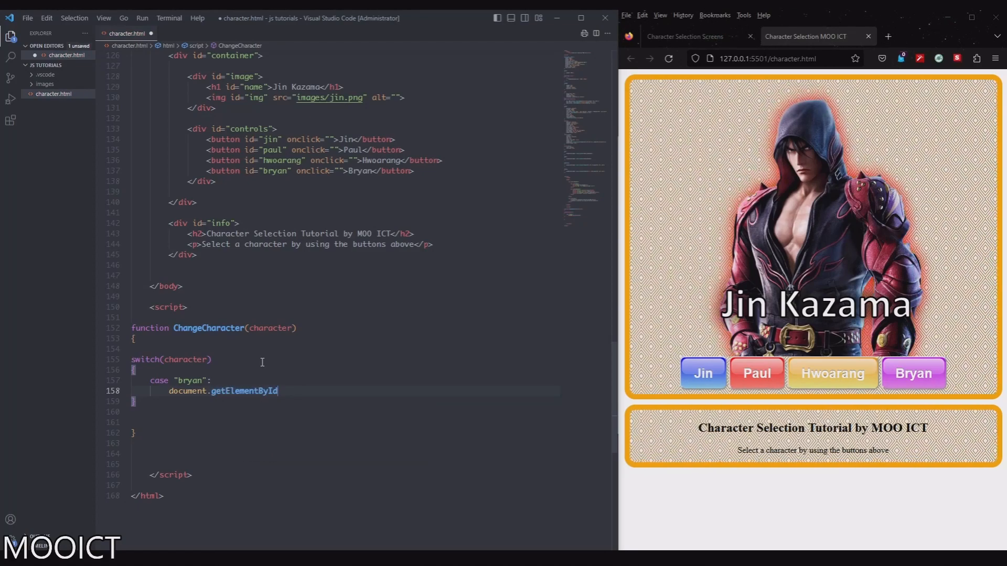
type("()")
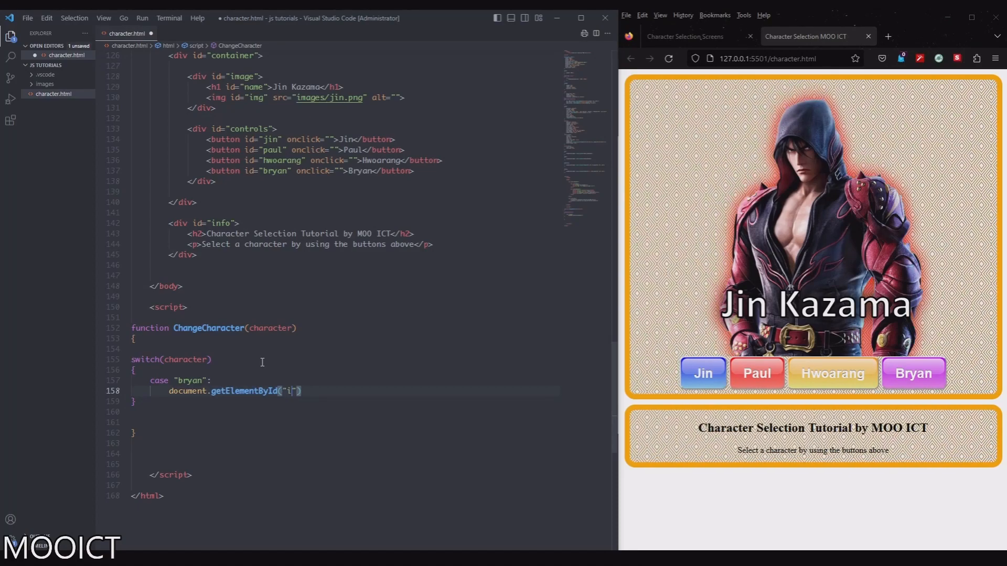
type("mg")
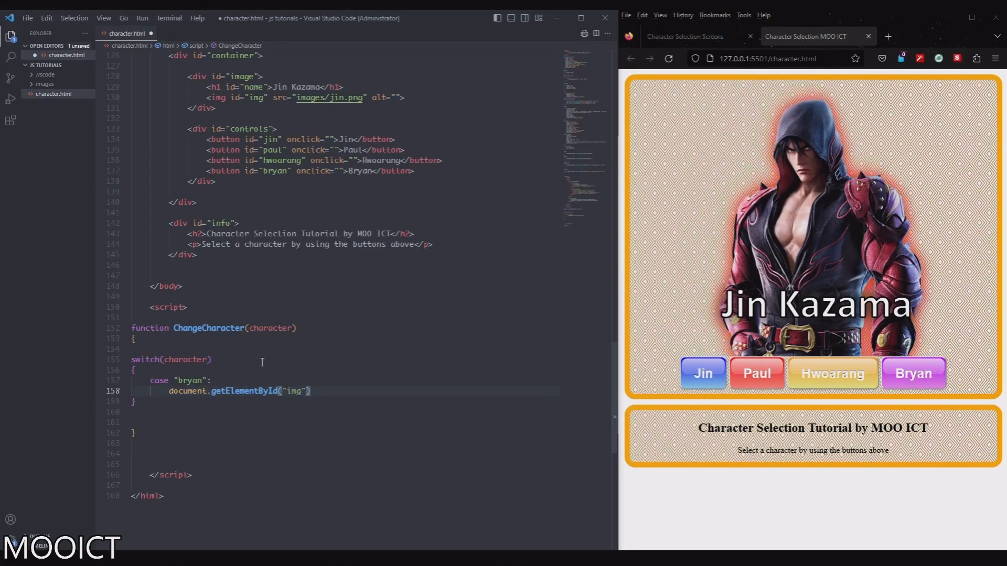
type(".src")
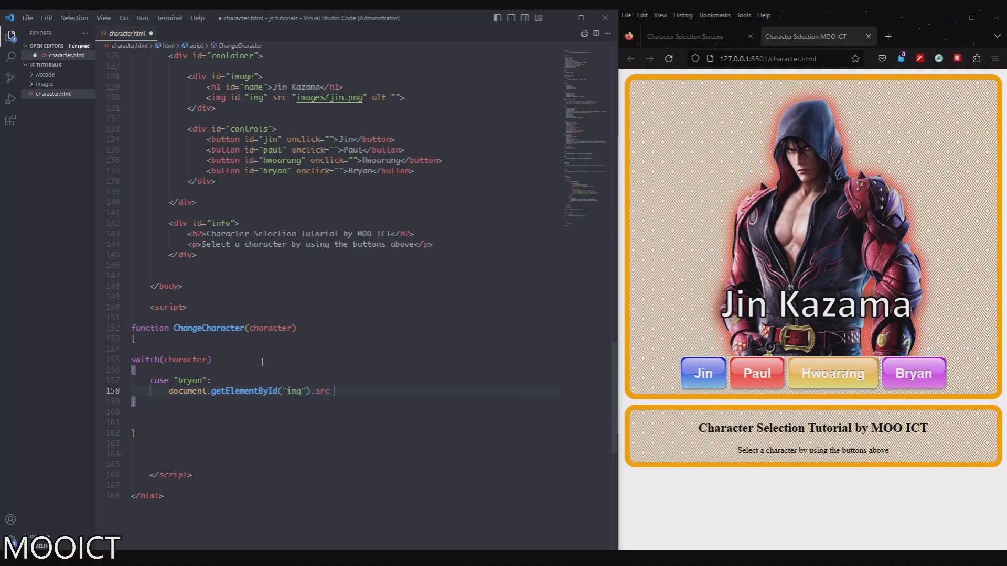
type("=")
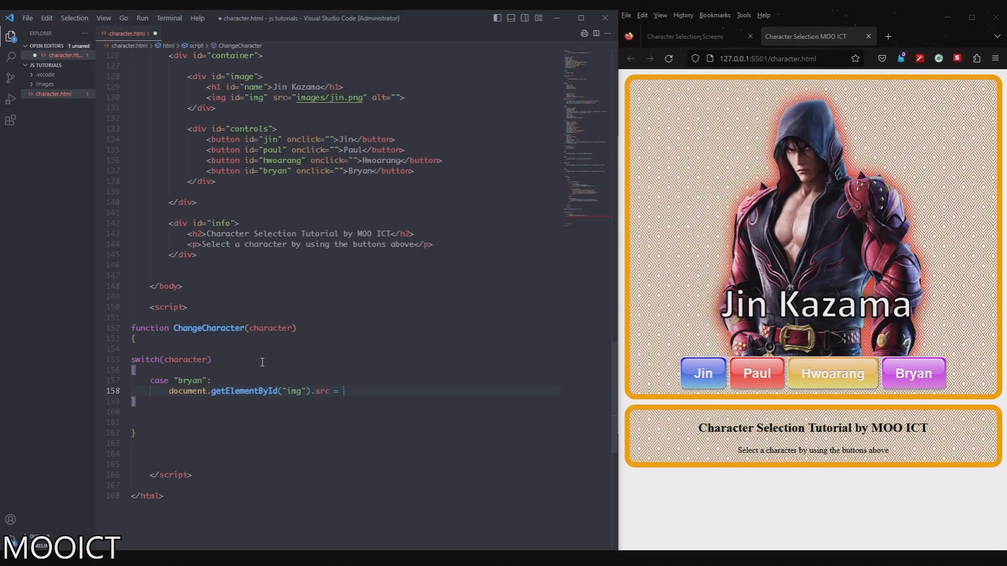
type("\"image\"")
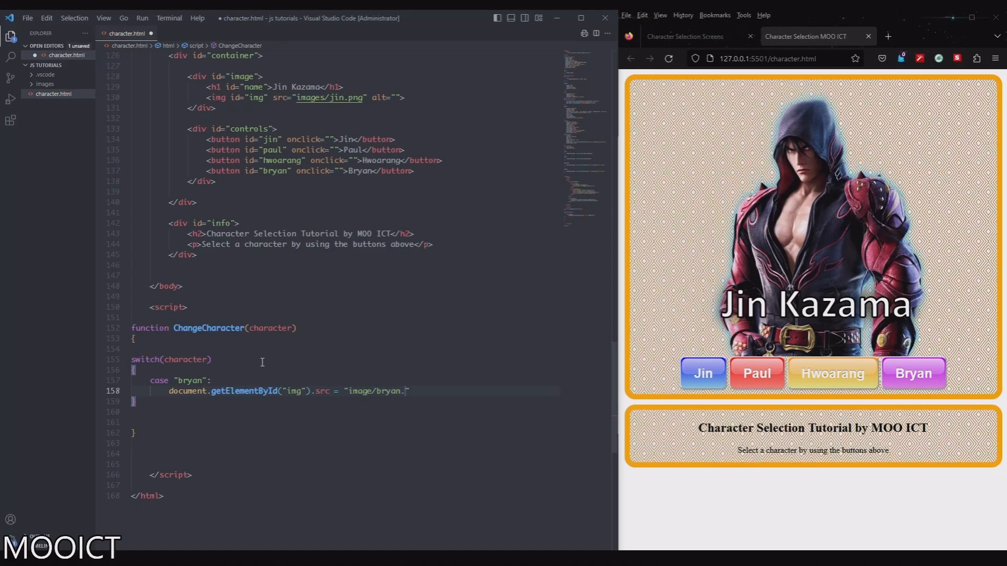
type("png\"")
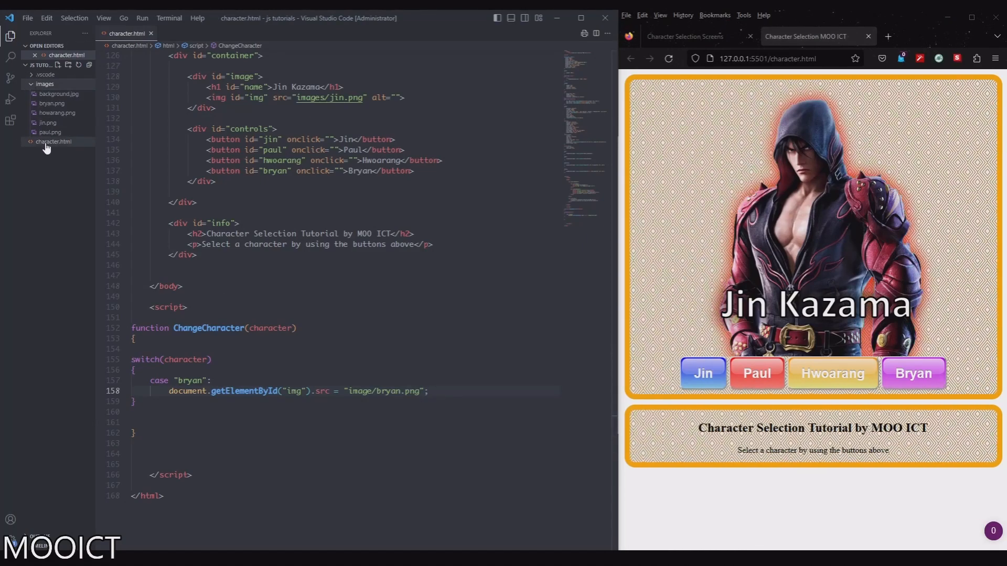
mouse_move(57, 113)
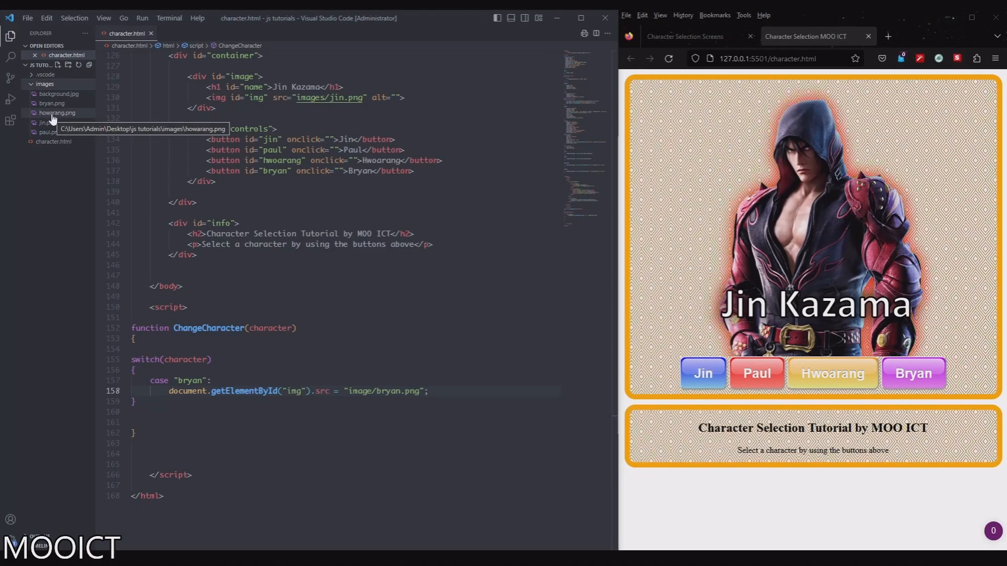
- Set getElementById("name").innerHTML to Bryan Fury and end the case with break;
right_click(57, 112)
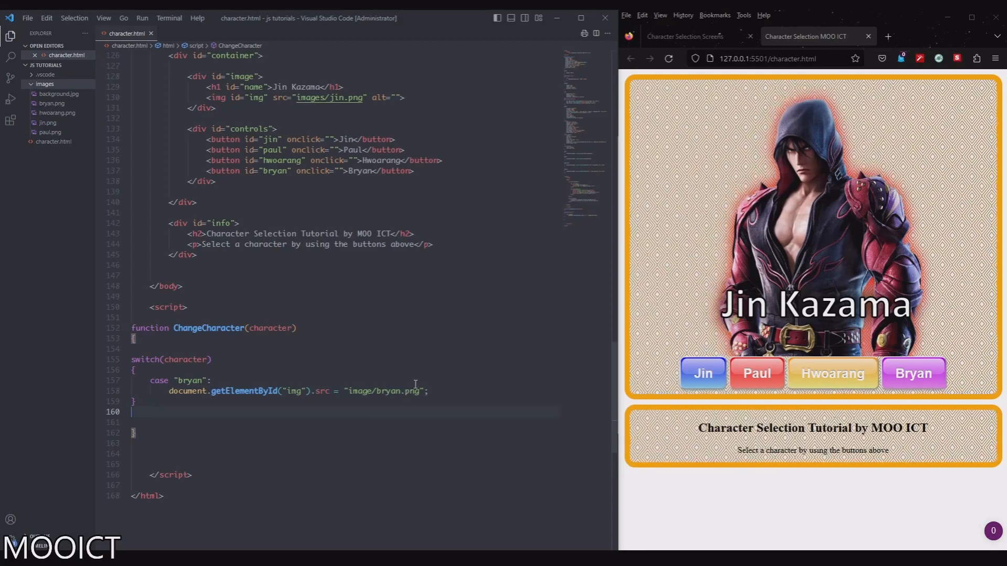
type("b")
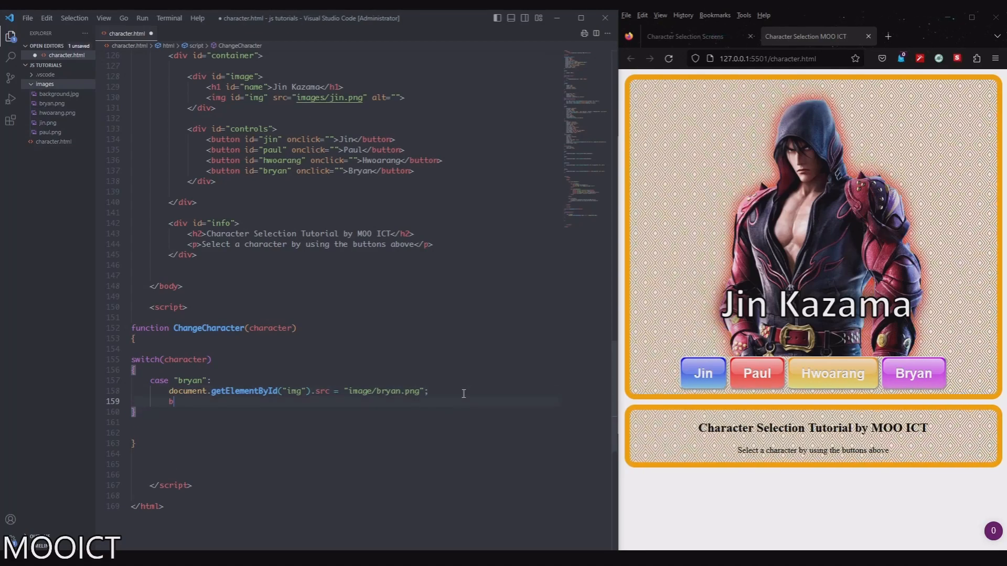
type("reak;")
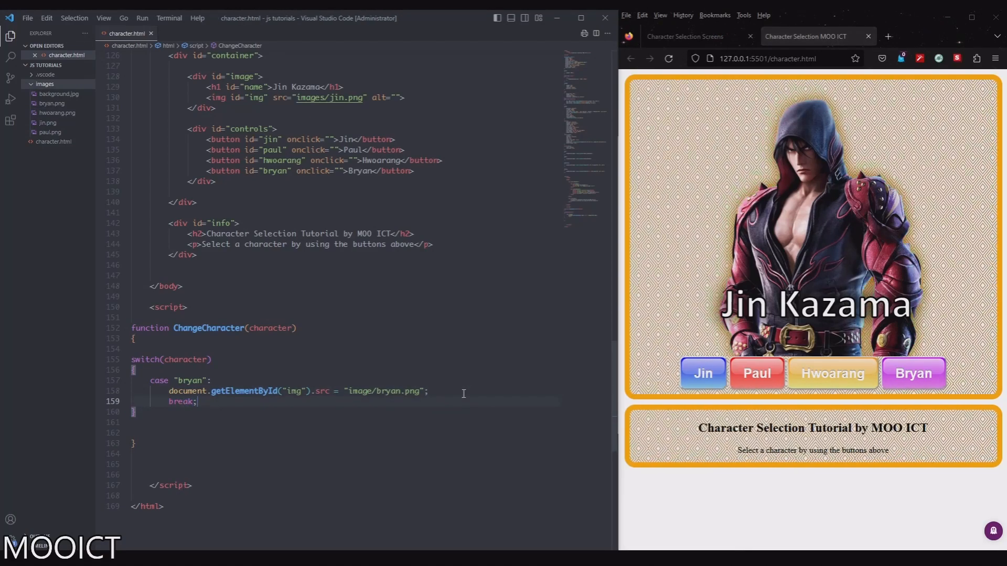
key("Enter")
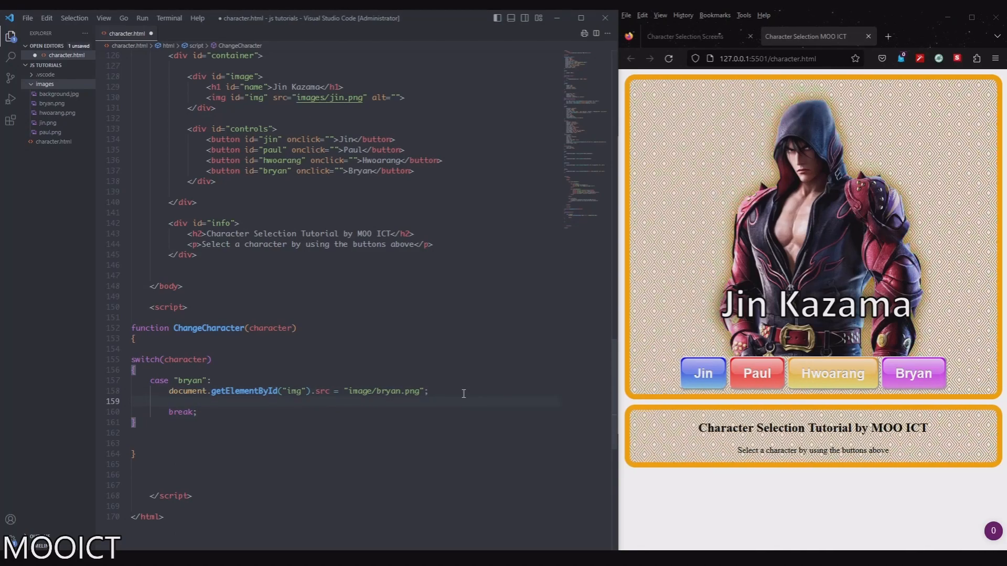
type("document.")
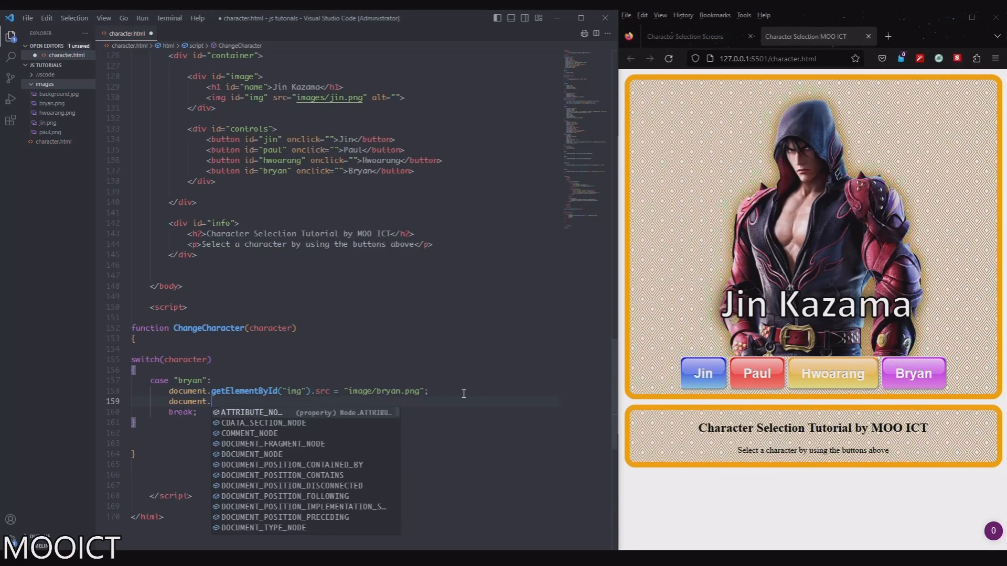
type("getElementById(\"name\").")
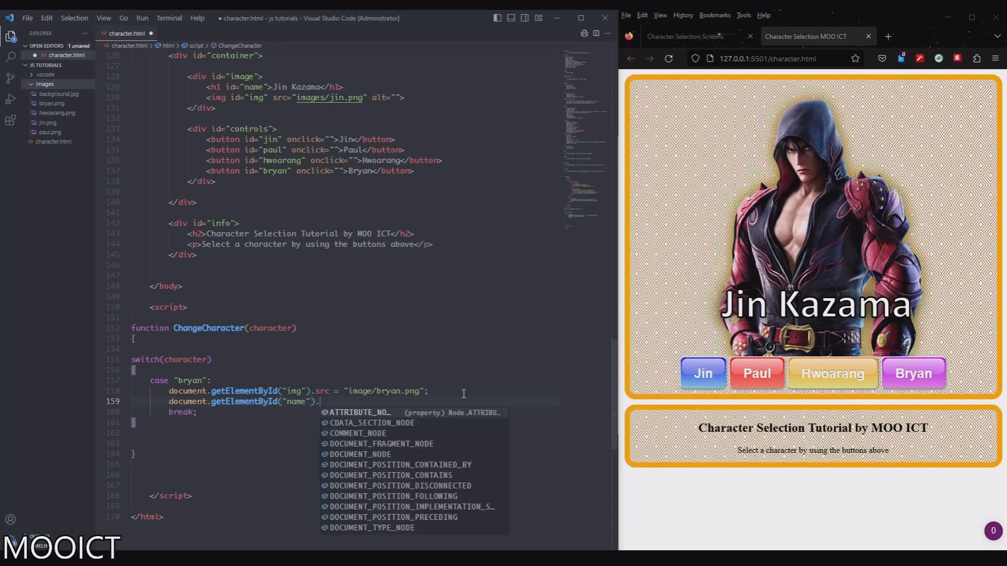
type("innerHTML")
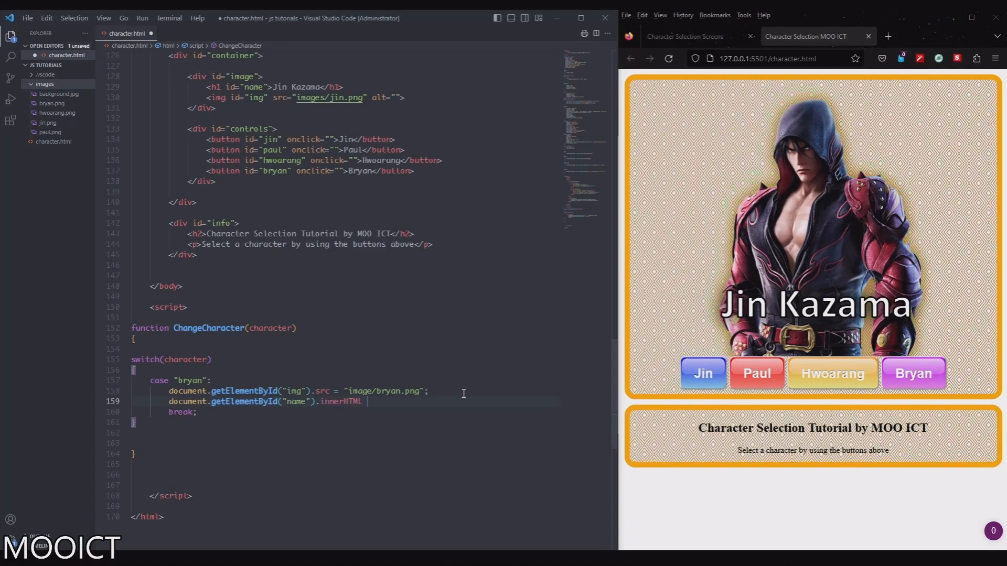
type("= \"\"")
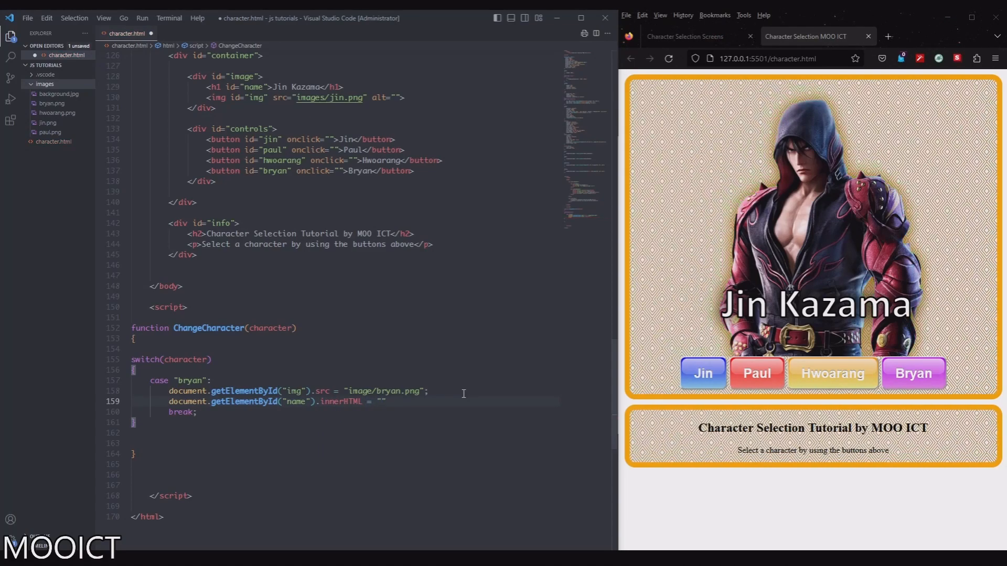
type("Bryan Fury")
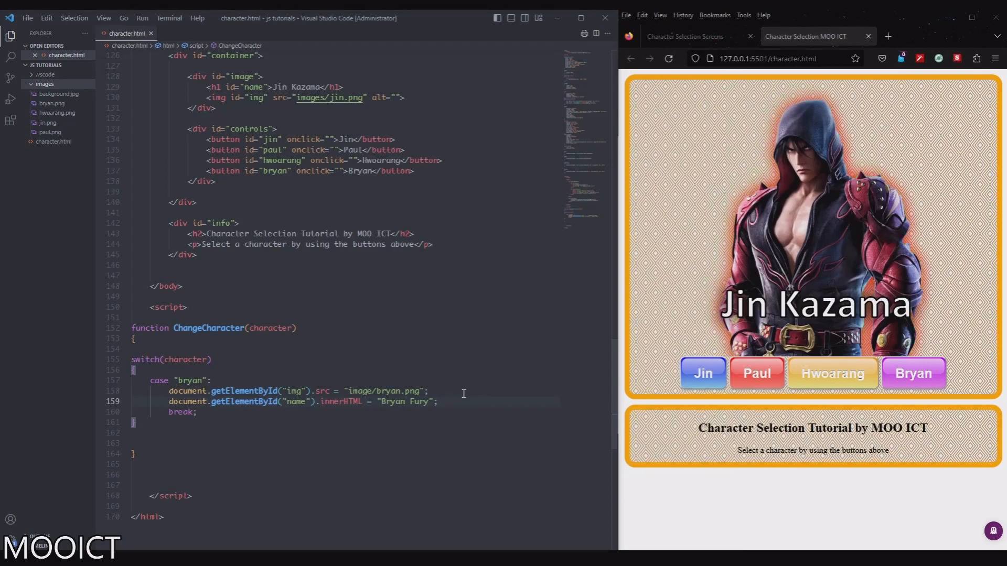
- Add jin, paul and hwoarang cases using jin.png, paul.png, hwoarang.png and their overlay names
type("case")
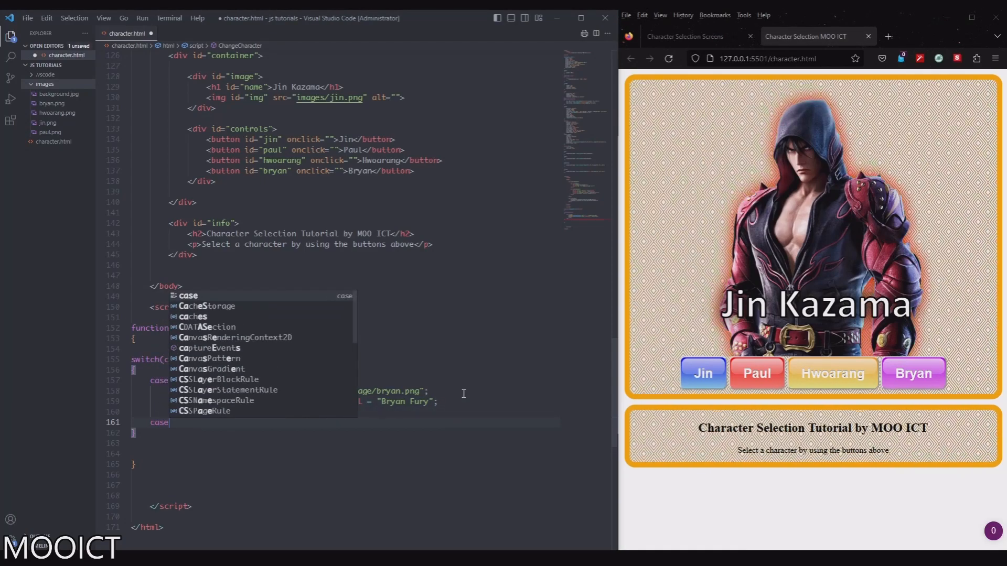
type("\"jin")
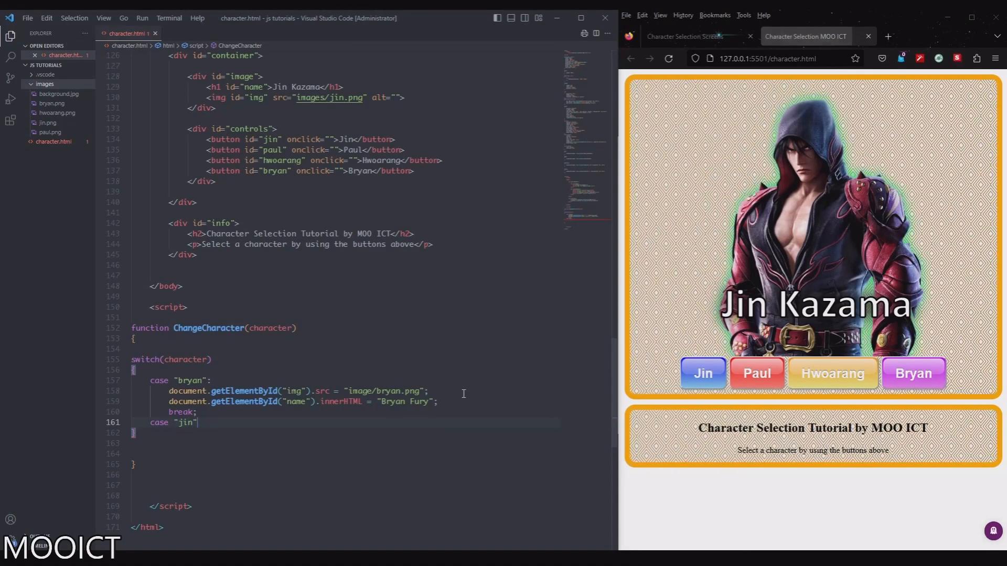
type(":")
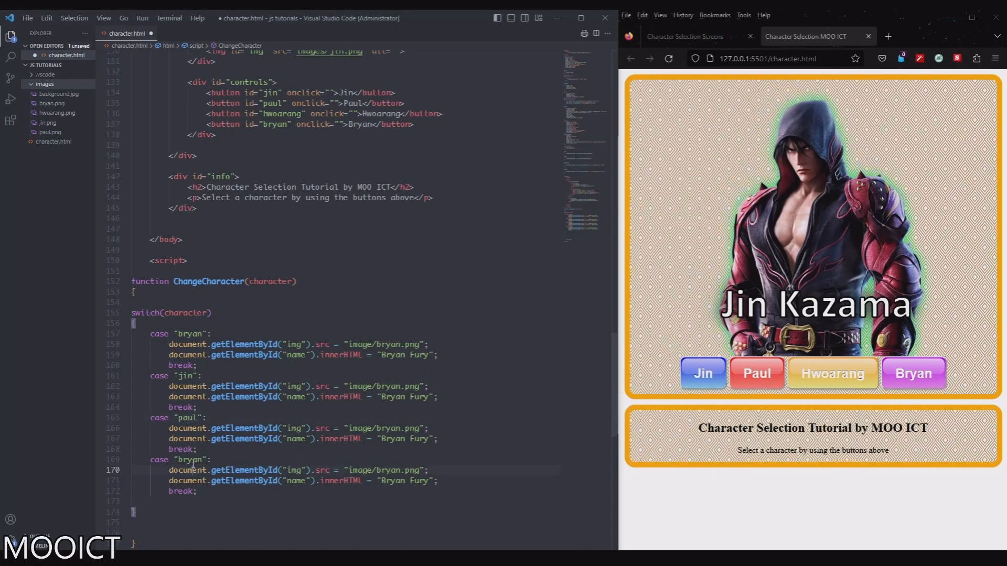
type("hwoa")
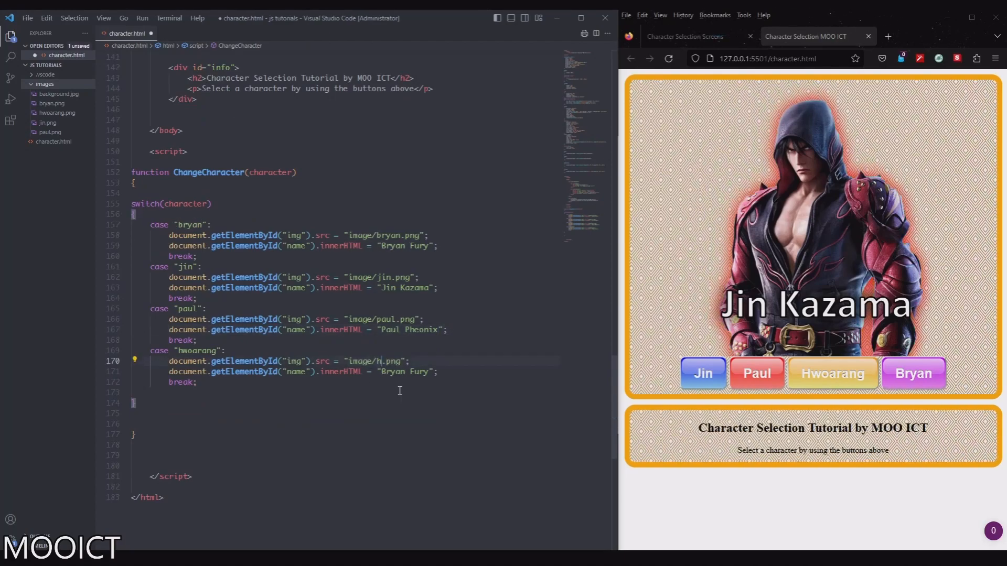
type("woarang")
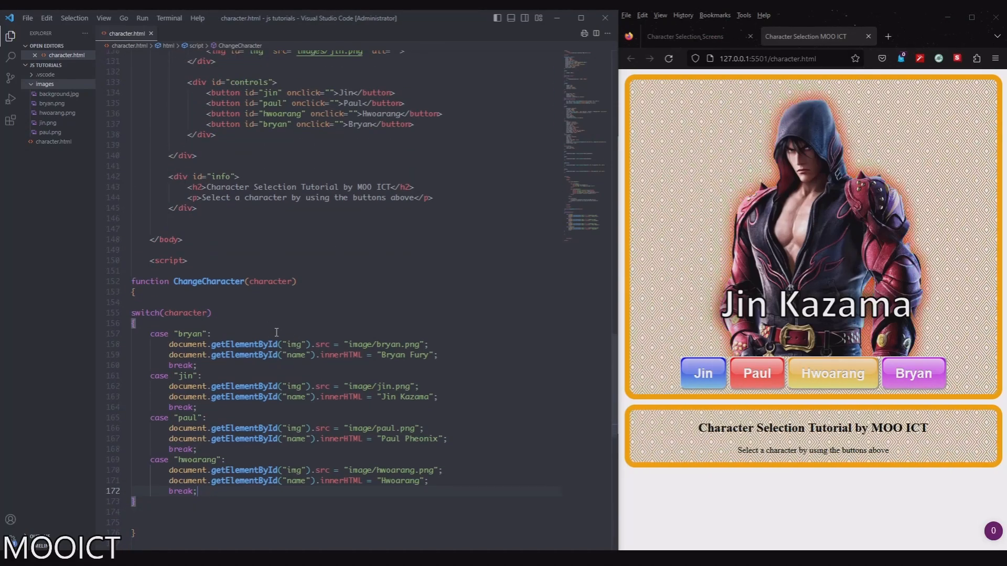
- Set the Jin button's onclick to ChangeCharacter('jin')
left_click(265, 281)
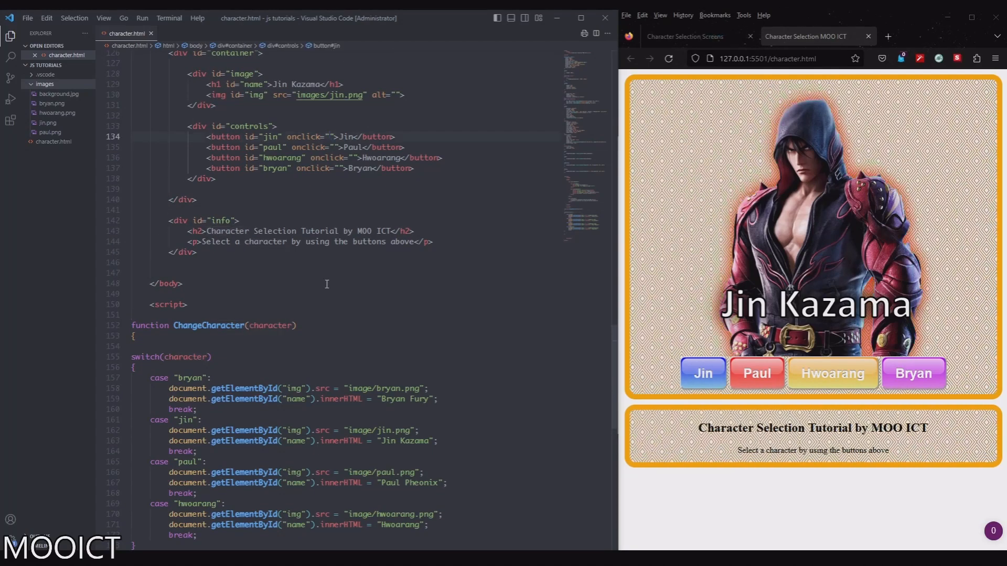
type("changehcha")
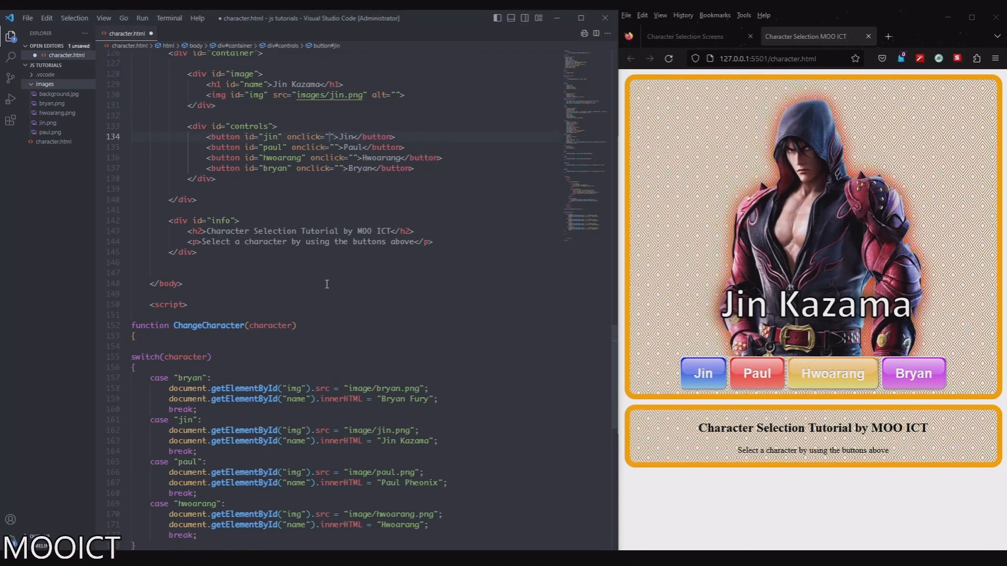
type("ChangeCharacter(")
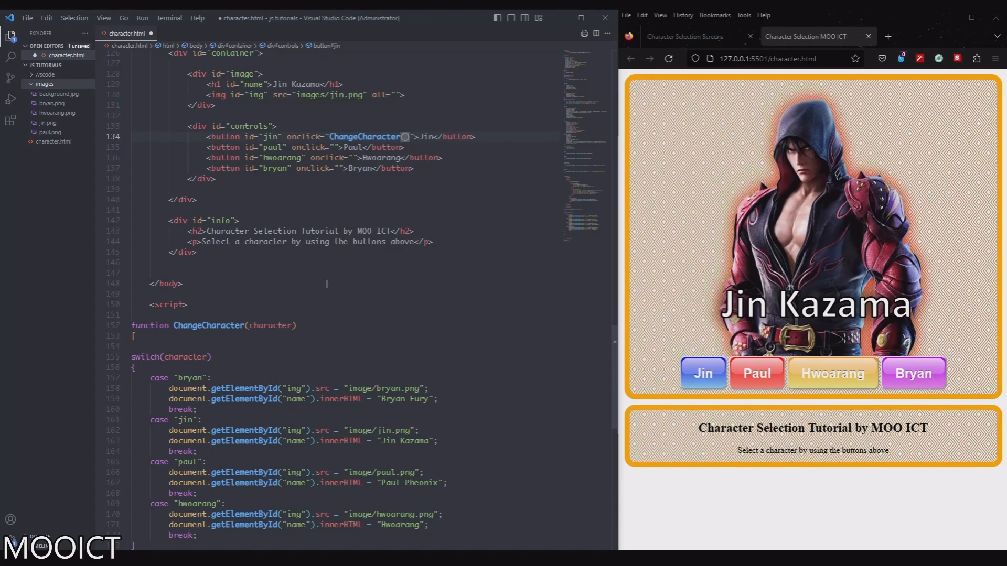
type("'j'")
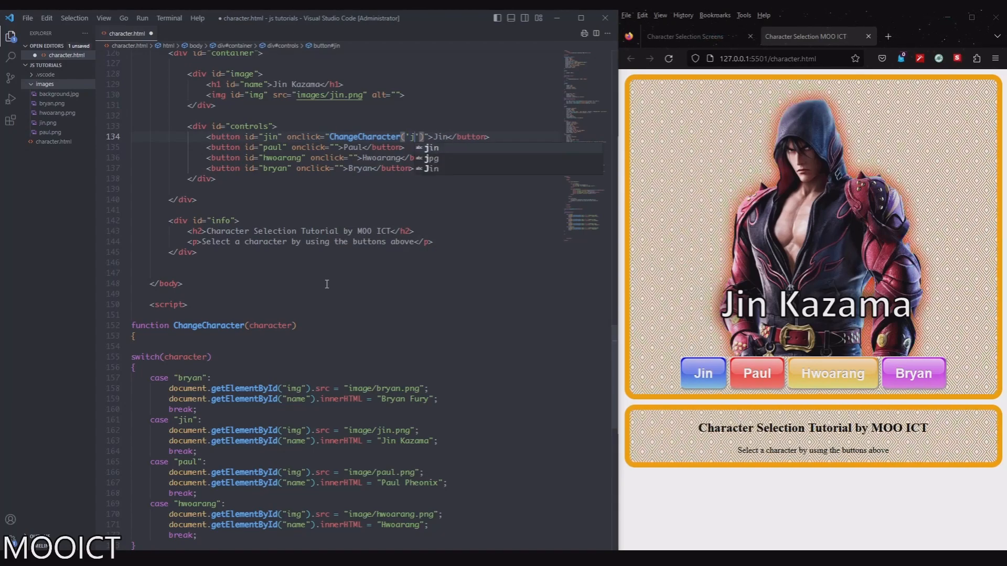
type("in")
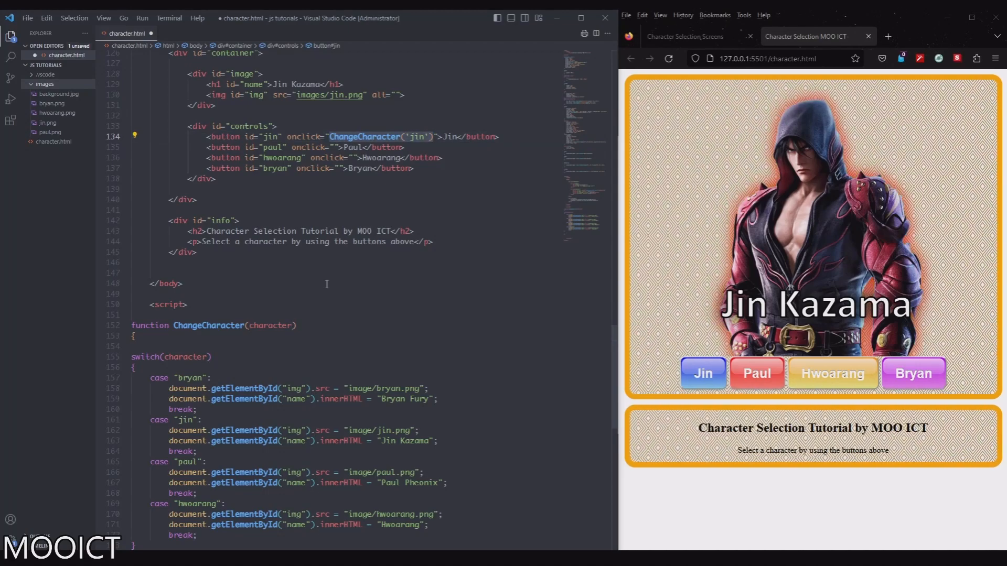
- Set the Paul, Hwoarang and Bryan buttons' onclick to ChangeCharacter('paul'), ('hwoarang'), ('bryan') and save
left_click(331, 147)
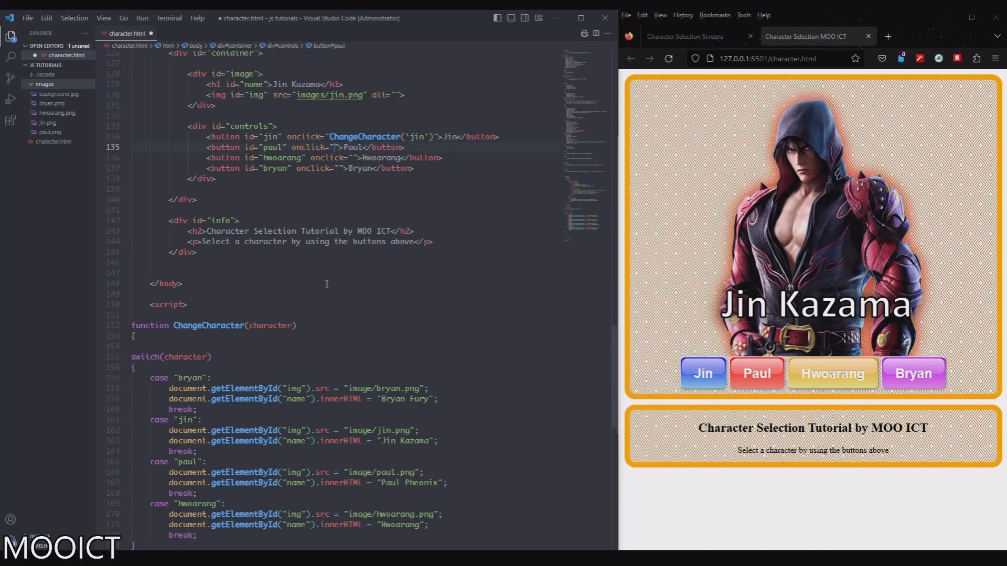
type("ChangeCharacter('jin')")
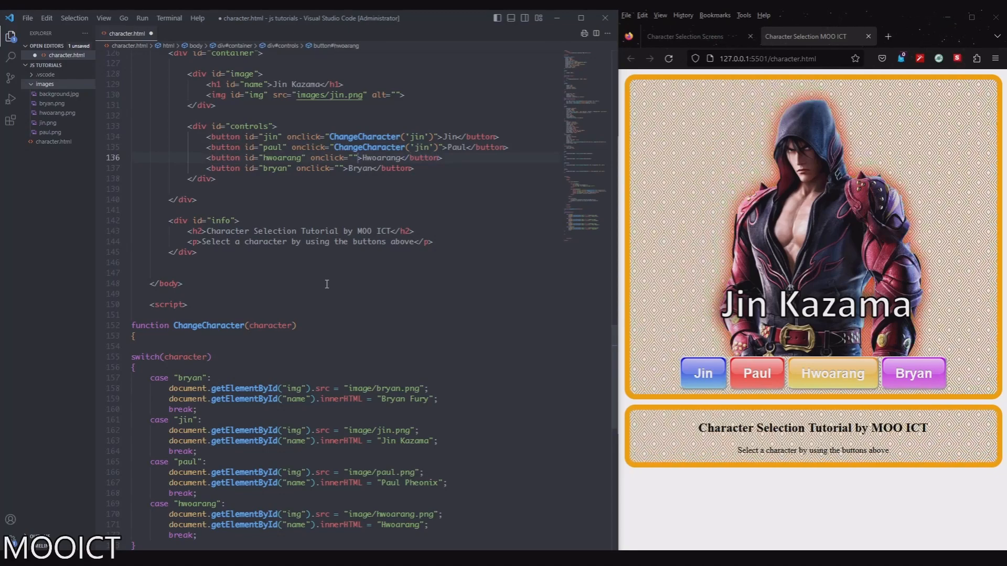
type("ChangeCharacter('jin')")
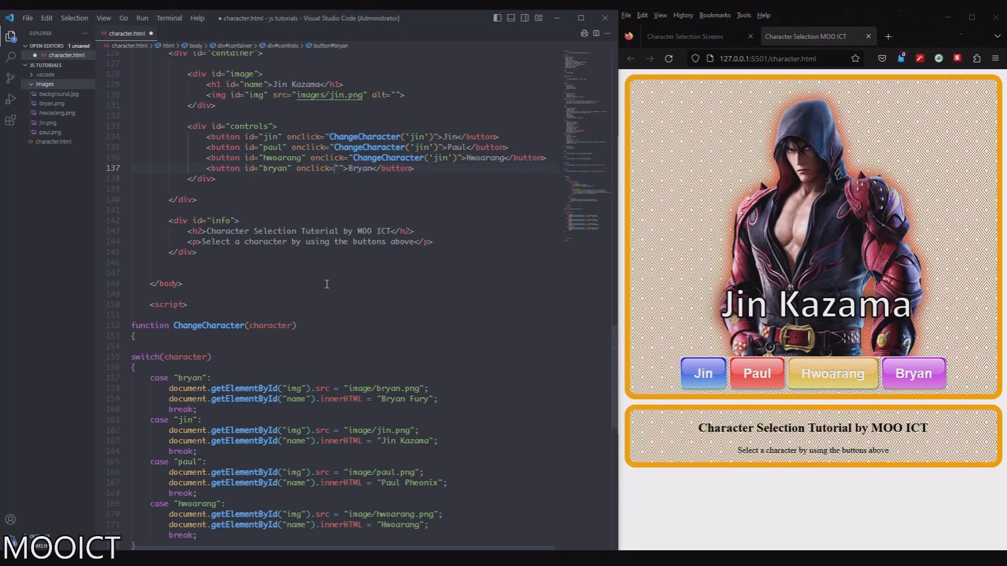
type("ChangeCharacter('jin'")
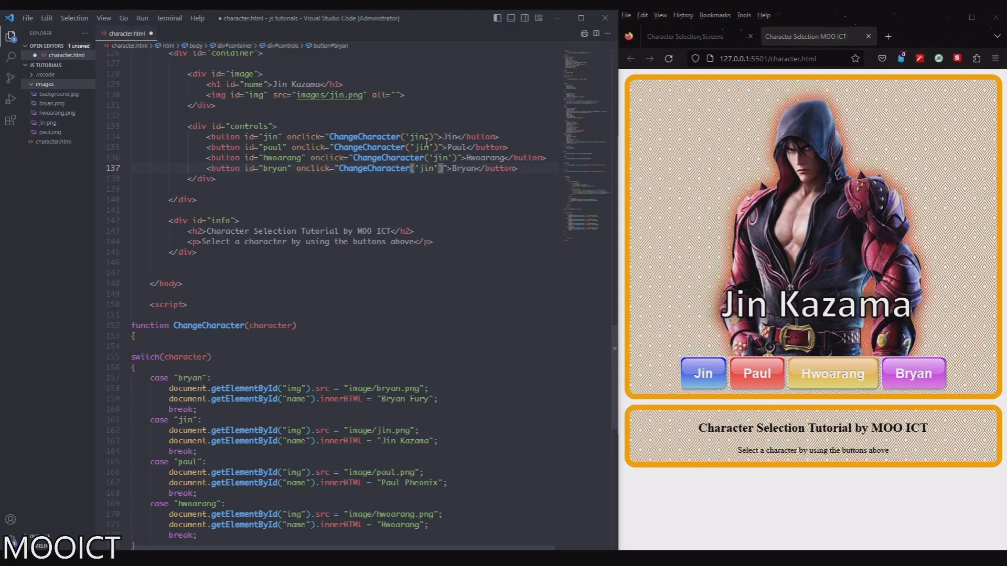
type("paul")
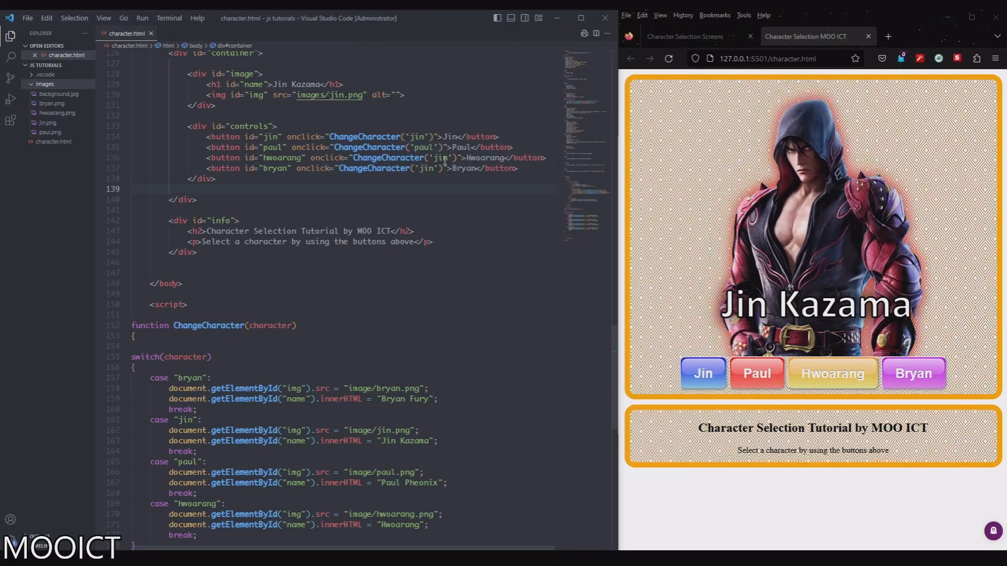
type("hwoarang")
left_click(362, 168)
type("brya")
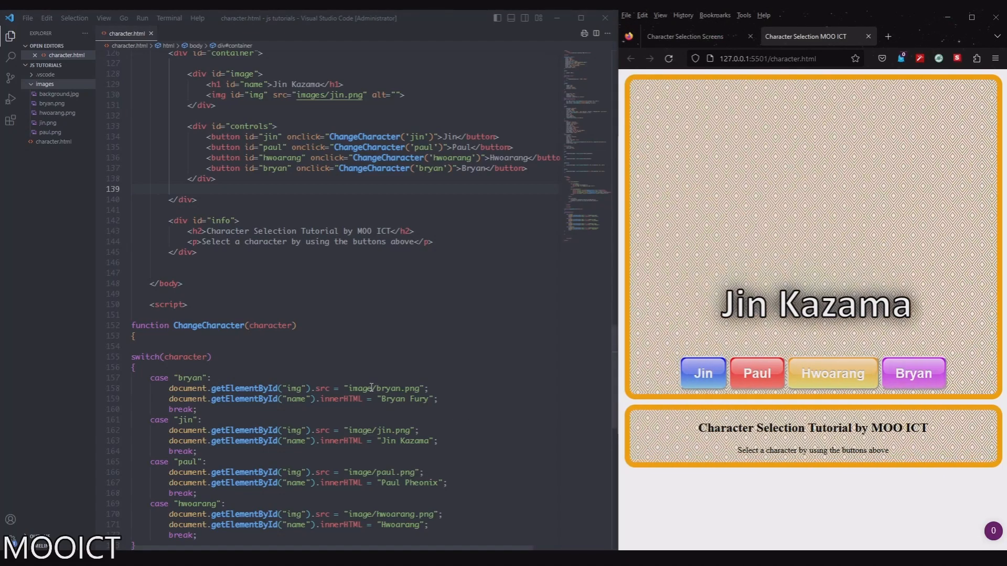
- Change the src paths from "image/" to "images/", then test Paul, Hwoarang and Bryan in the browser
double_click(384, 388)
type("s")
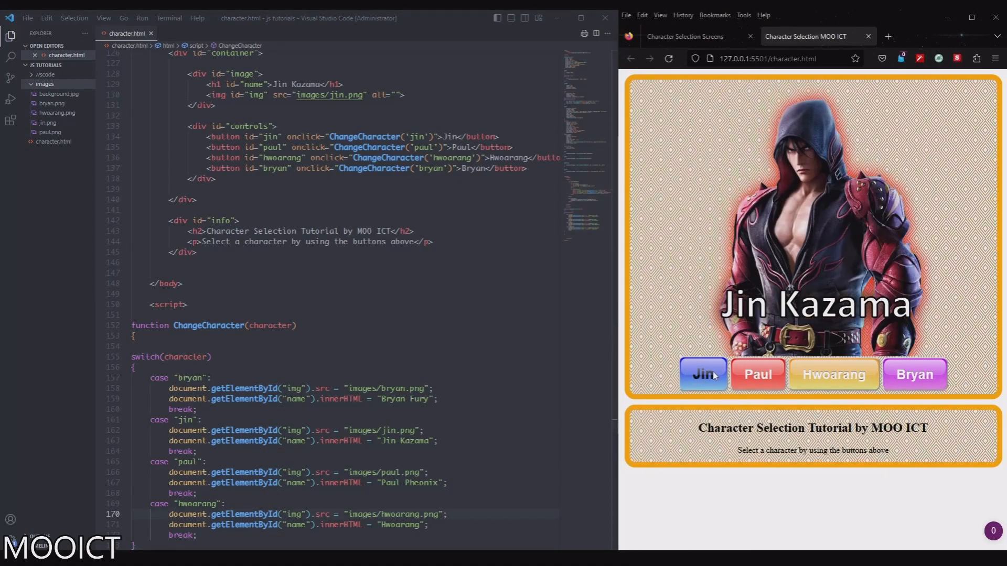
left_click(756, 374)
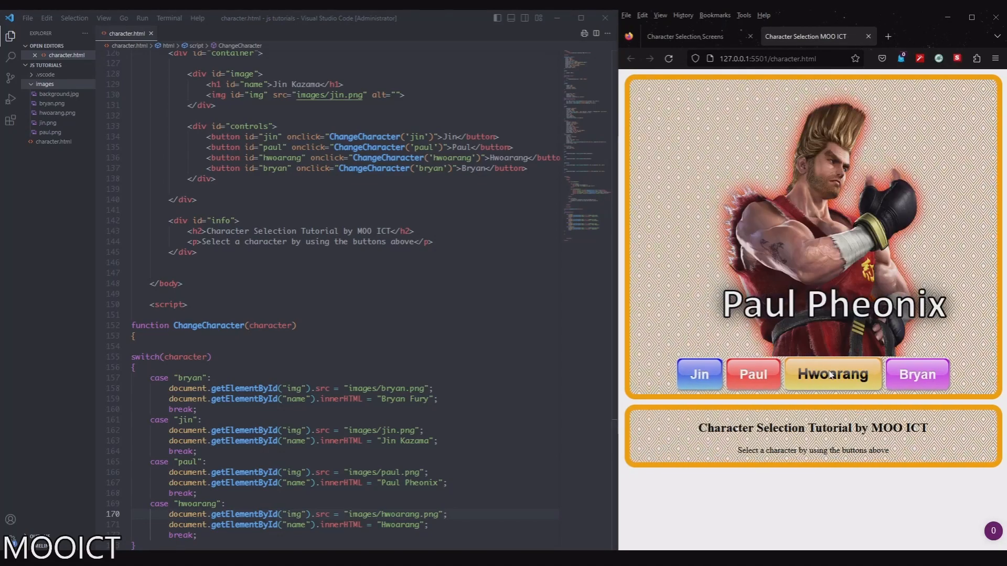
left_click(831, 374)
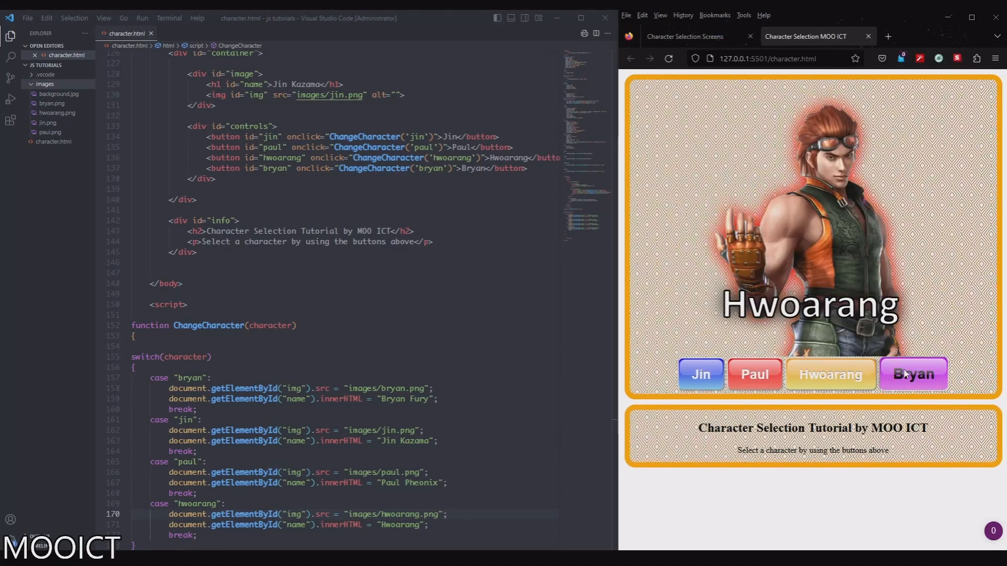
left_click(911, 373)
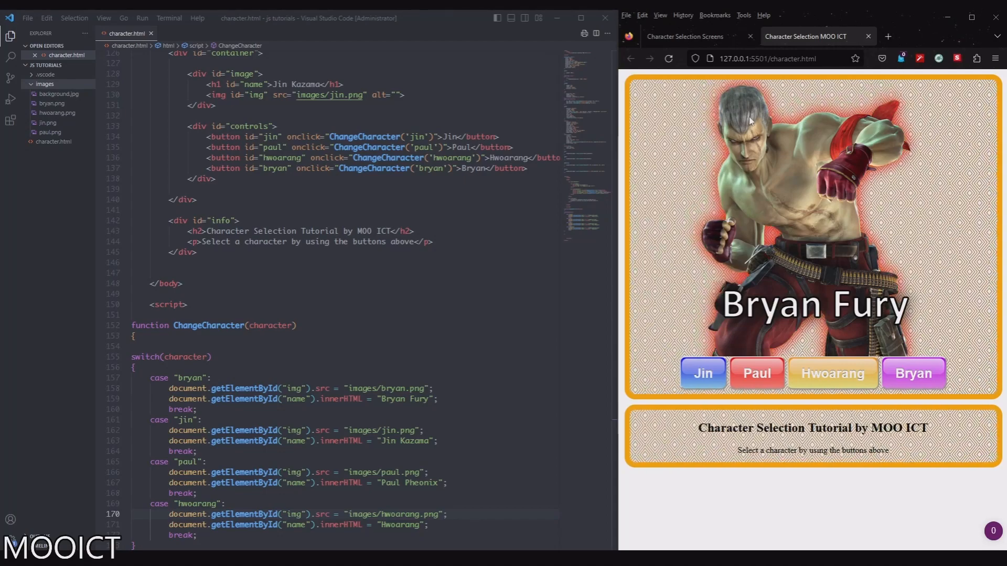
- Cycle through Hwoarang, Paul, Jin and Bryan buttons confirming each portrait and name swaps
left_click(831, 374)
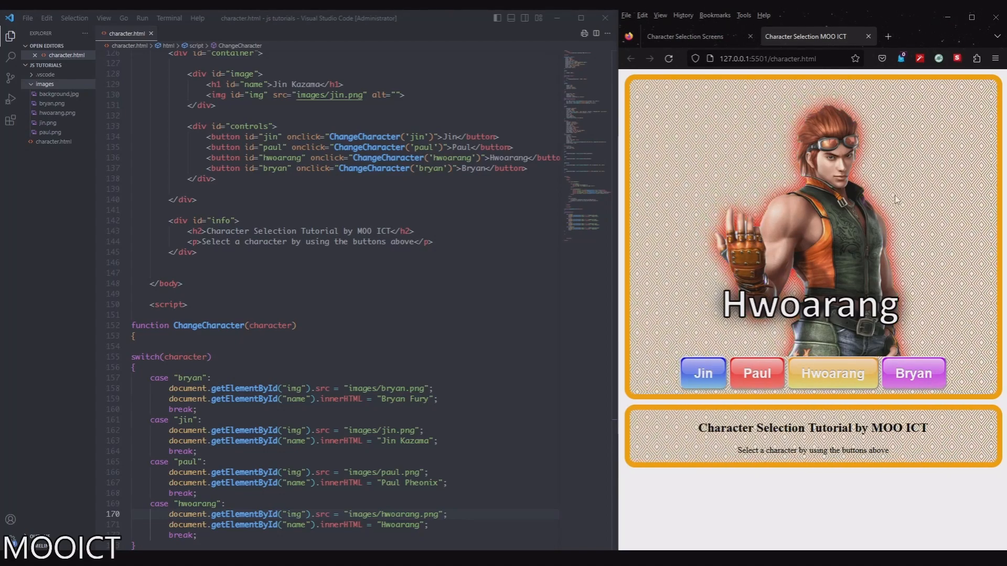
left_click(756, 373)
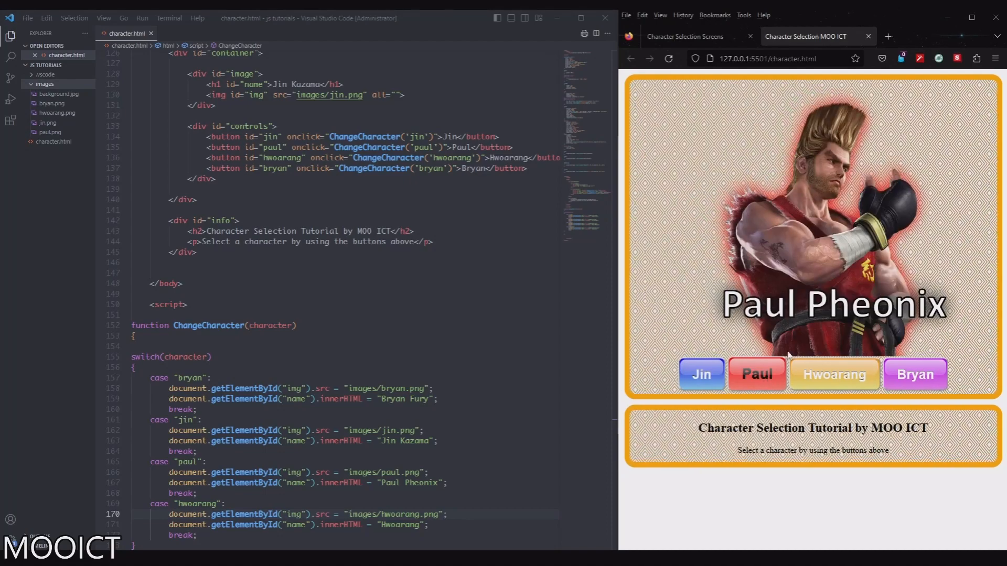
mouse_move(748, 259)
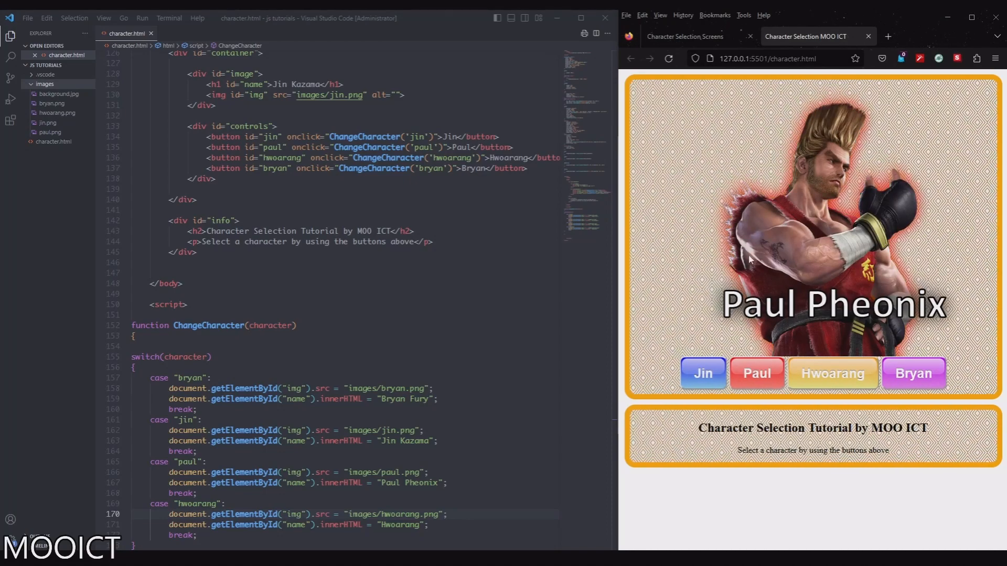
left_click(701, 373)
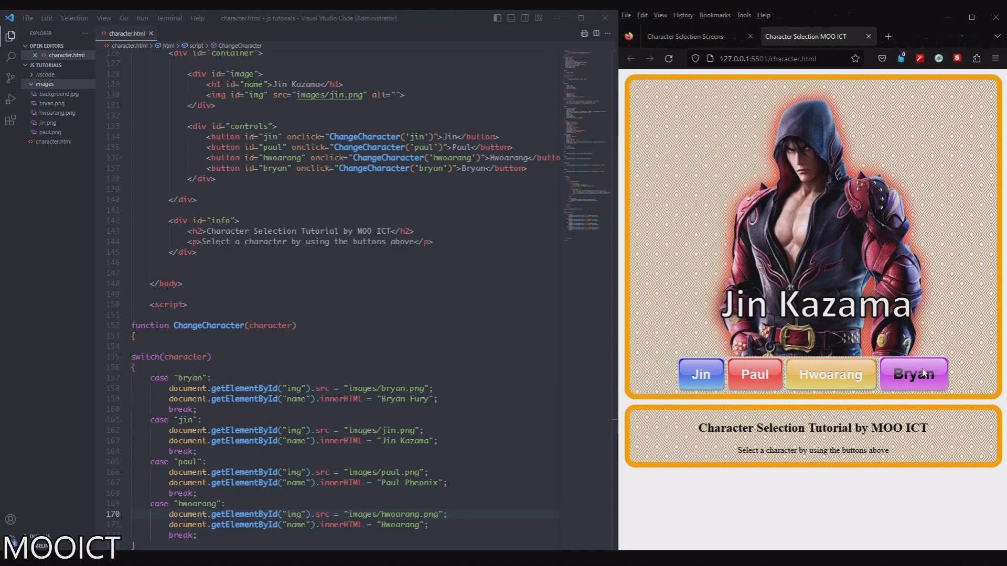
left_click(830, 374)
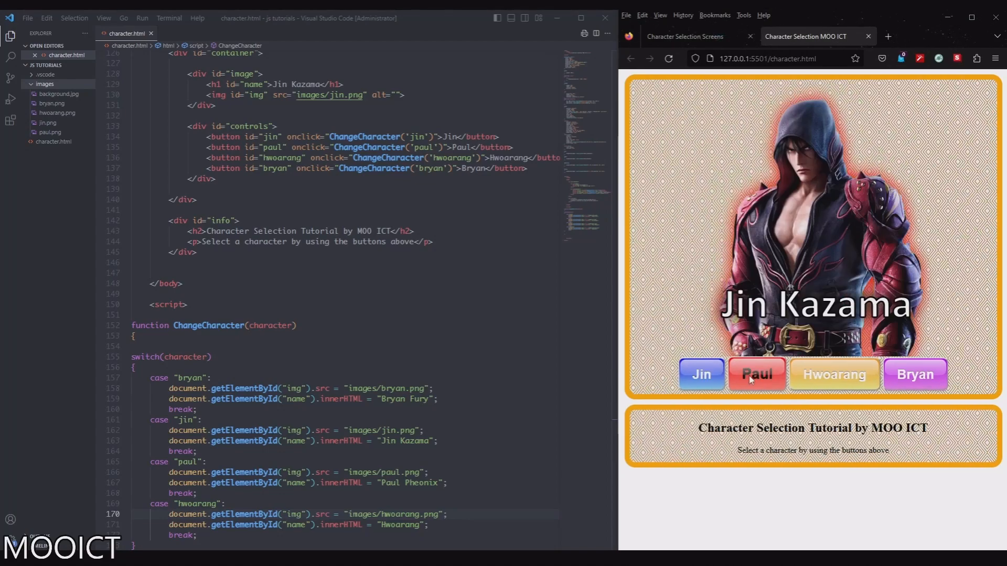
left_click(832, 375)
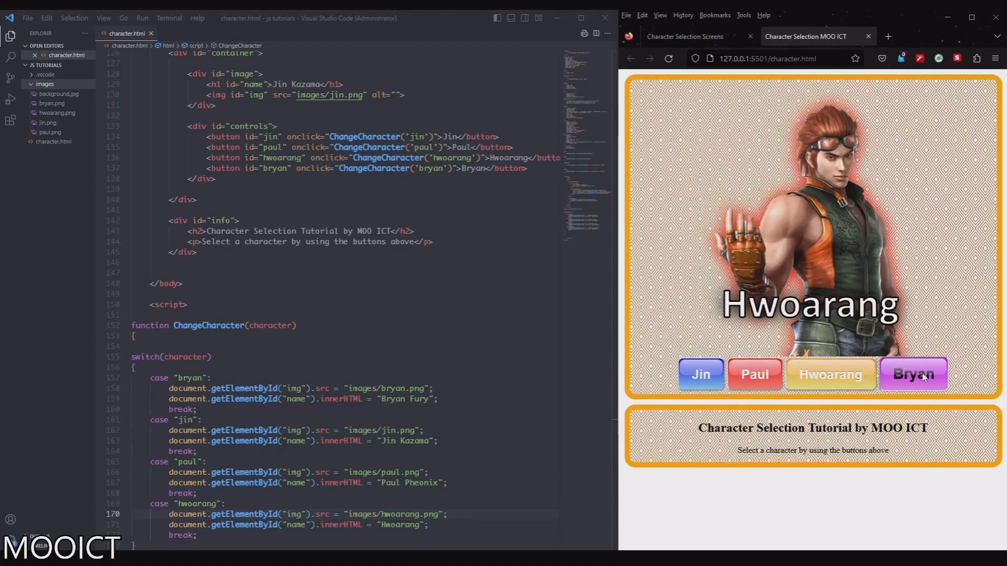
left_click(913, 374)
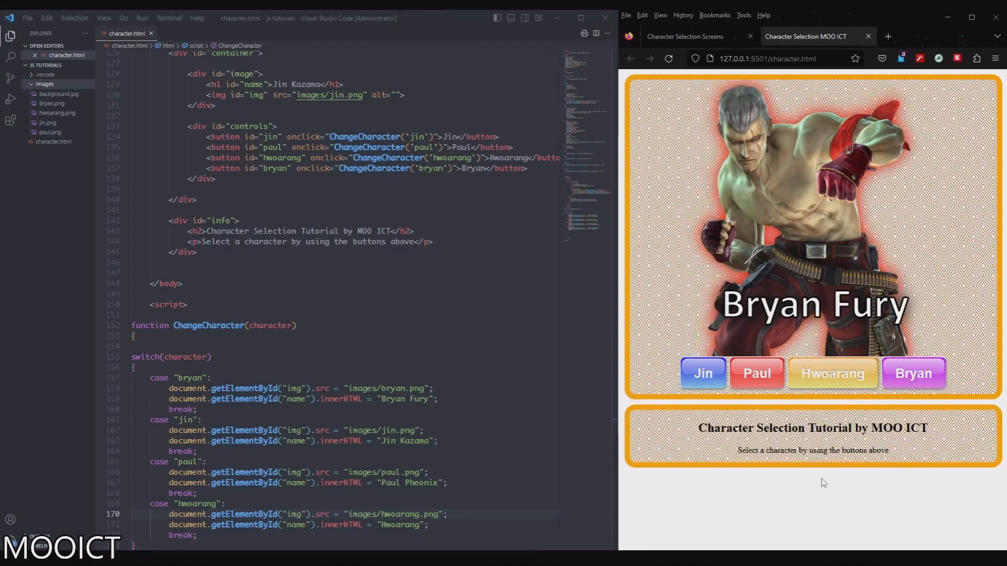